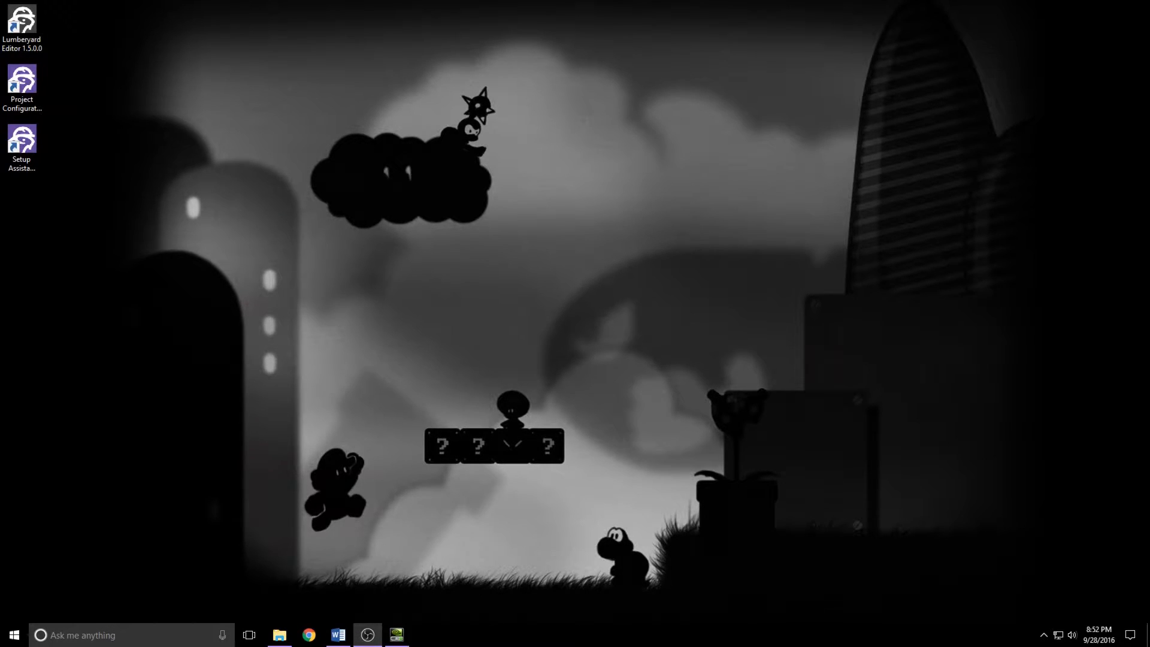
mouse_move(72, 234)
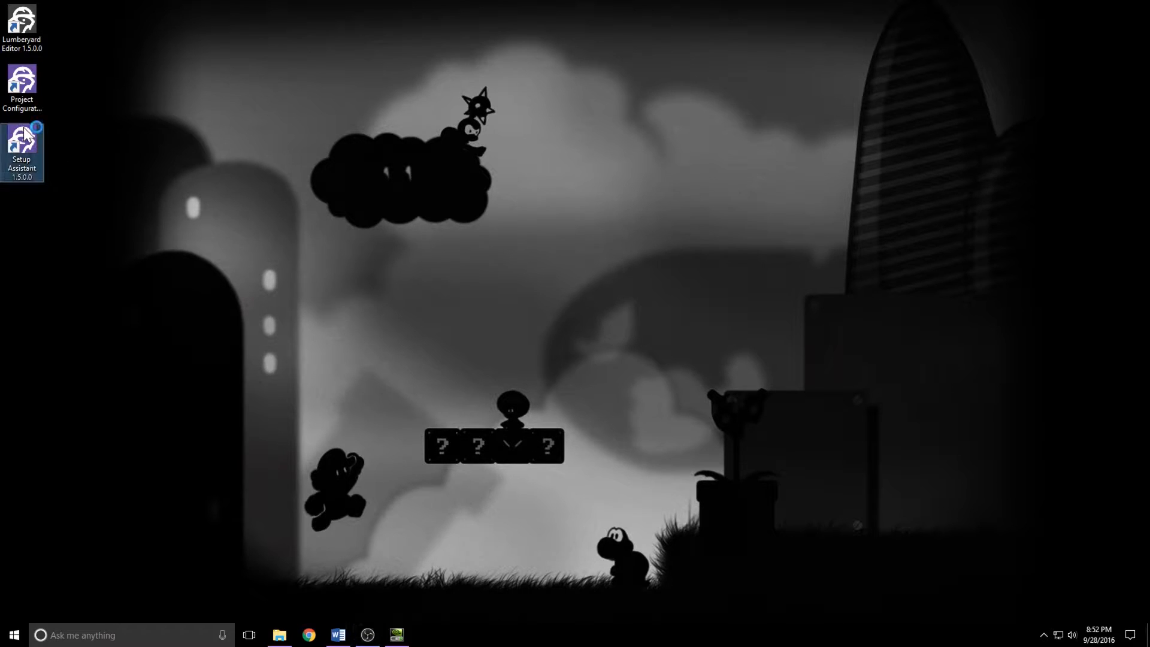
Step: Launch the Setup Assistant and review the required SDKs and installed software
double_click(22, 152)
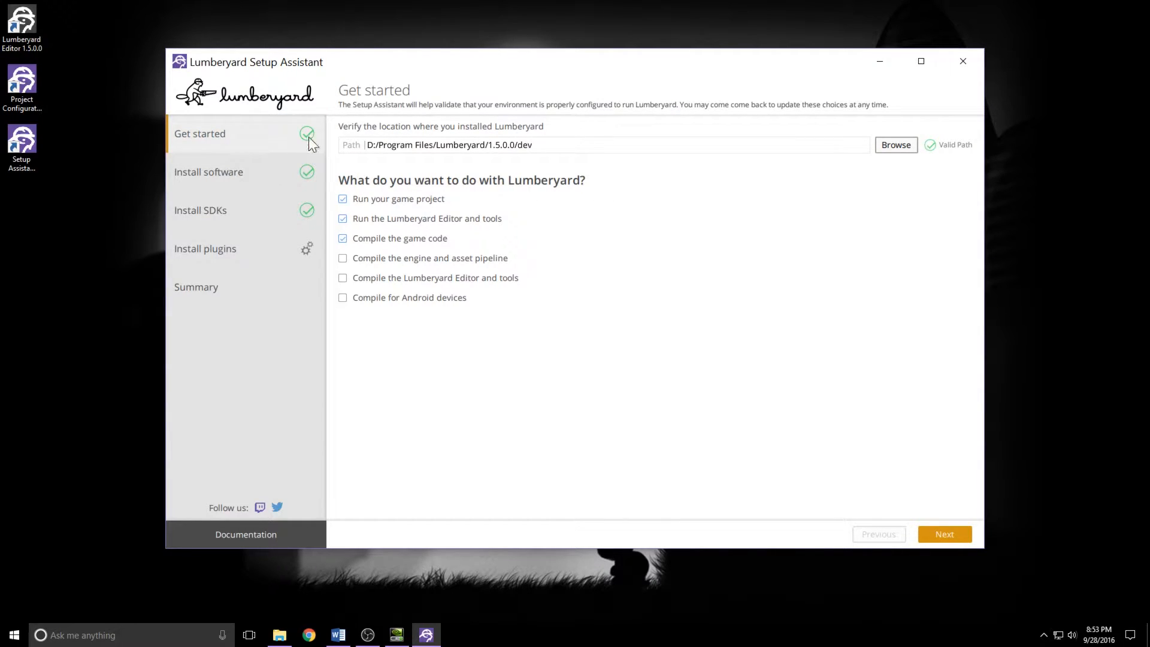
click(205, 211)
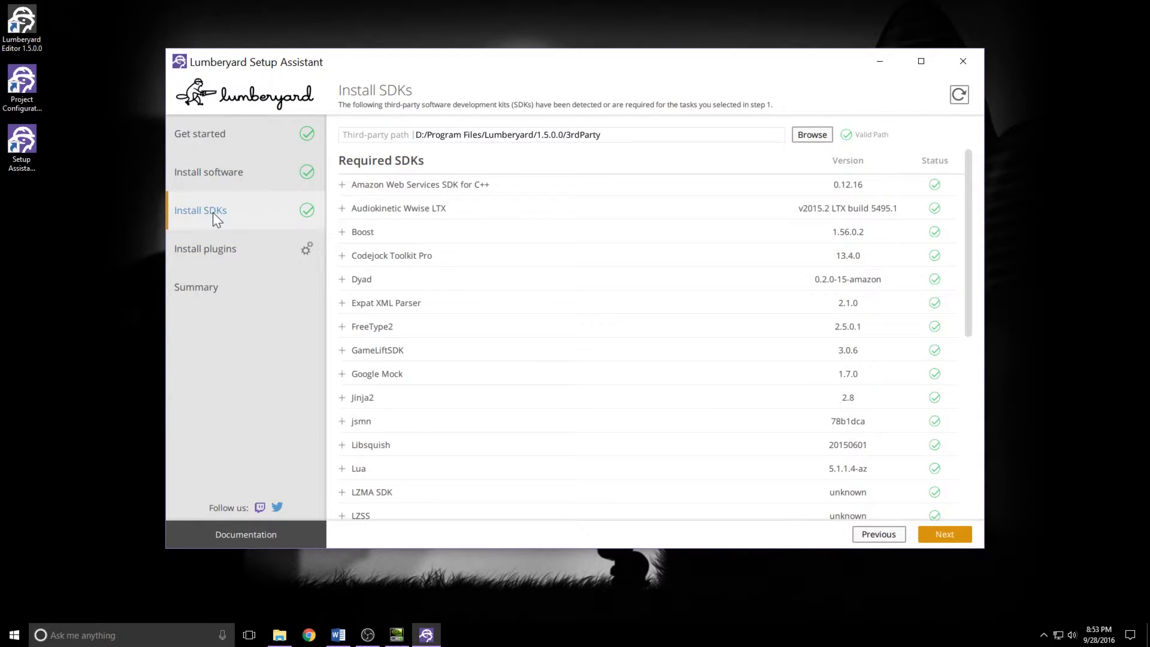
click(208, 171)
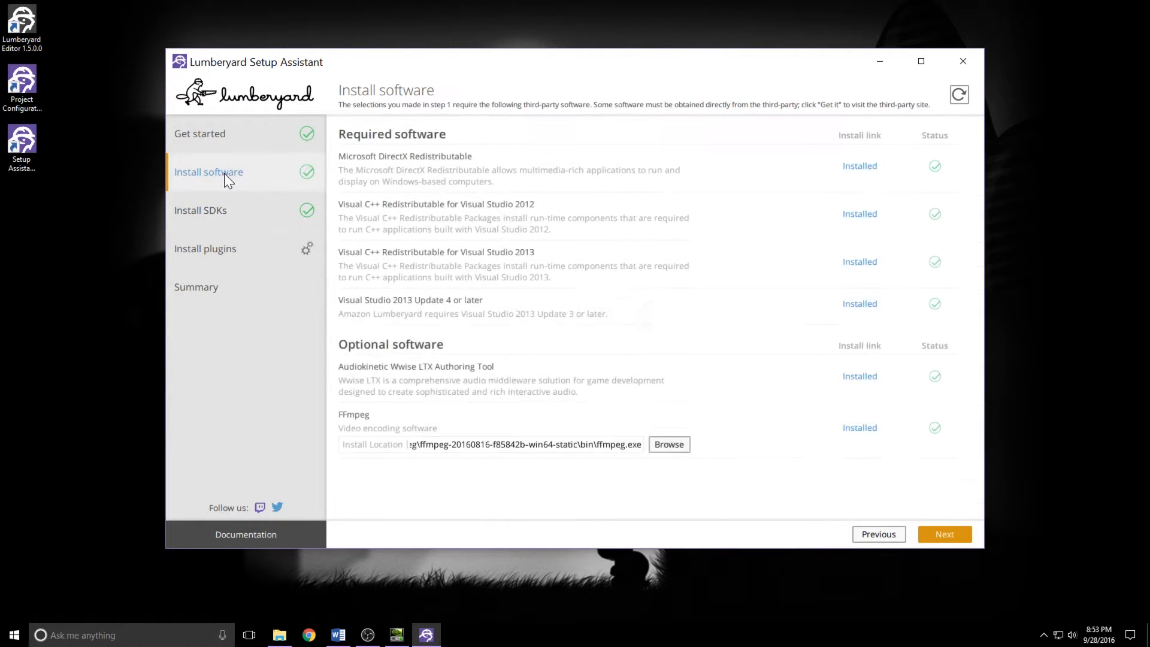
mouse_move(425, 300)
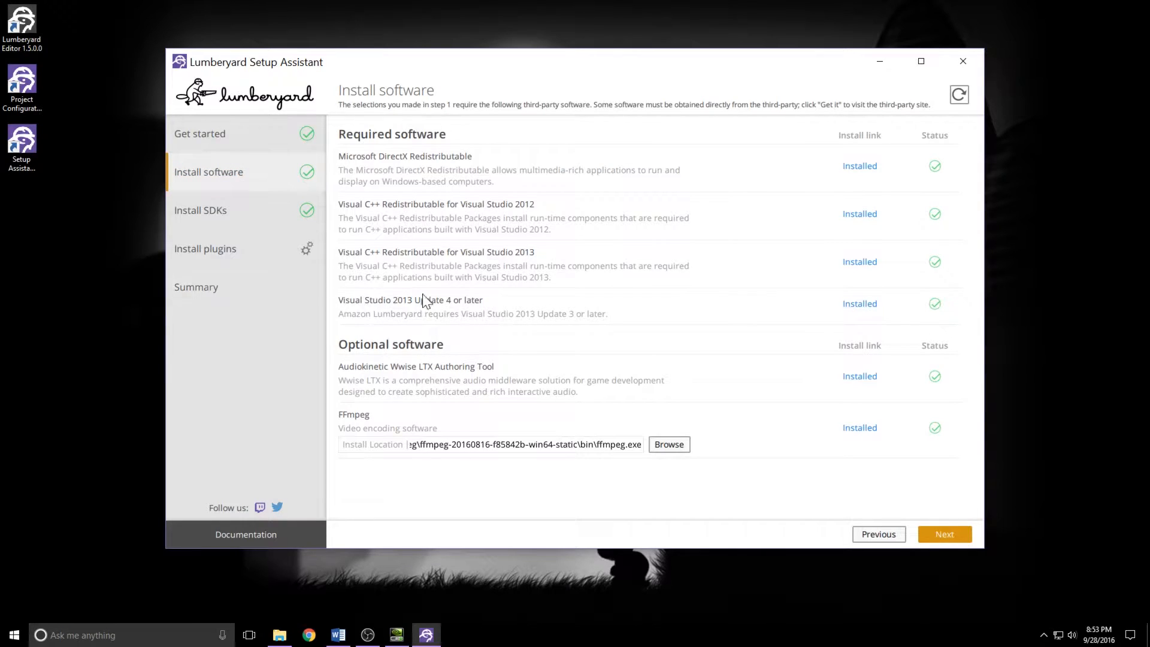
mouse_move(393, 315)
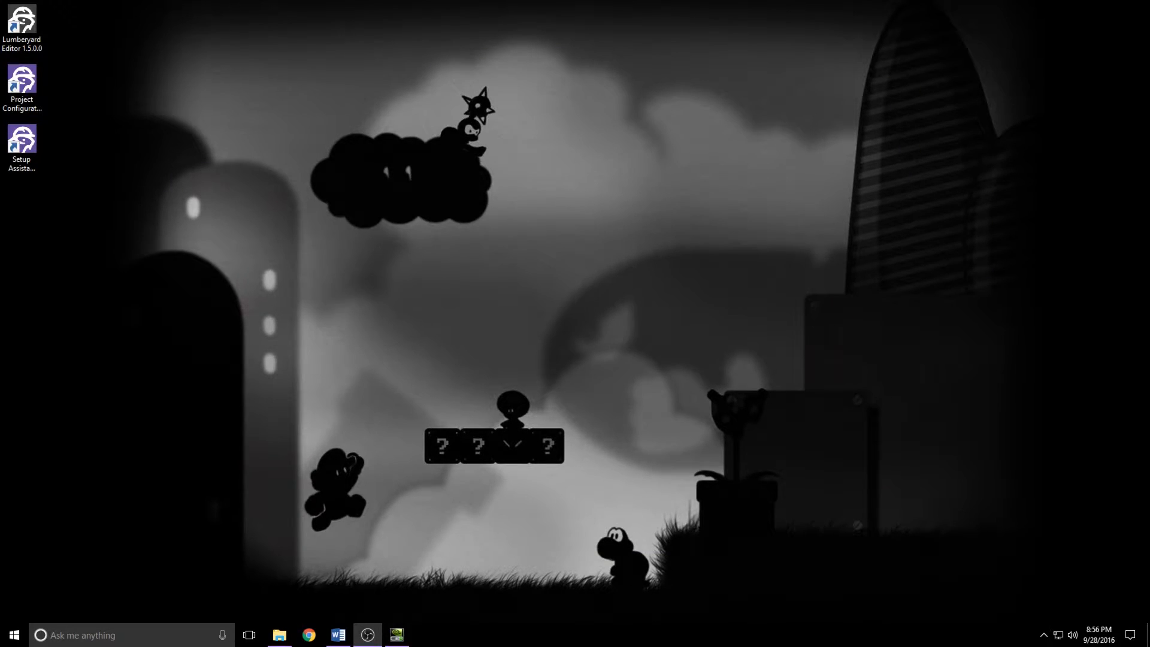
Step: Launch the Project Configurator and start creating a new project
click(21, 84)
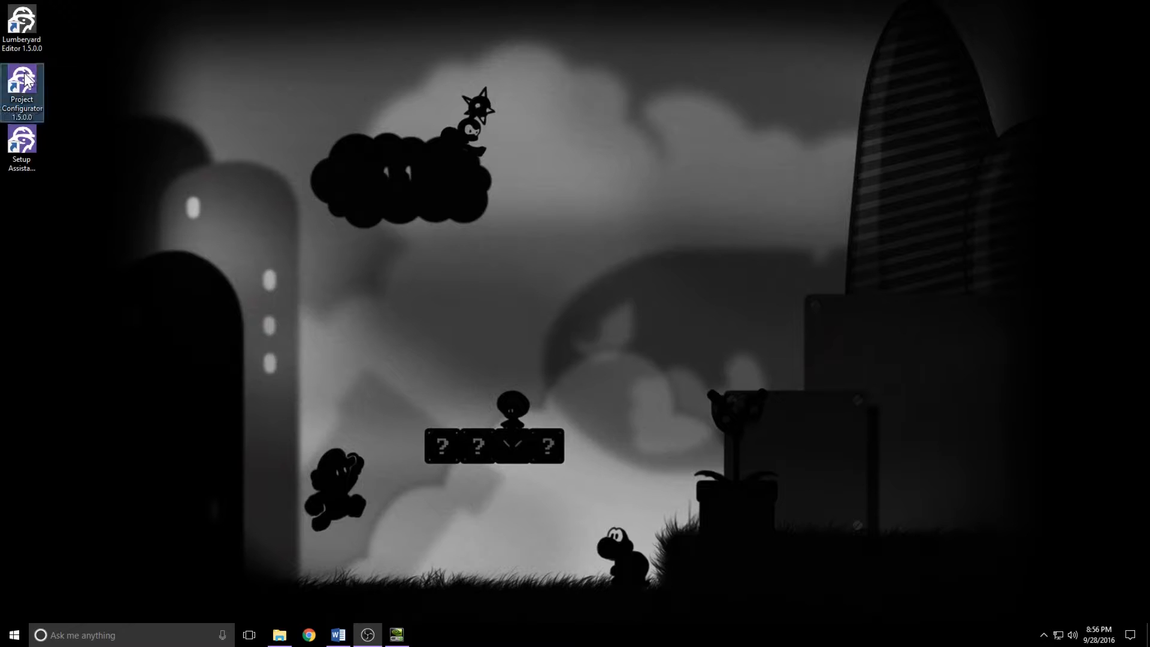
double_click(22, 88)
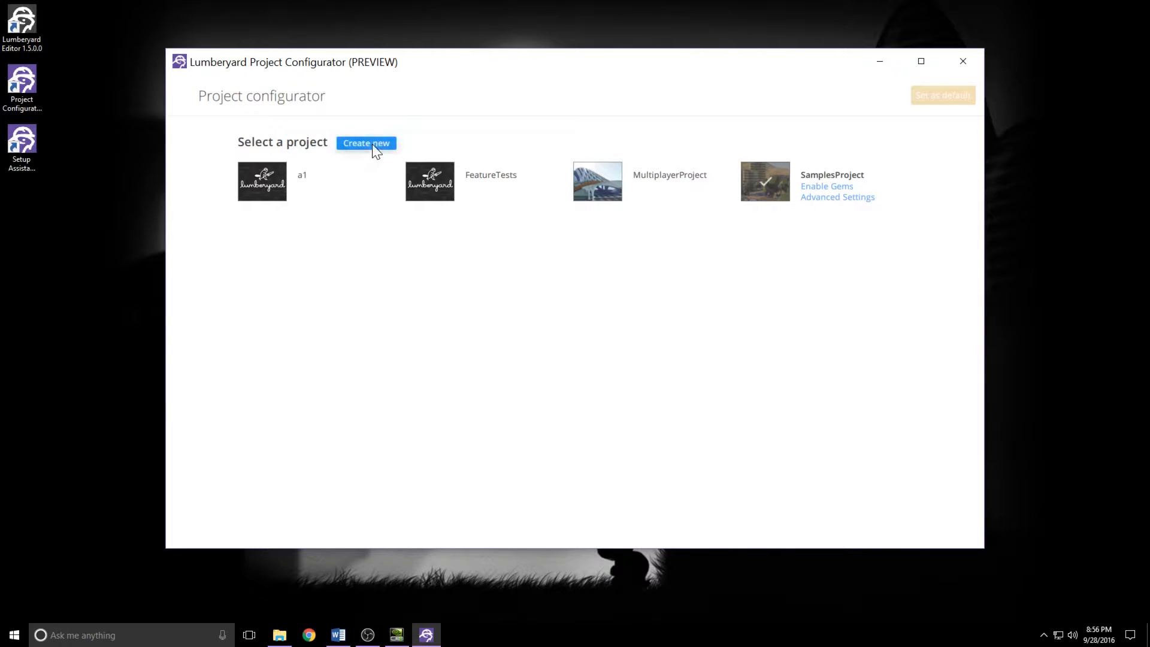
click(367, 143)
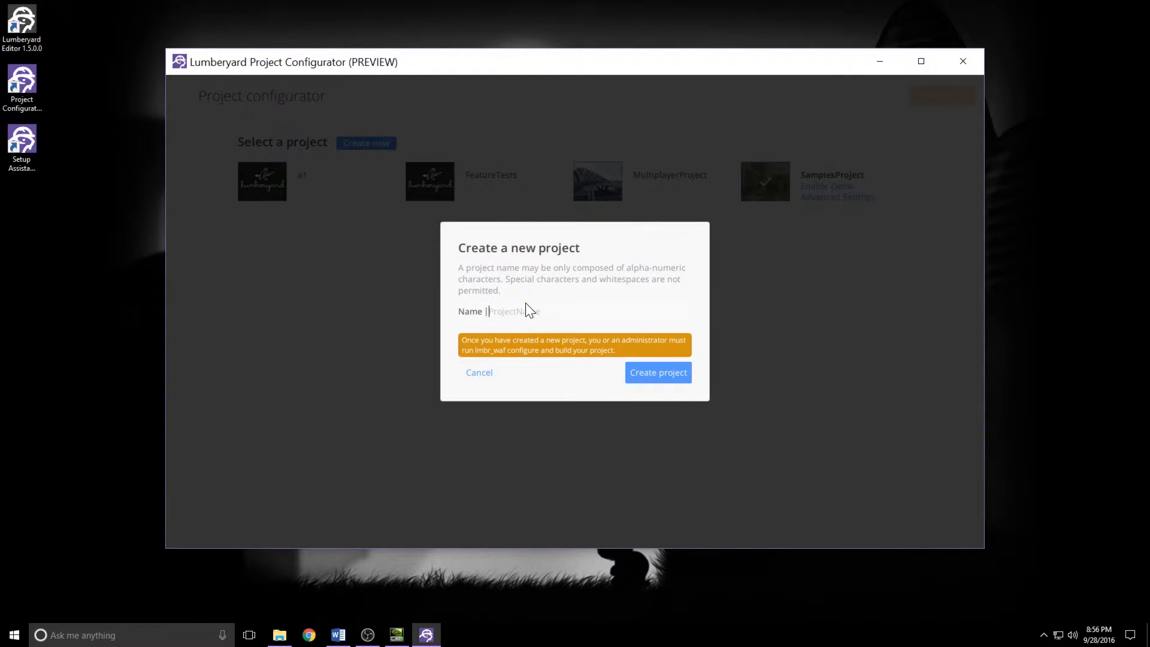
Step: Name the new project 'exampleproject' and submit it for creation
text(example)
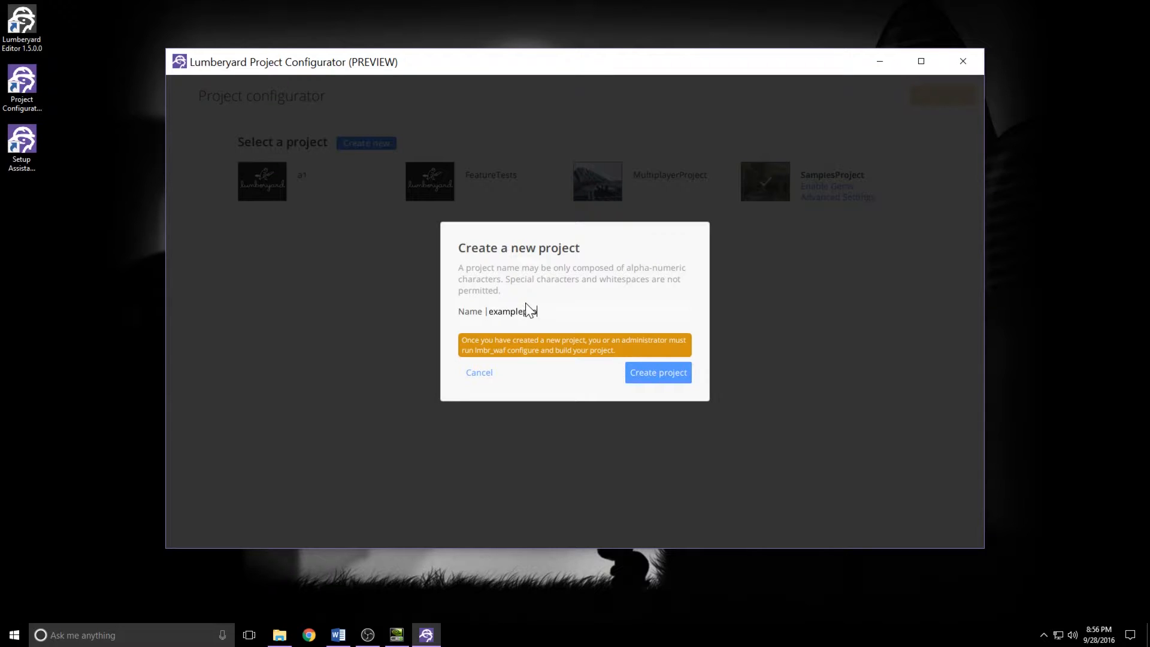
text(project)
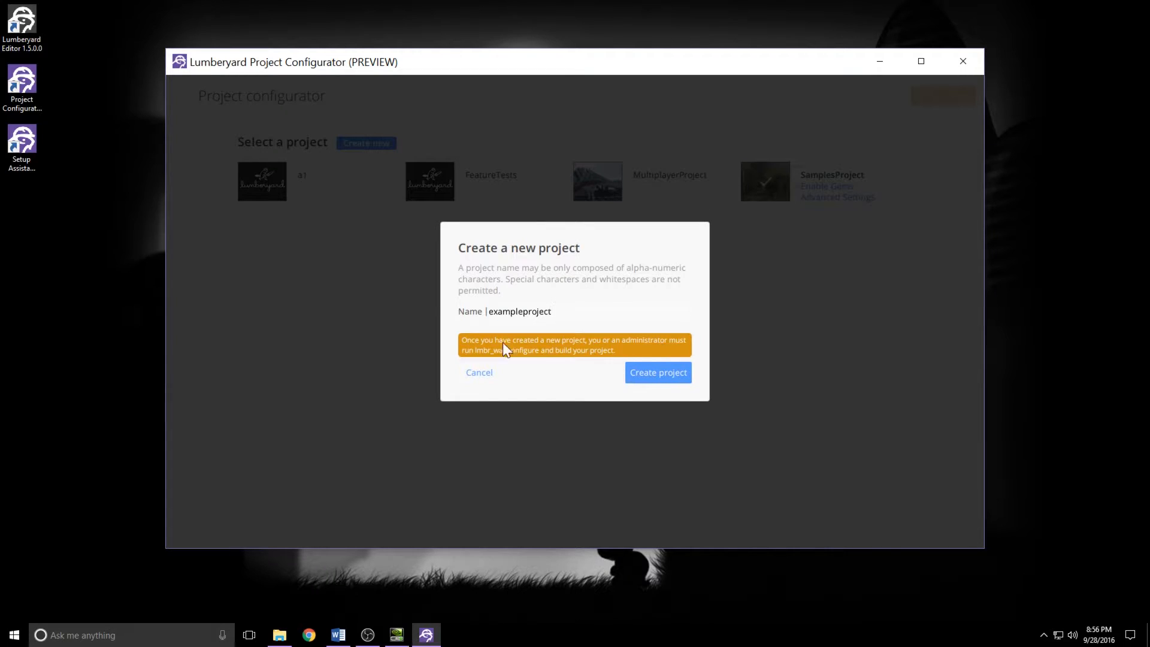
mouse_move(469, 349)
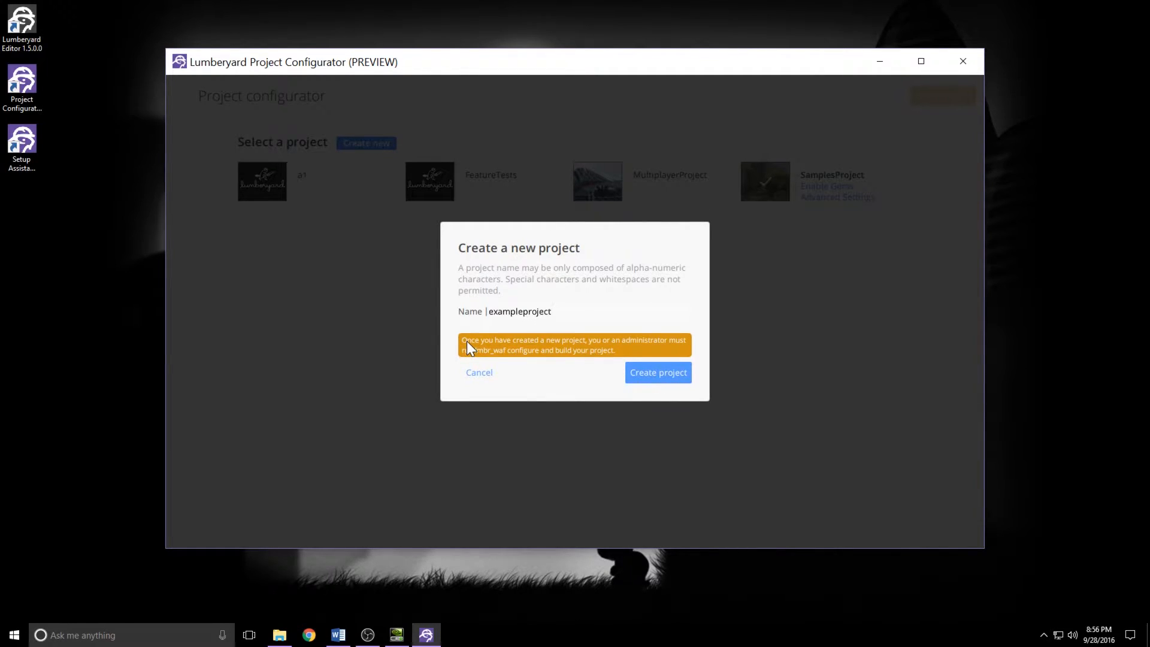
click(518, 312)
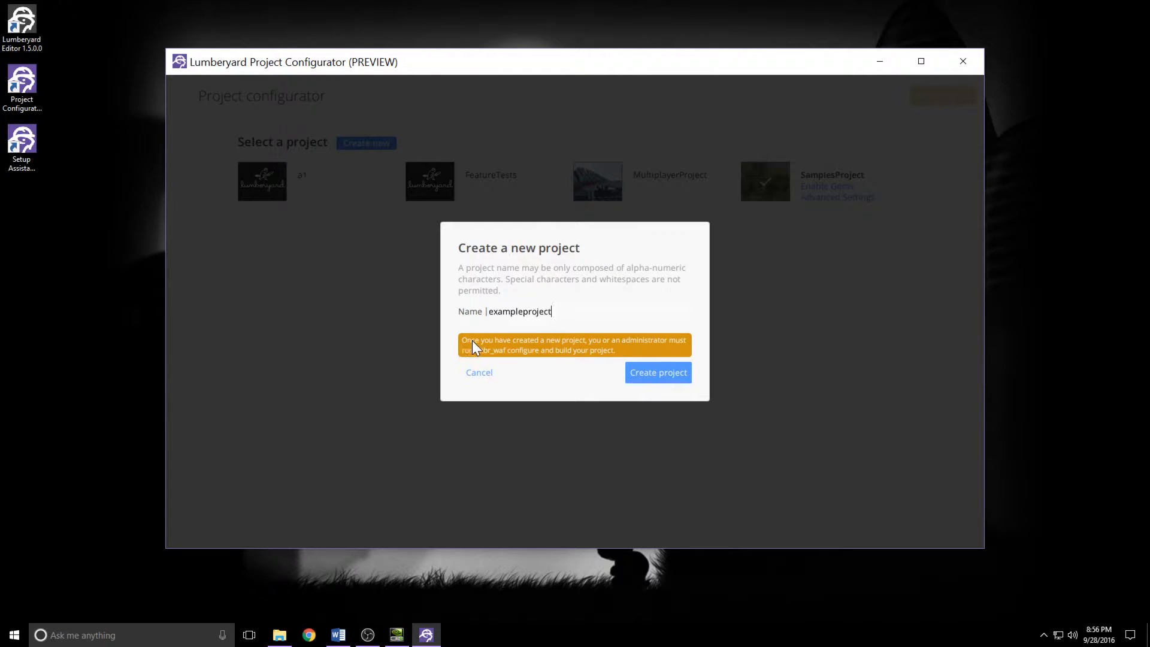
mouse_move(514, 358)
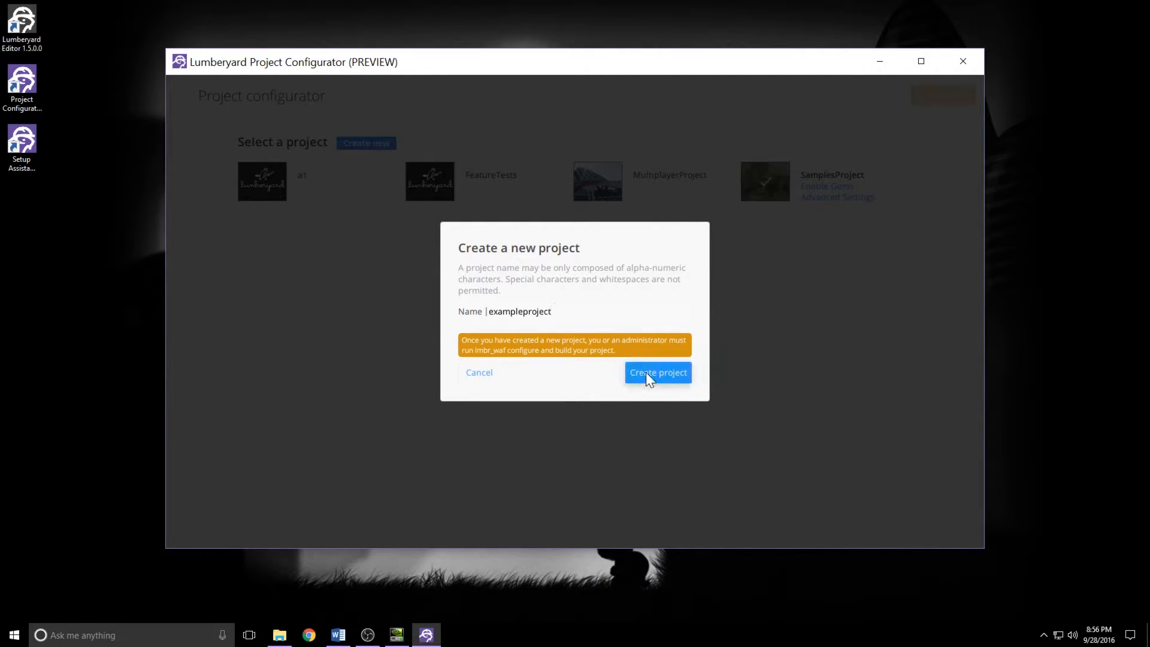
click(656, 372)
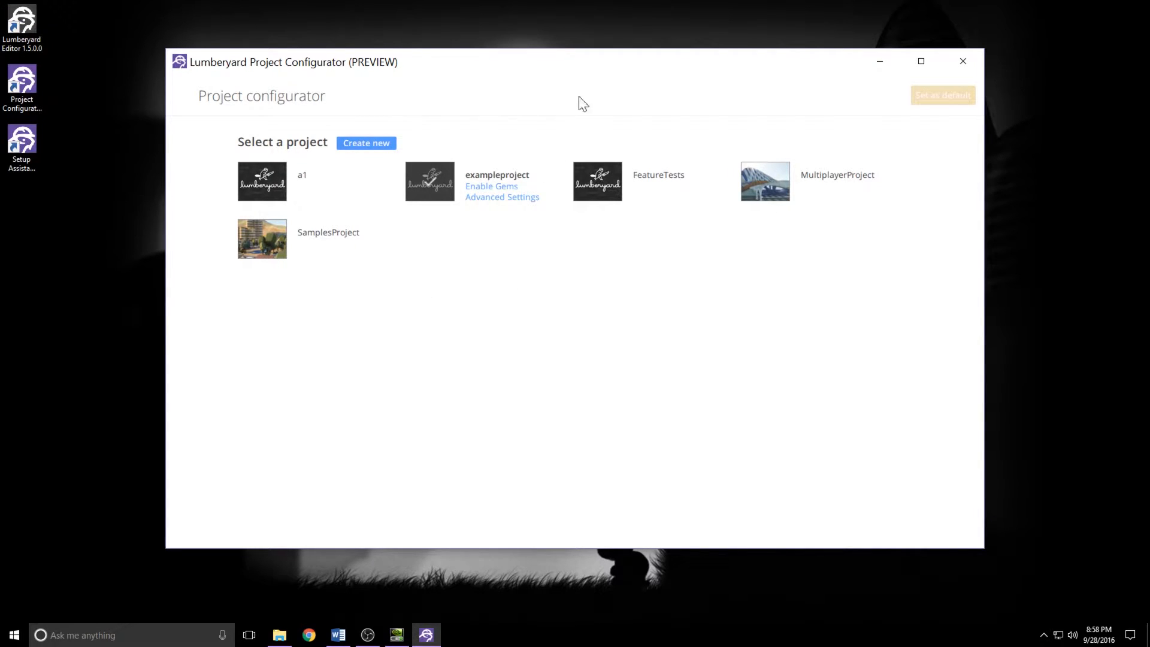
mouse_move(262, 238)
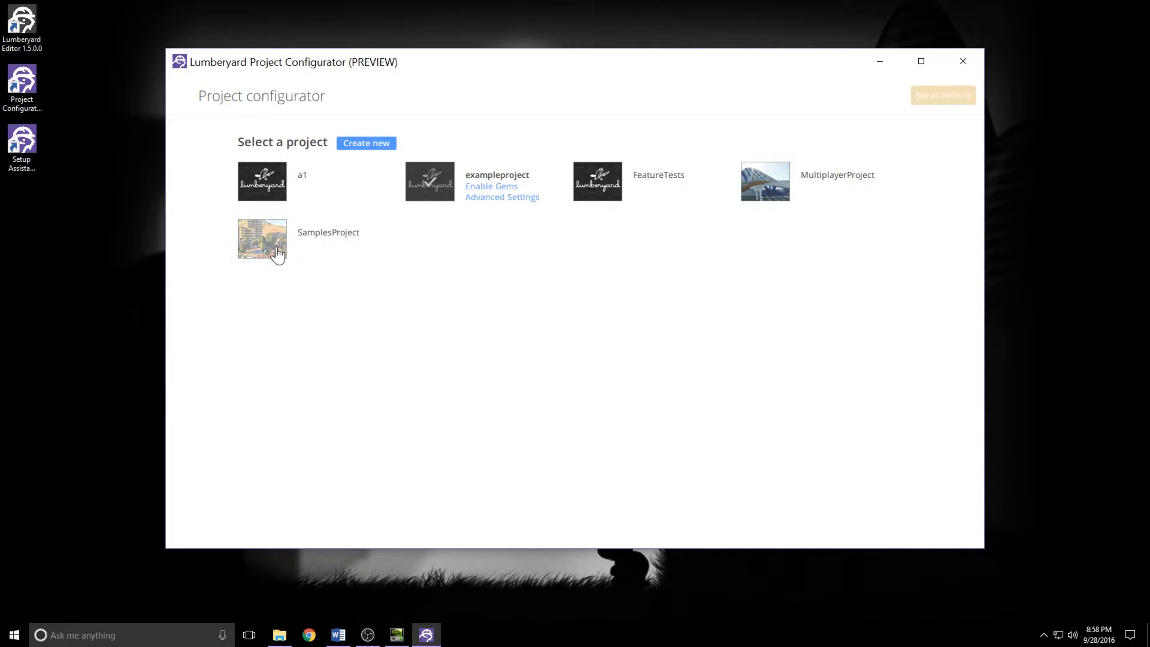
mouse_move(734, 124)
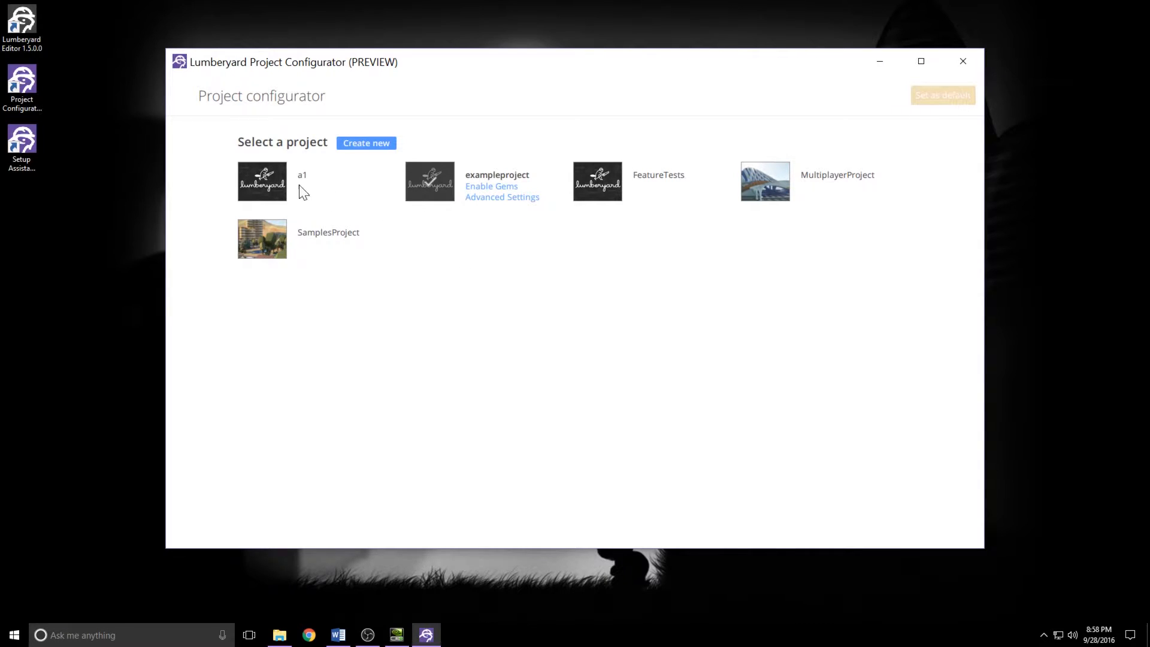
mouse_move(21, 21)
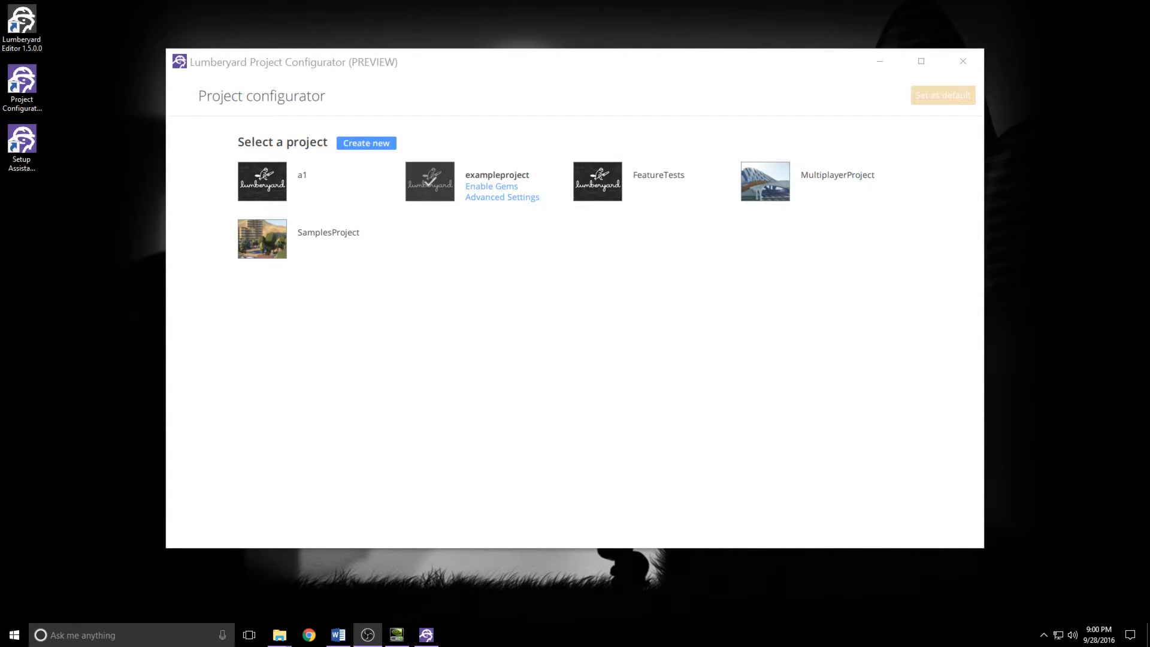
mouse_move(283, 174)
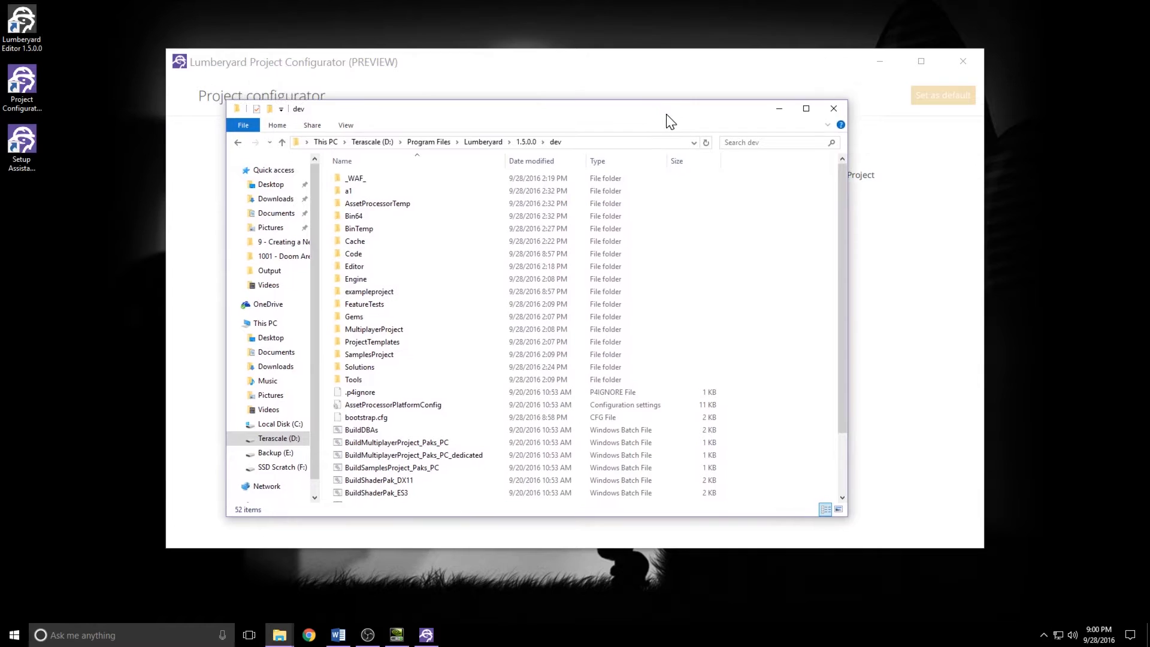
Step: Select the a1 folder in dev, close the Project Configurator and delete a1 via its context menu
click(355, 191)
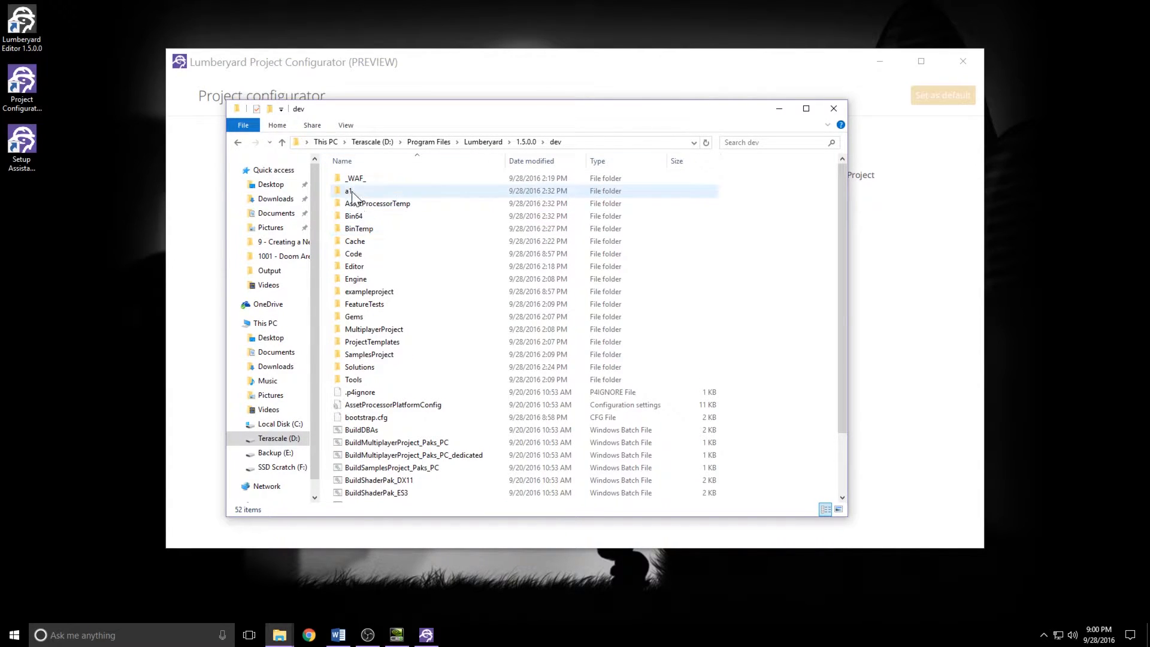
click(356, 191)
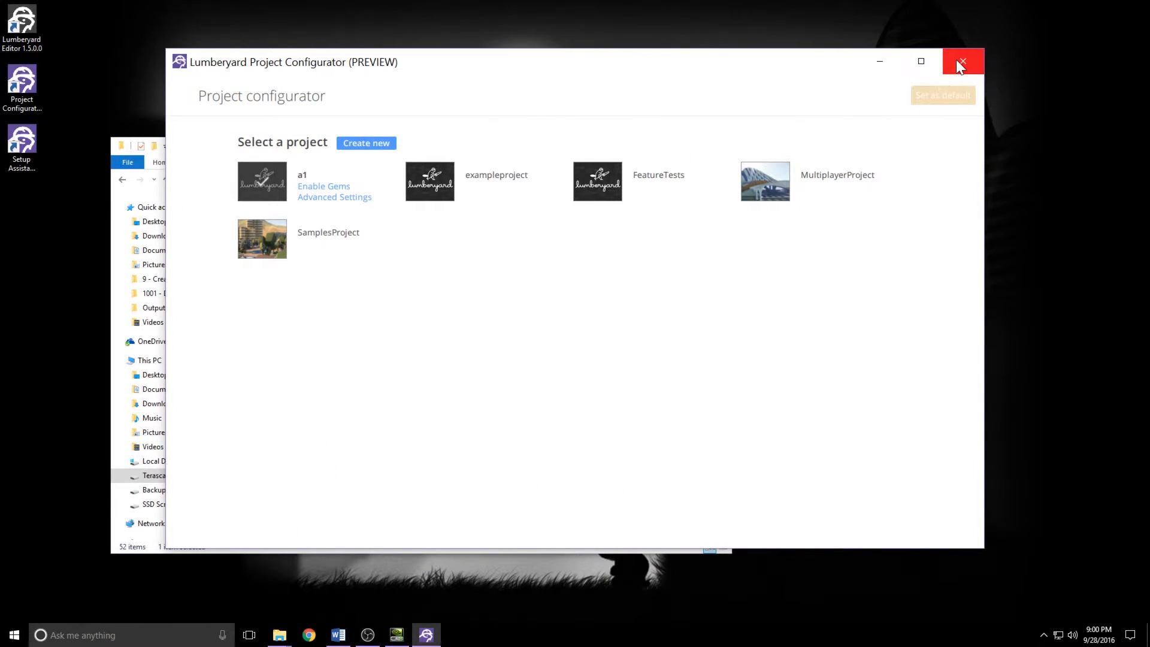
click(962, 61)
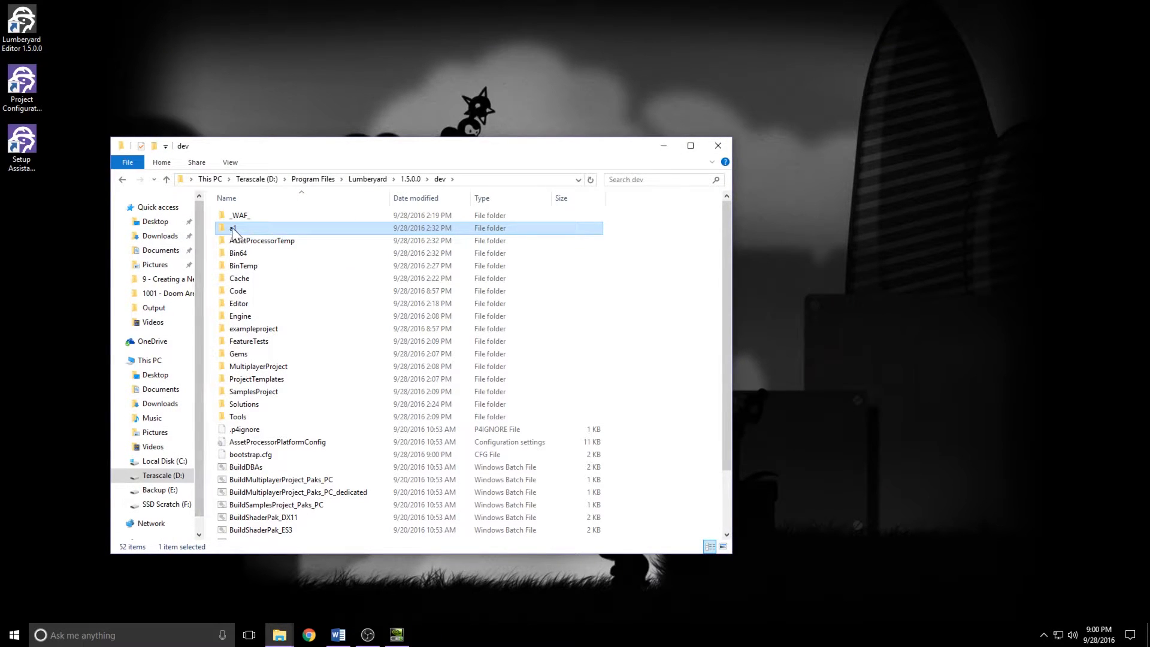
right_click(249, 227)
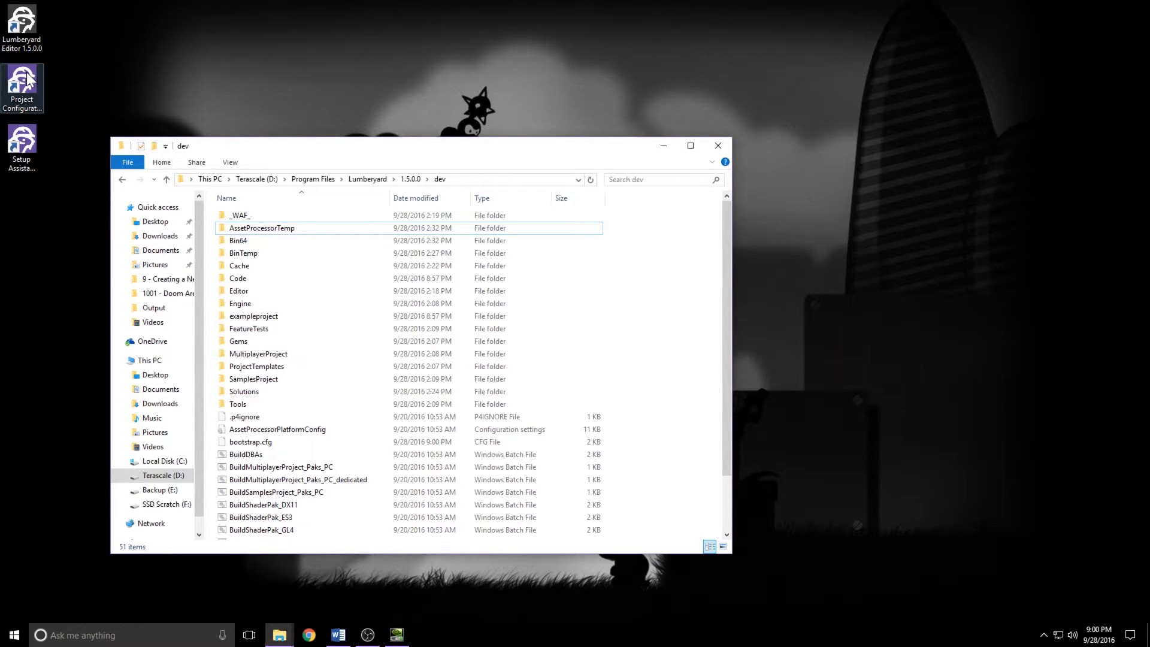
scroll(down, 3)
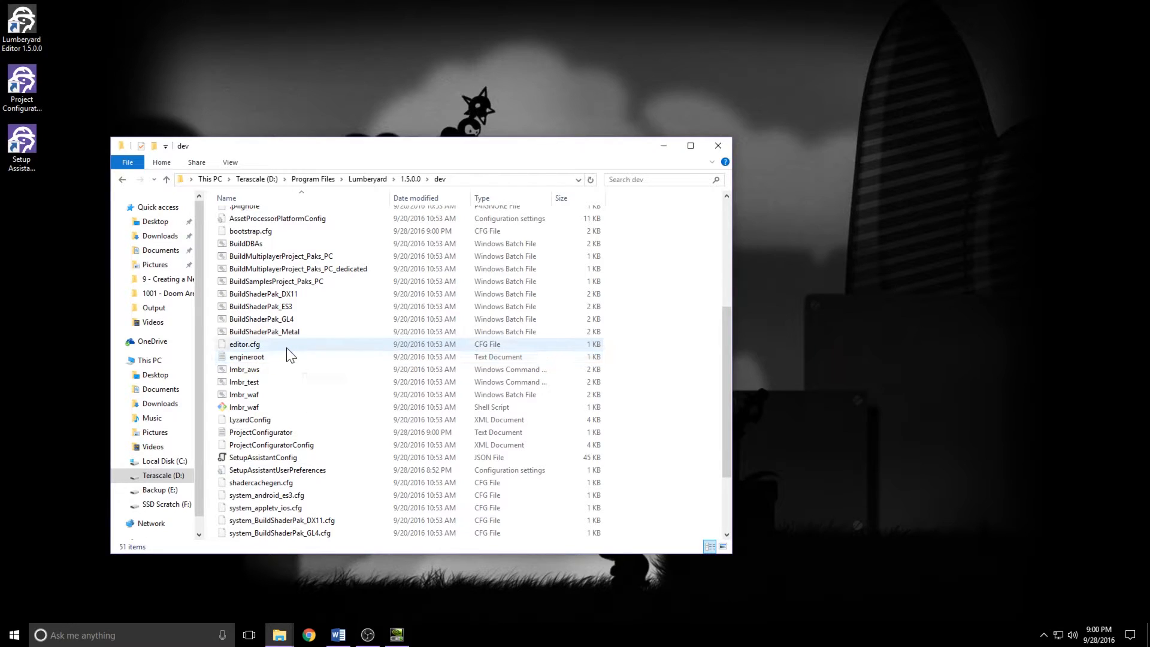
mouse_move(242, 347)
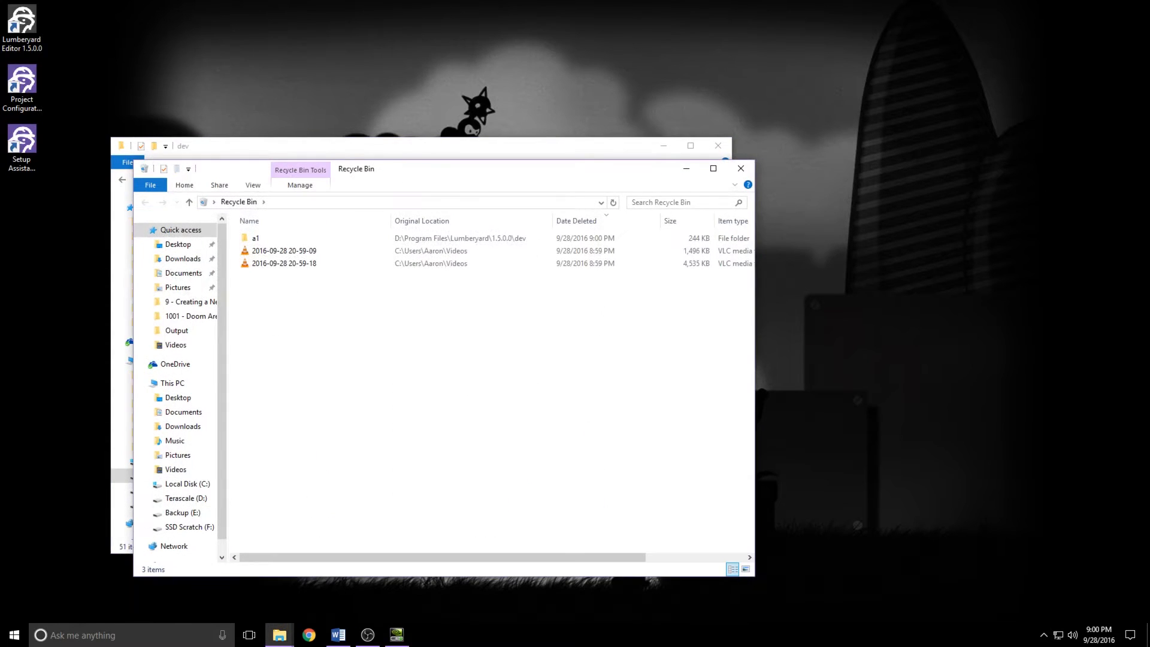
Step: Restore the deleted a1 folder from the Recycle Bin back into the dev folder
click(255, 237)
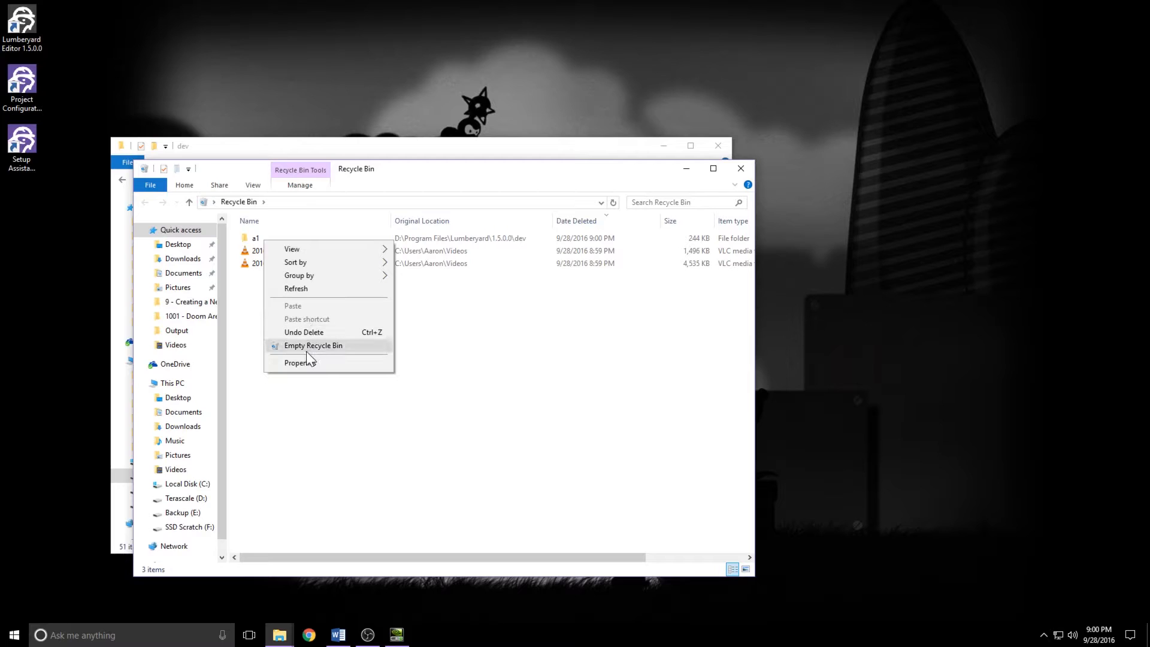
click(256, 237)
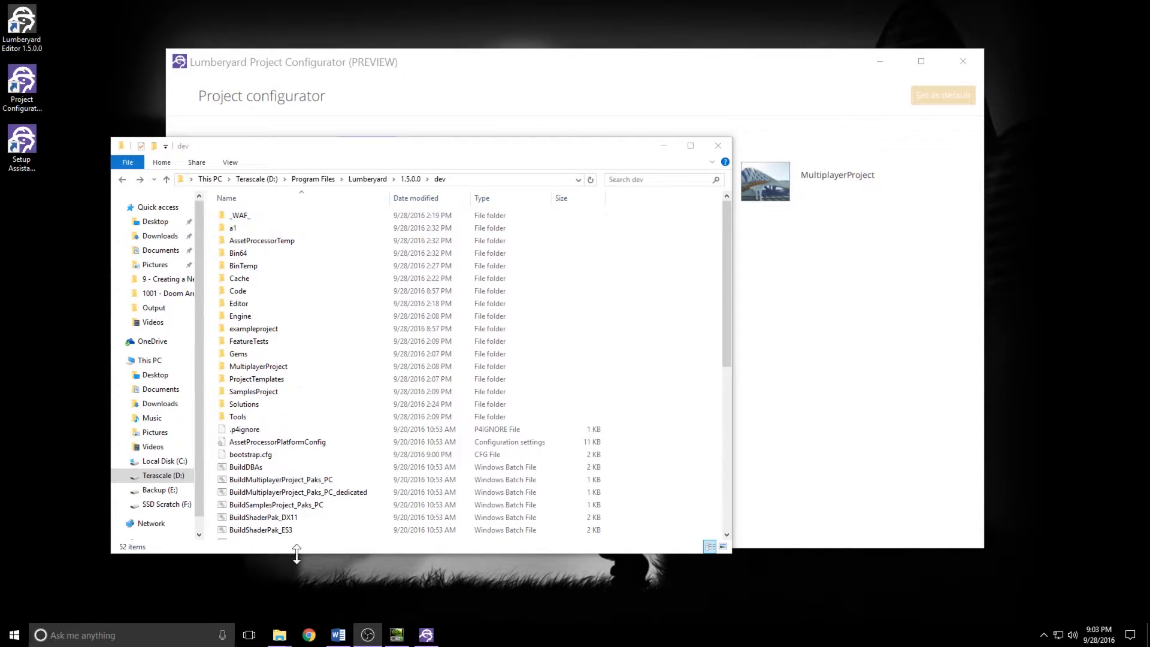
Step: Select a1, then open the Code folder under dev and review its project folders
click(233, 227)
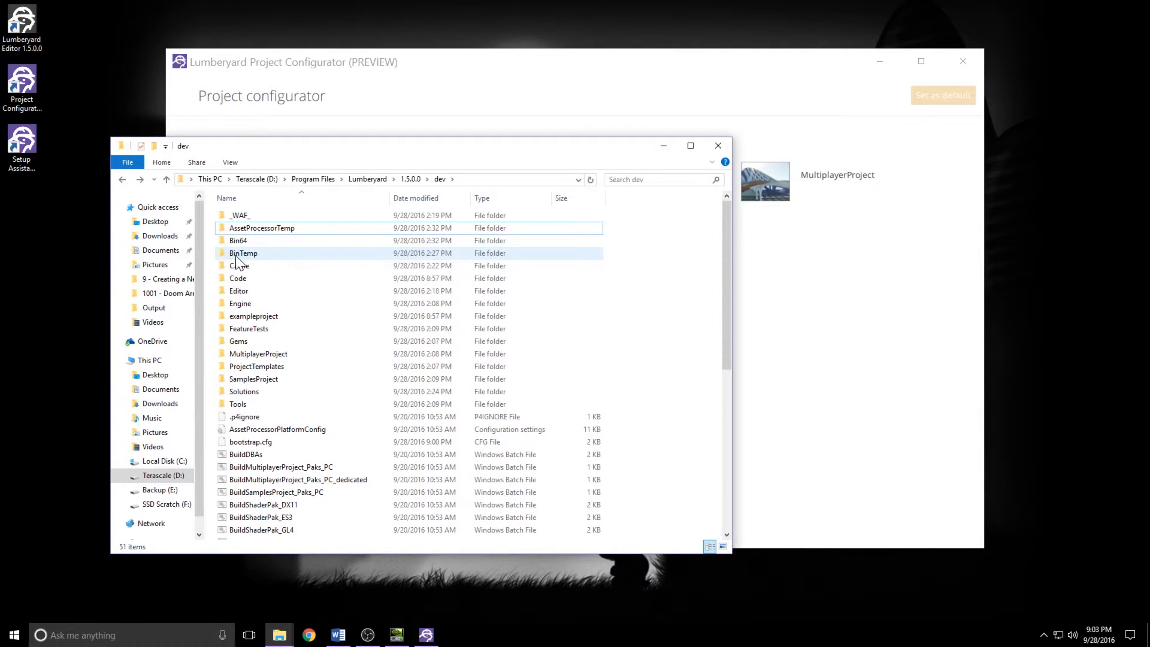
click(238, 278)
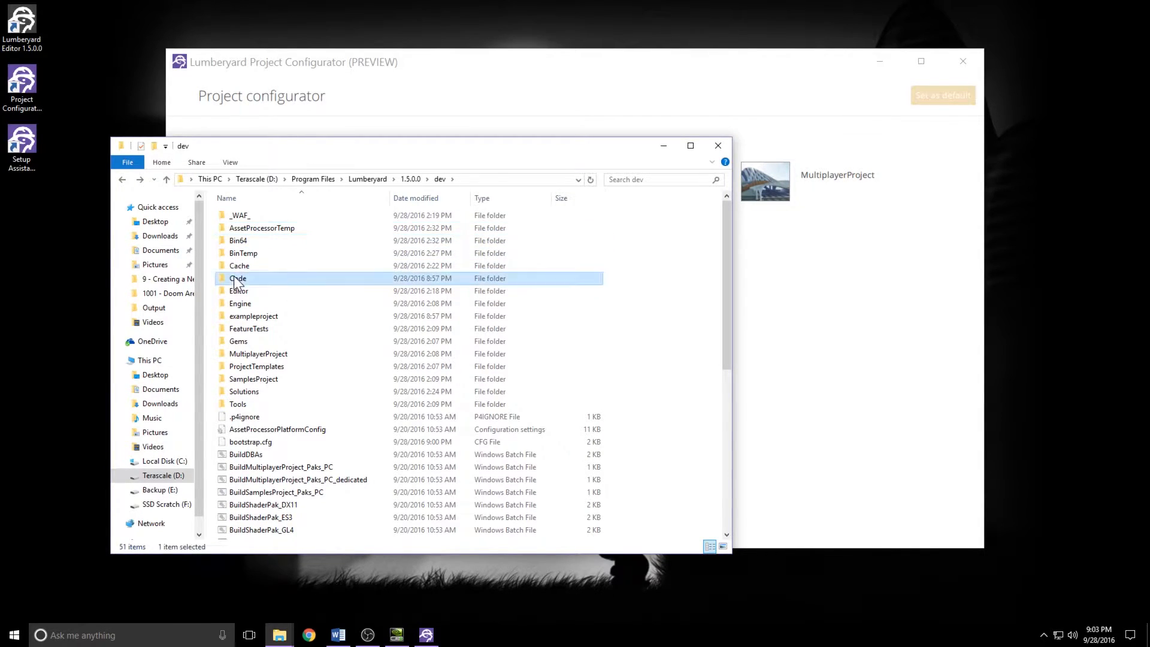
double_click(237, 278)
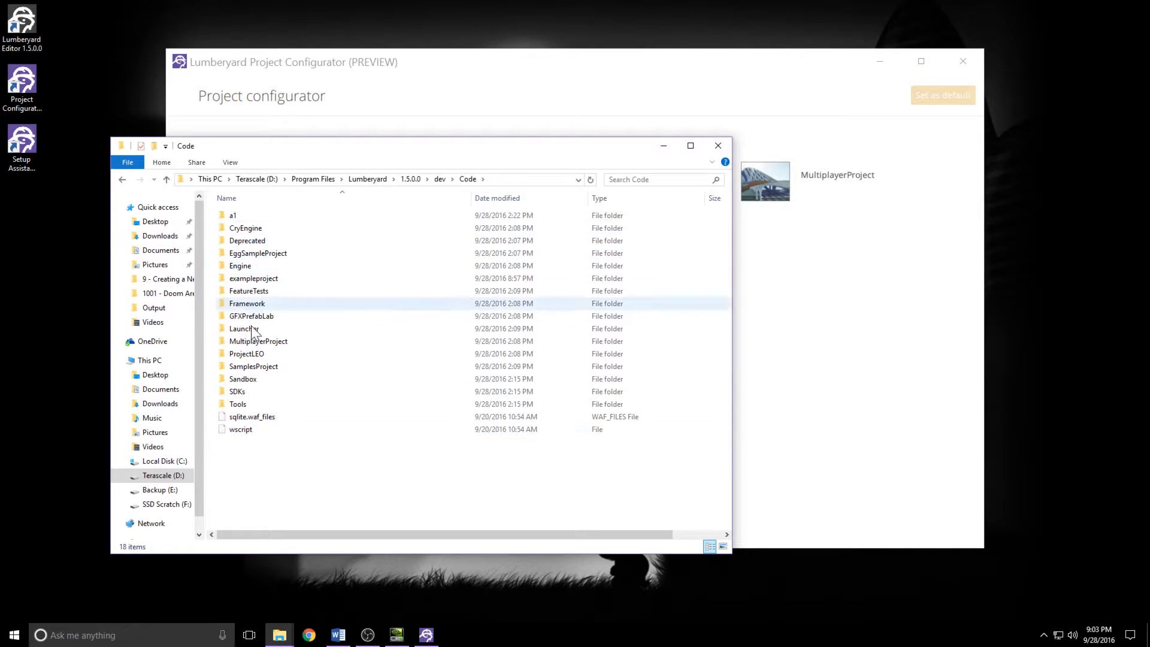
click(233, 215)
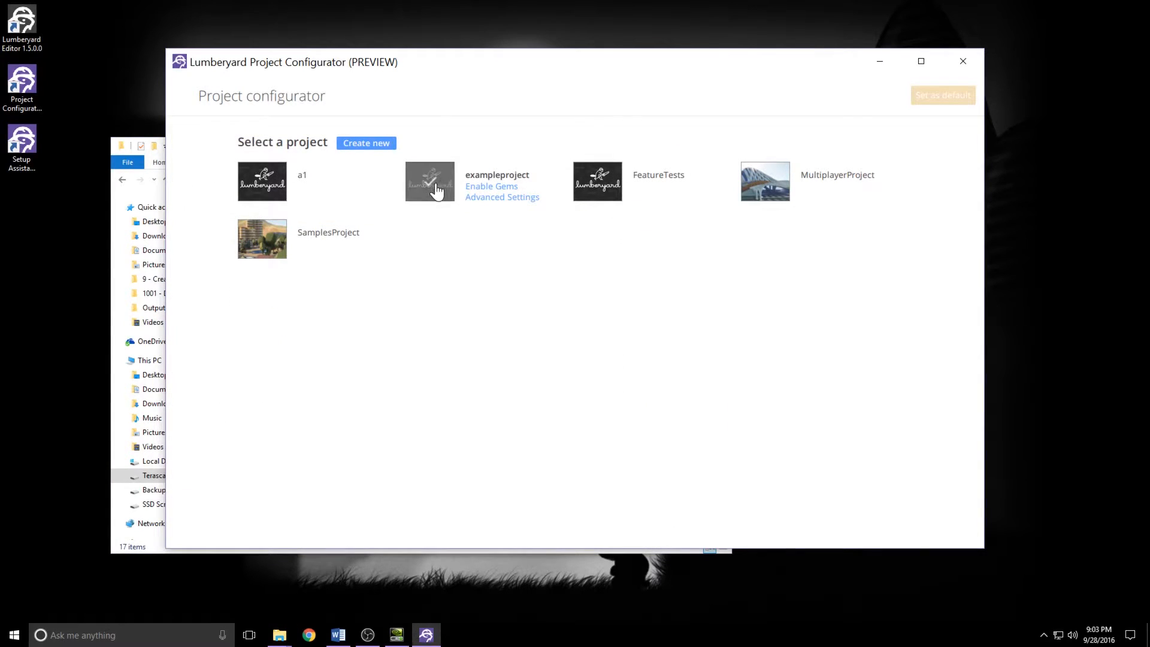
mouse_move(262, 180)
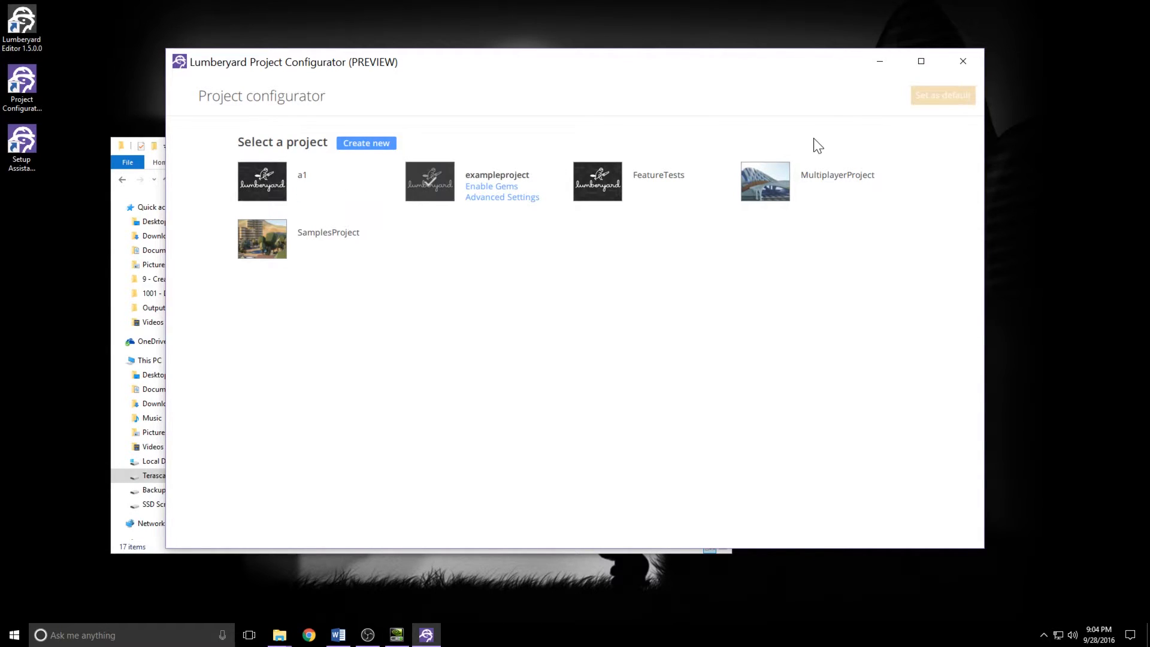
mouse_move(477, 215)
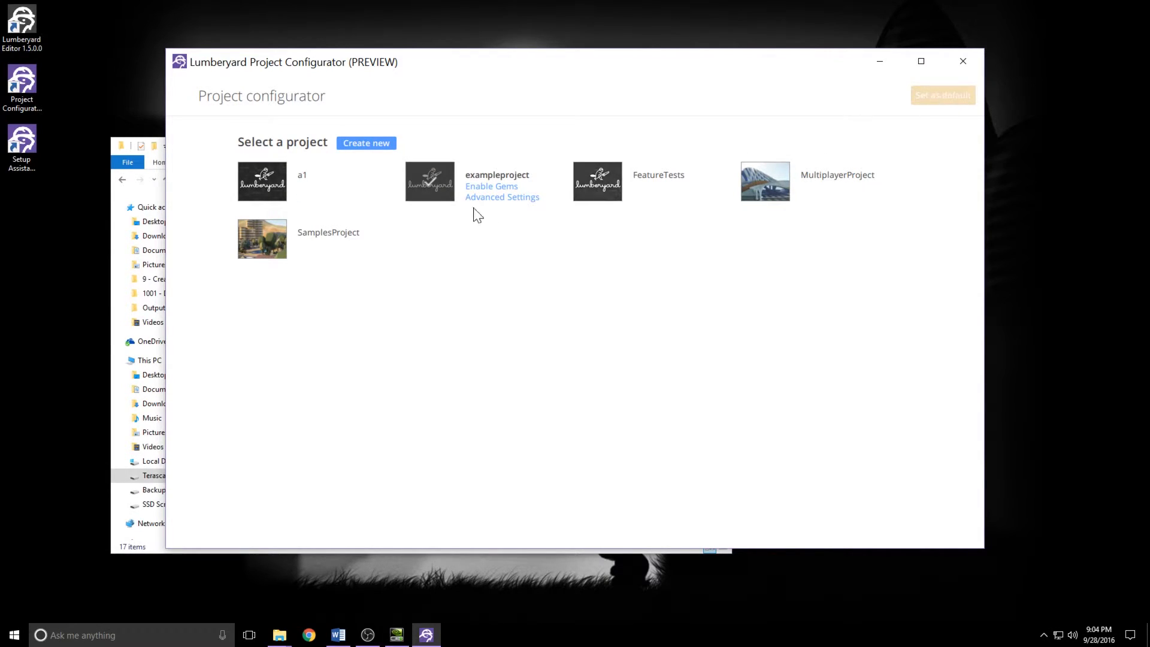
mouse_move(986, 58)
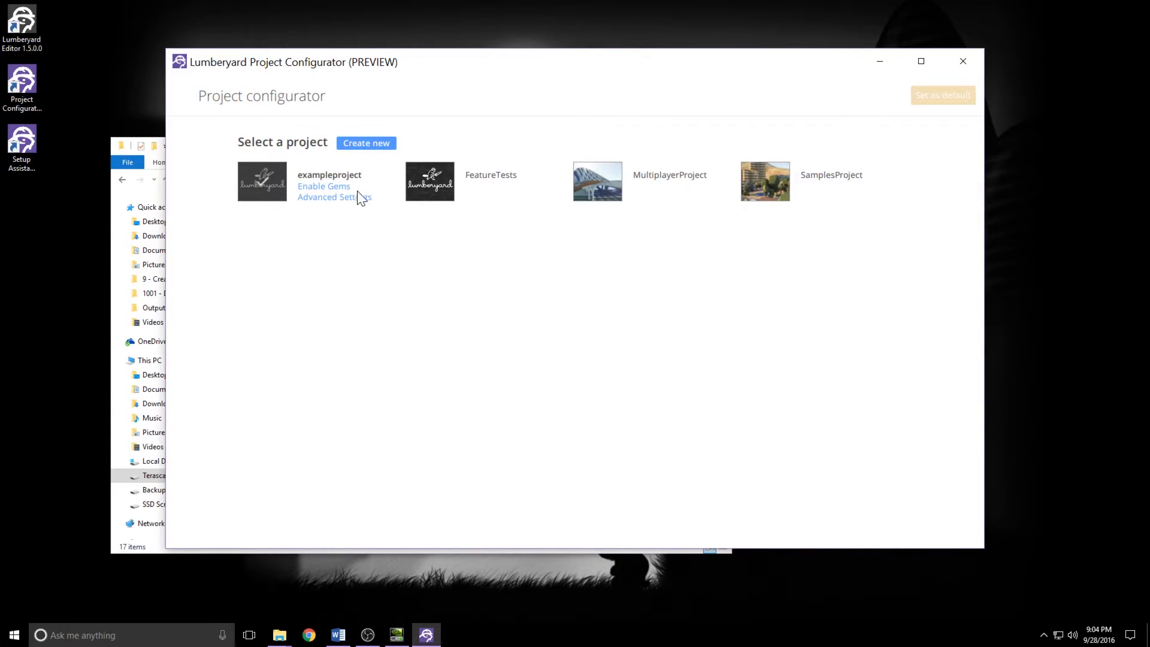
mouse_move(710, 244)
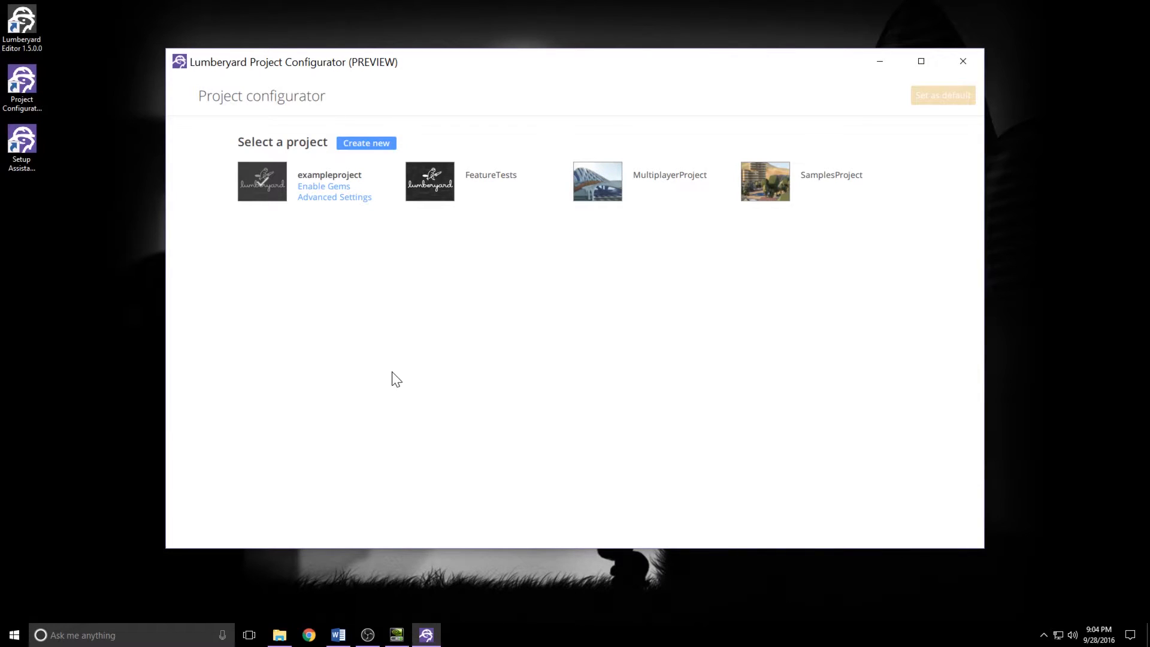
mouse_move(349, 292)
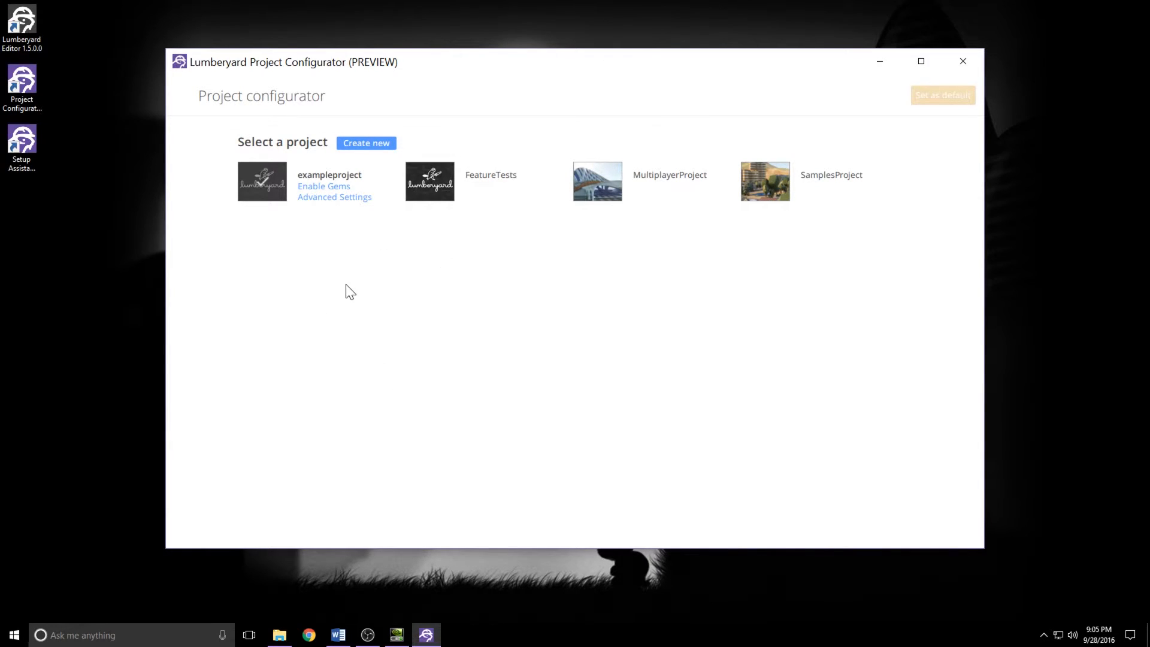
mouse_move(325, 203)
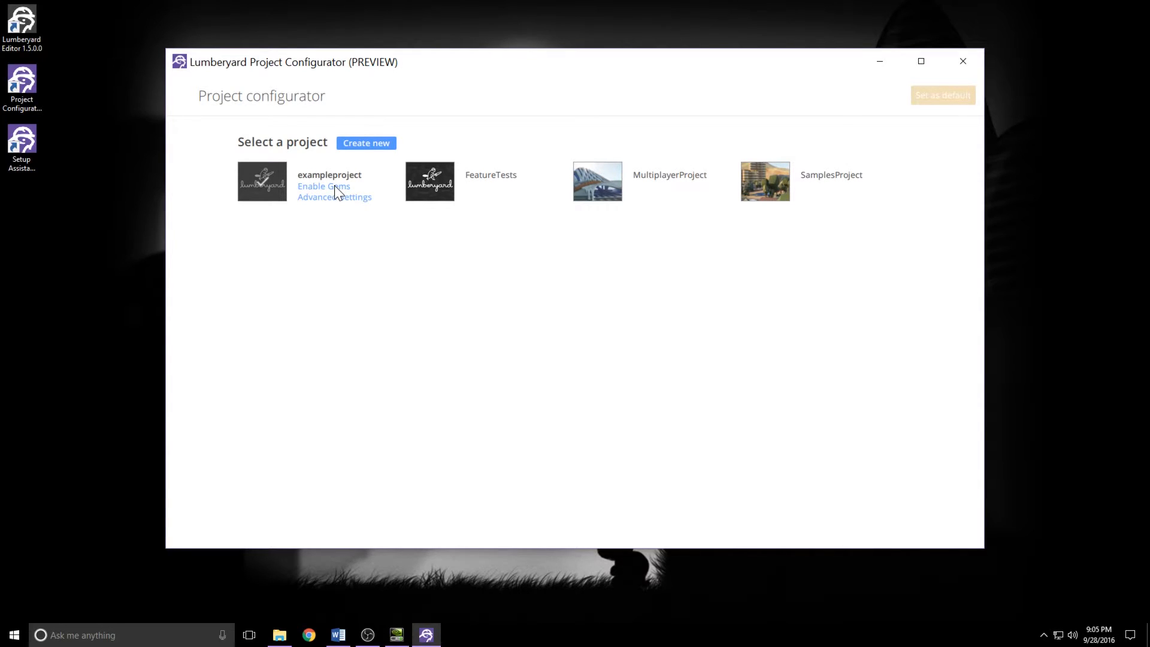
Step: Open exampleproject's Gems page, scroll its 26 installed Gems and expand the Boids description
click(323, 187)
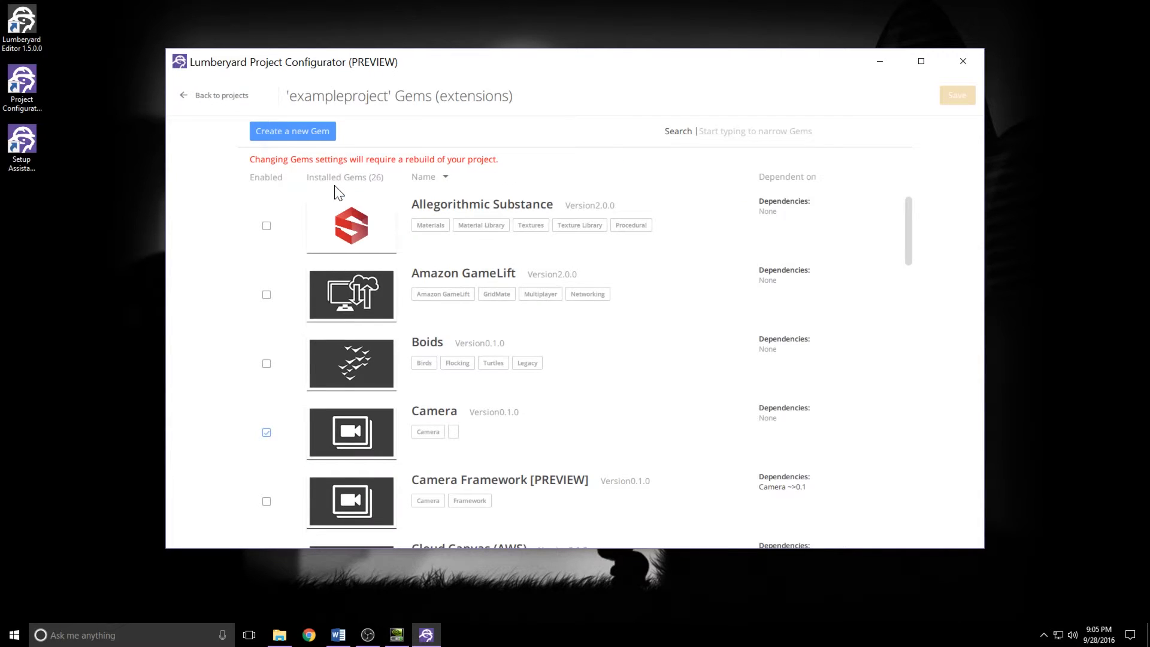
scroll(down, 3)
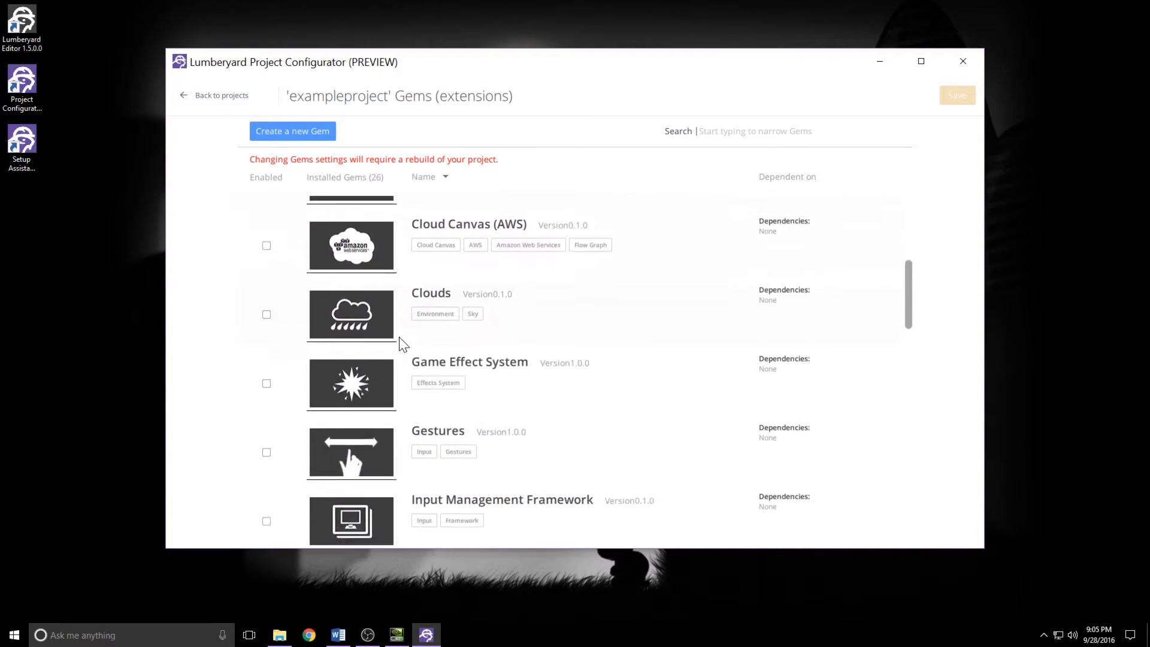
scroll(down, 3)
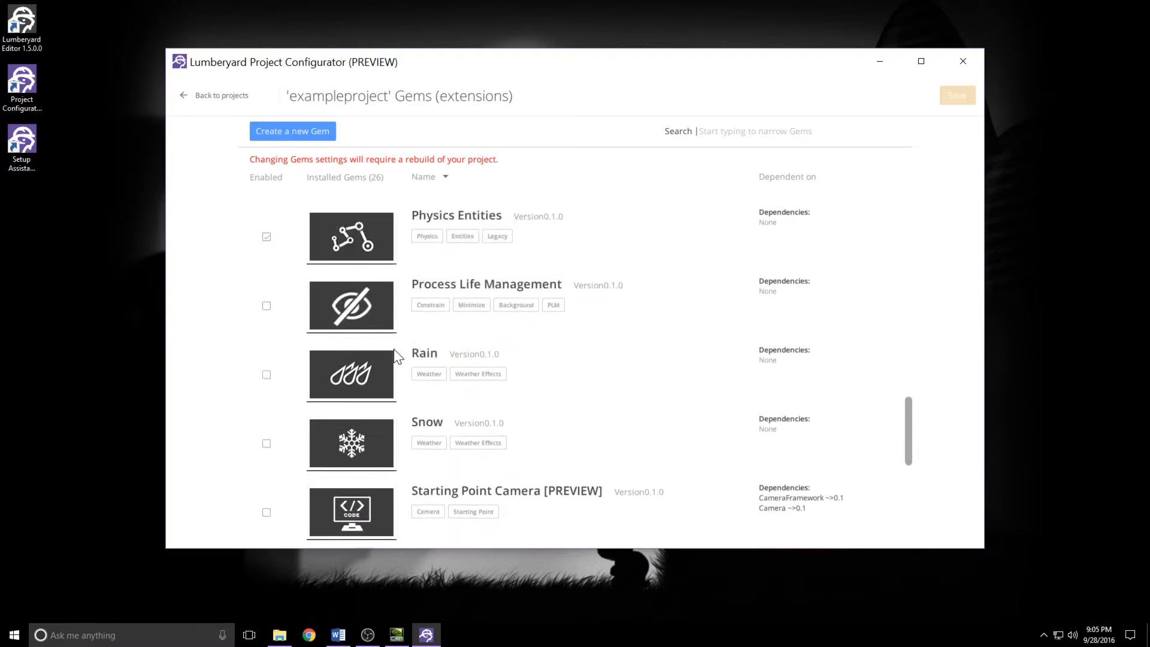
scroll(up, 3)
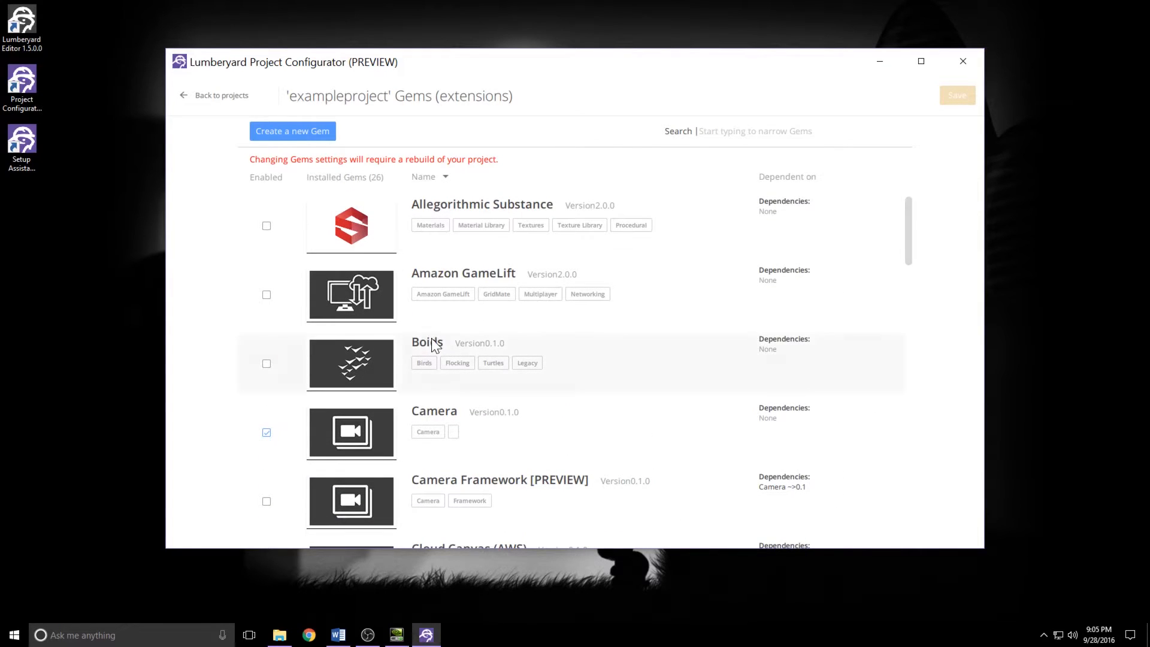
scroll(down, 3)
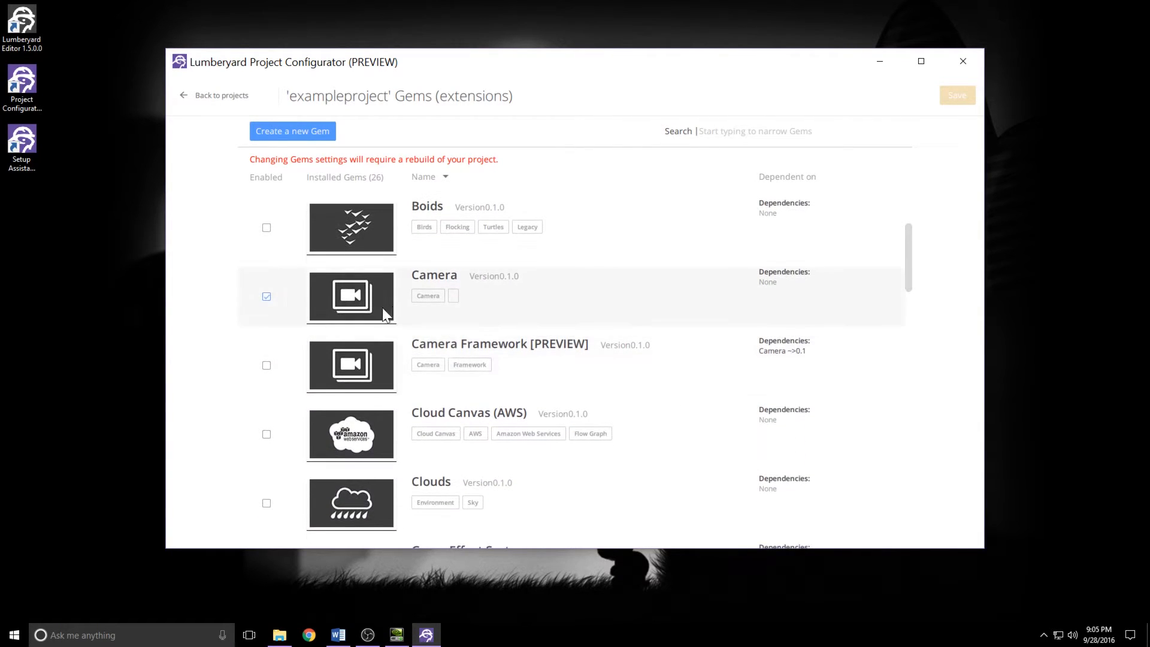
scroll(down, 3)
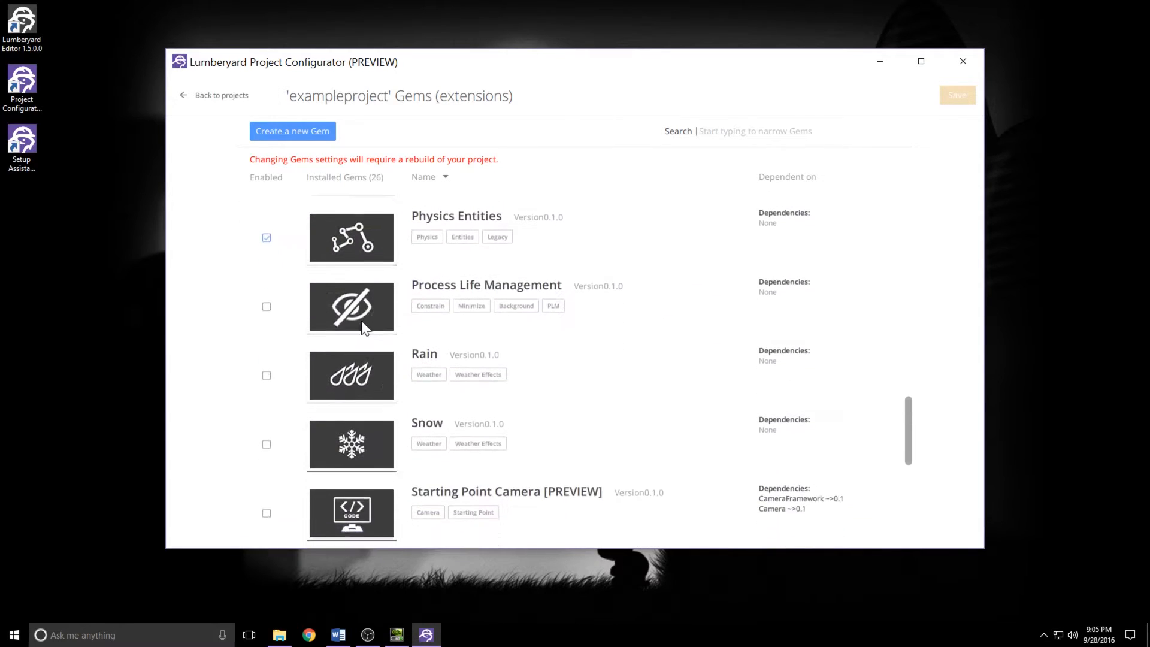
scroll(down, 3)
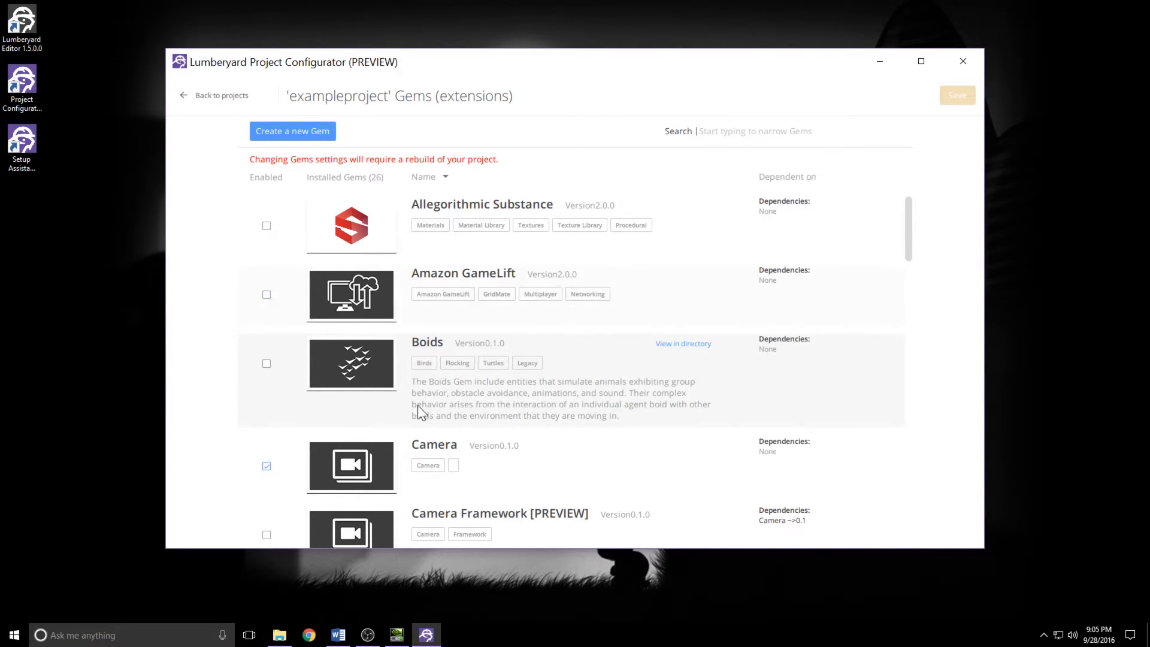
mouse_move(496, 326)
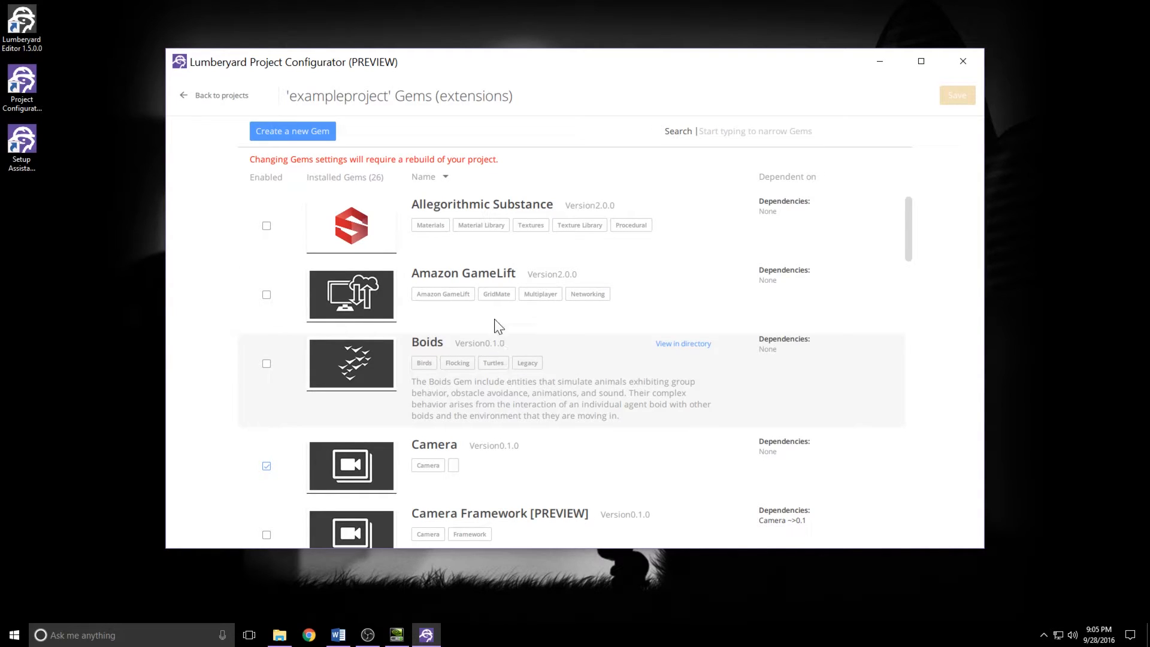
scroll(down, 3)
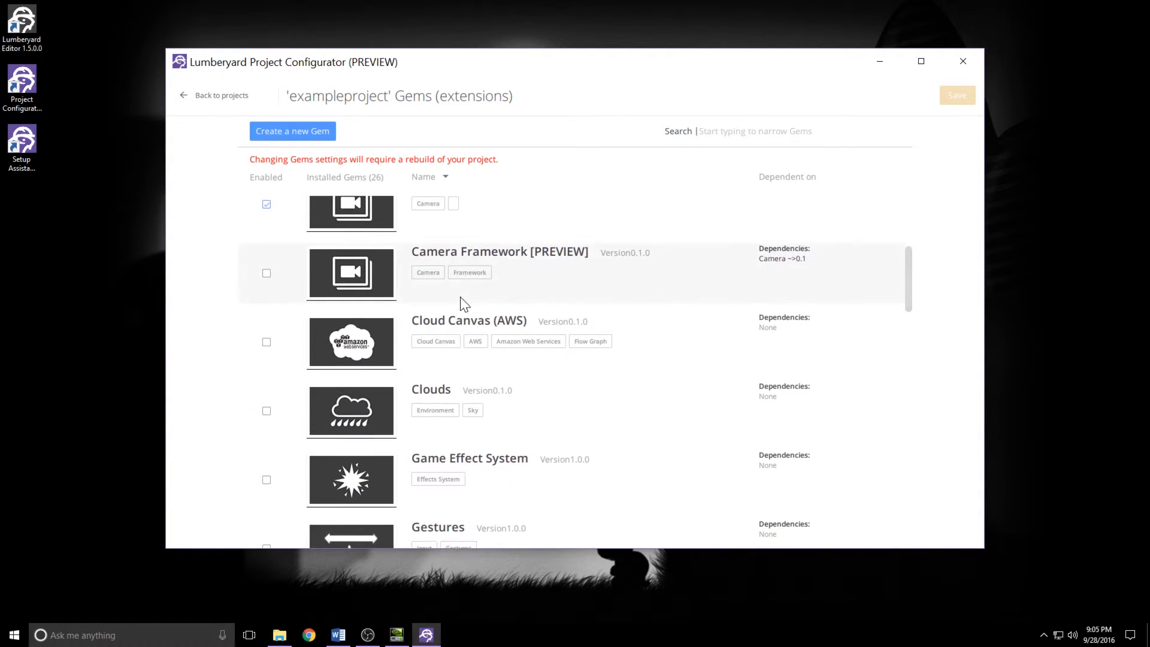
mouse_move(373, 307)
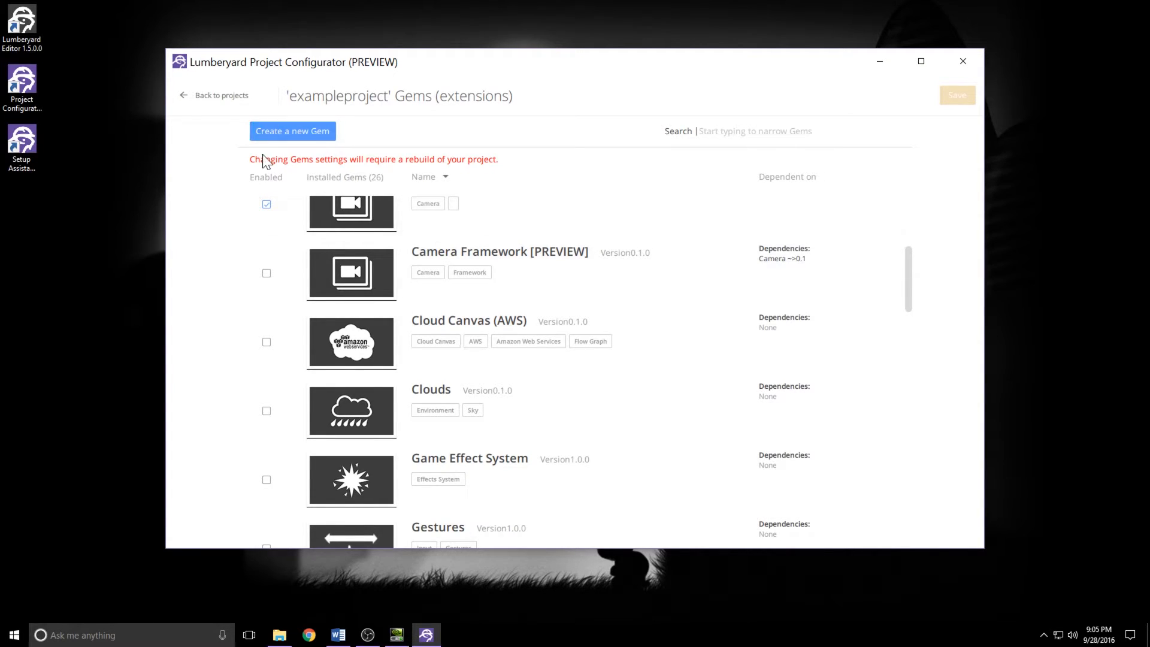
mouse_move(425, 174)
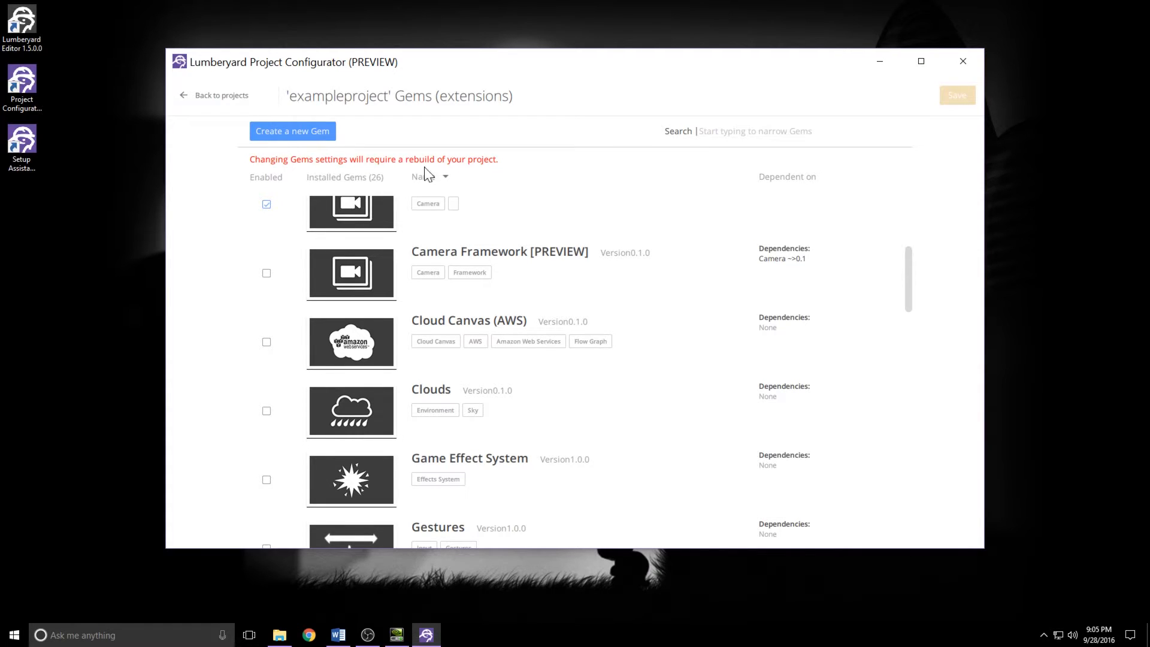
mouse_move(473, 169)
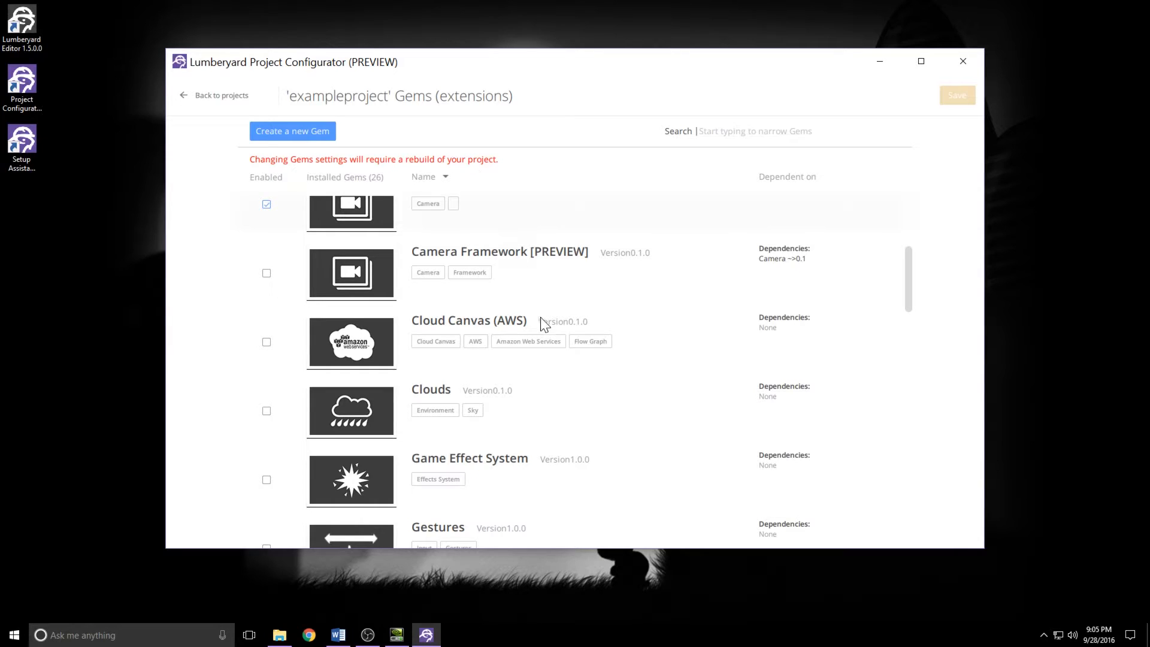
mouse_move(476, 493)
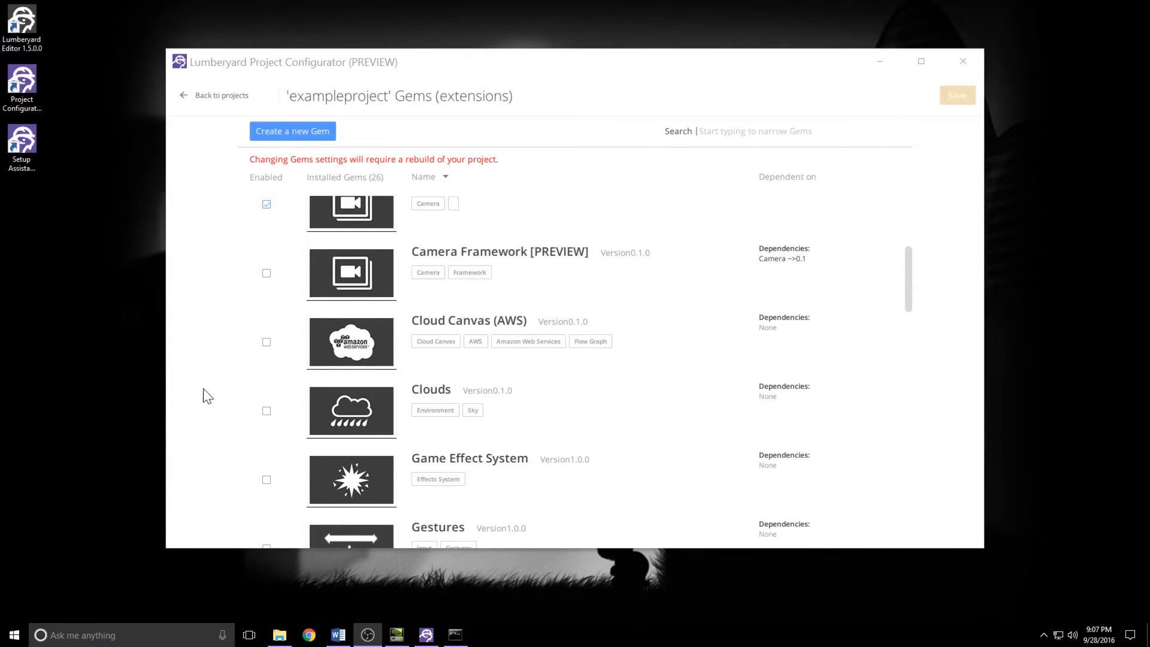
Step: Return to the projects list and close the Project Configurator
click(213, 95)
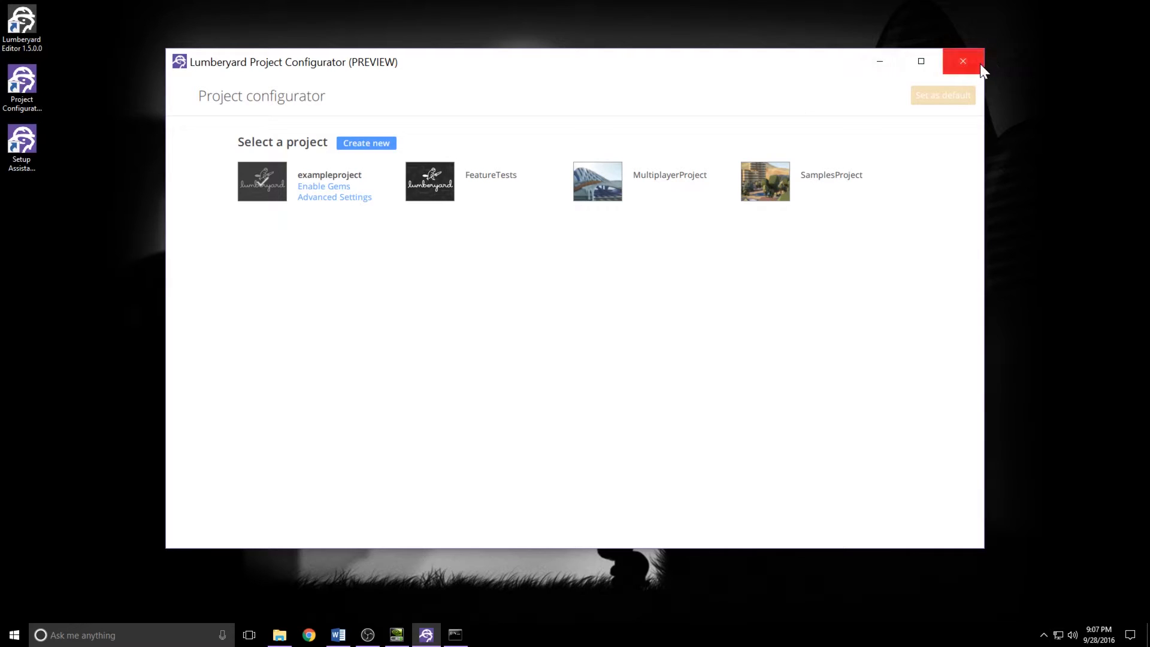
click(963, 61)
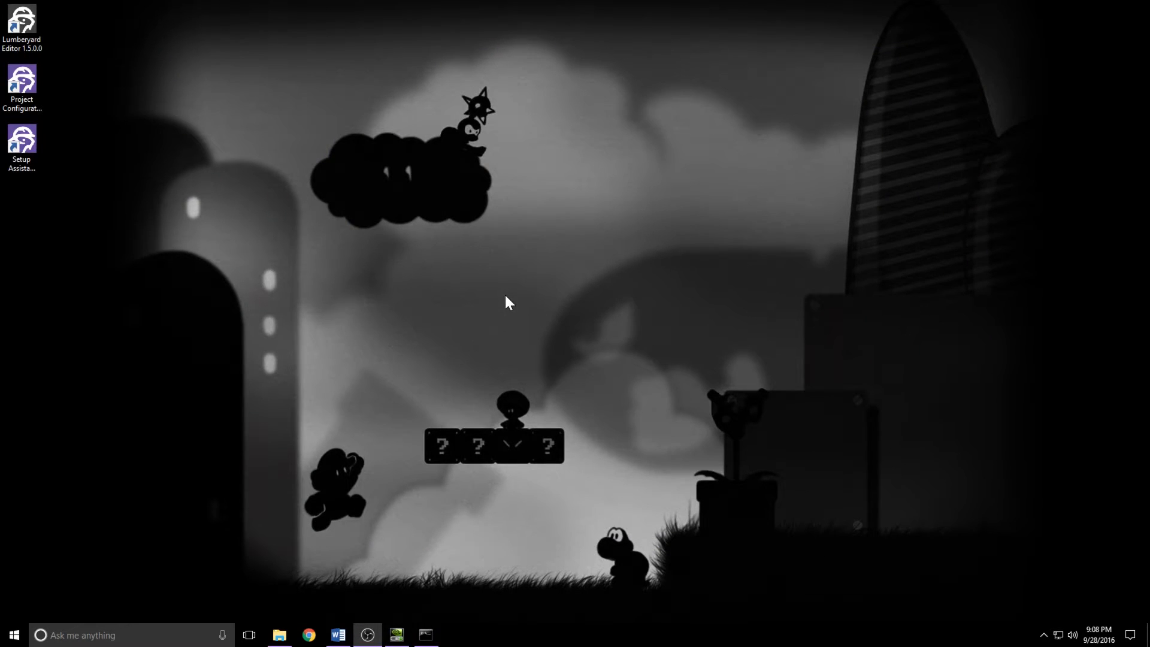
mouse_move(428, 298)
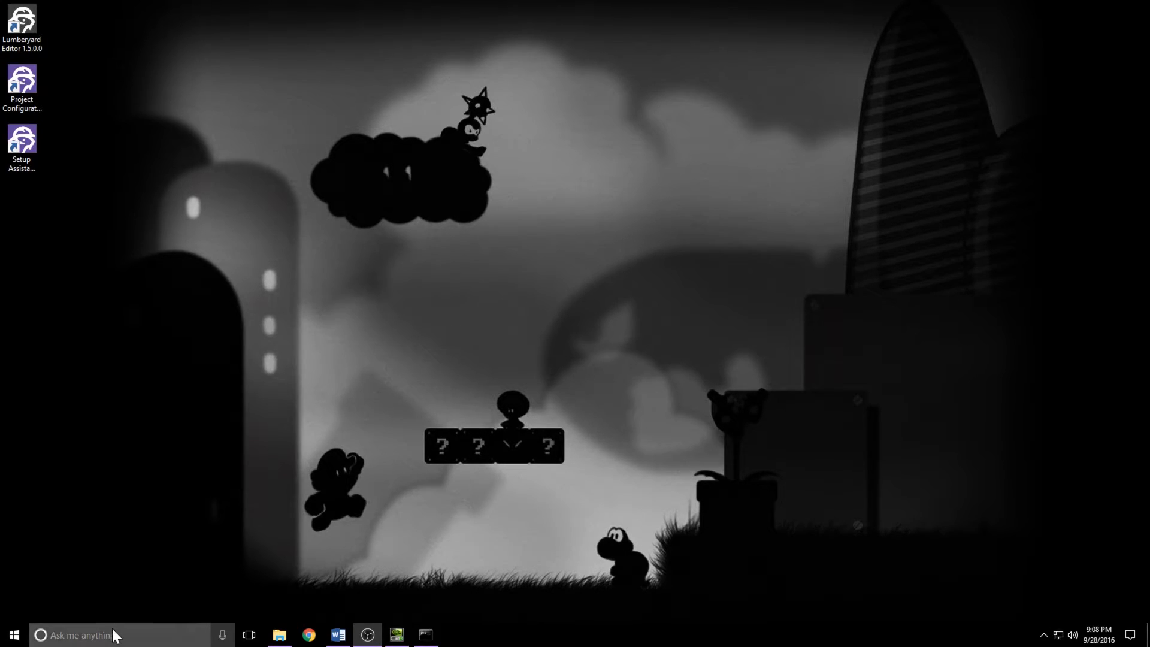
Step: Search 'cmd' in the taskbar to launch Command Prompt, then dismiss the search panel
text(cmd)
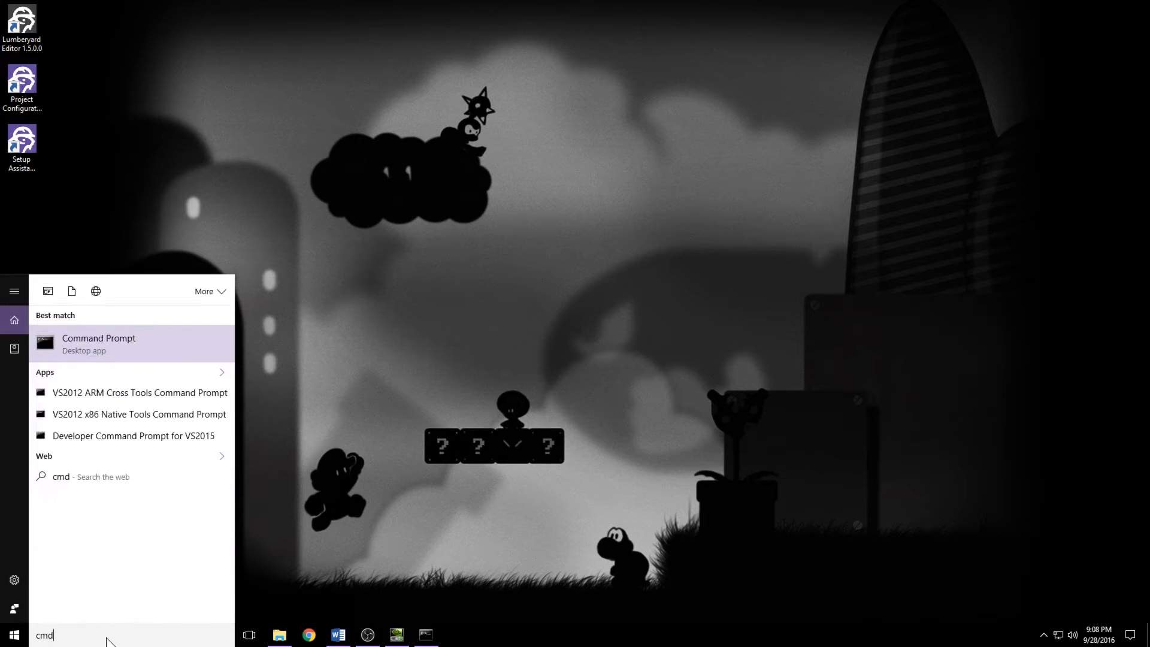
click(15, 320)
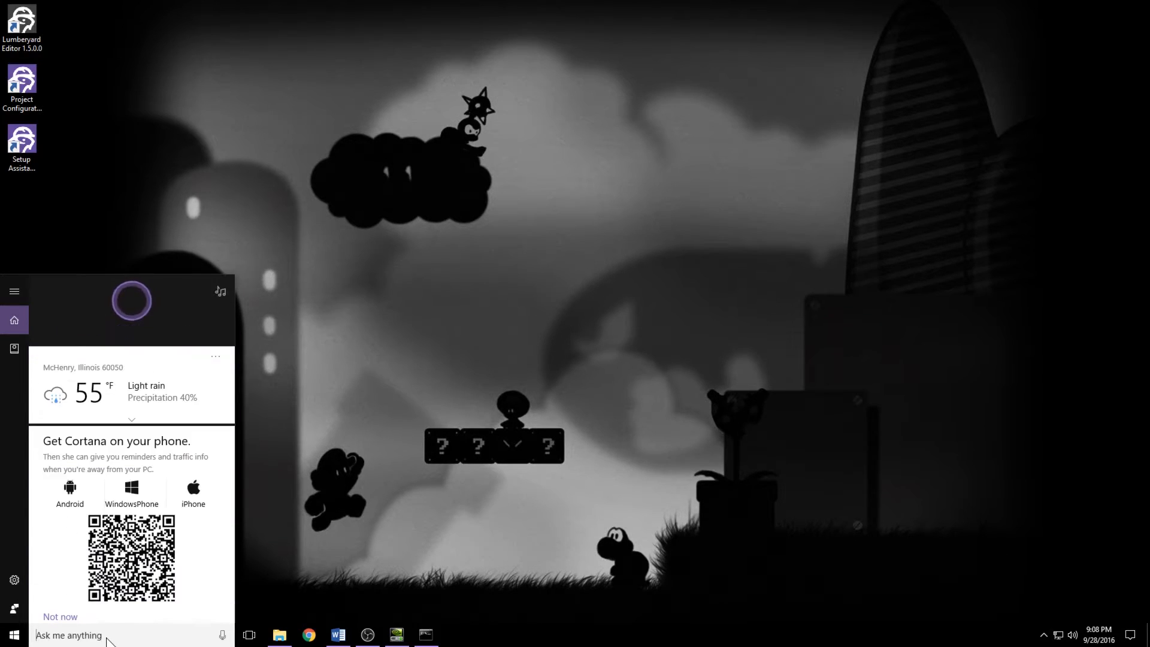
click(169, 551)
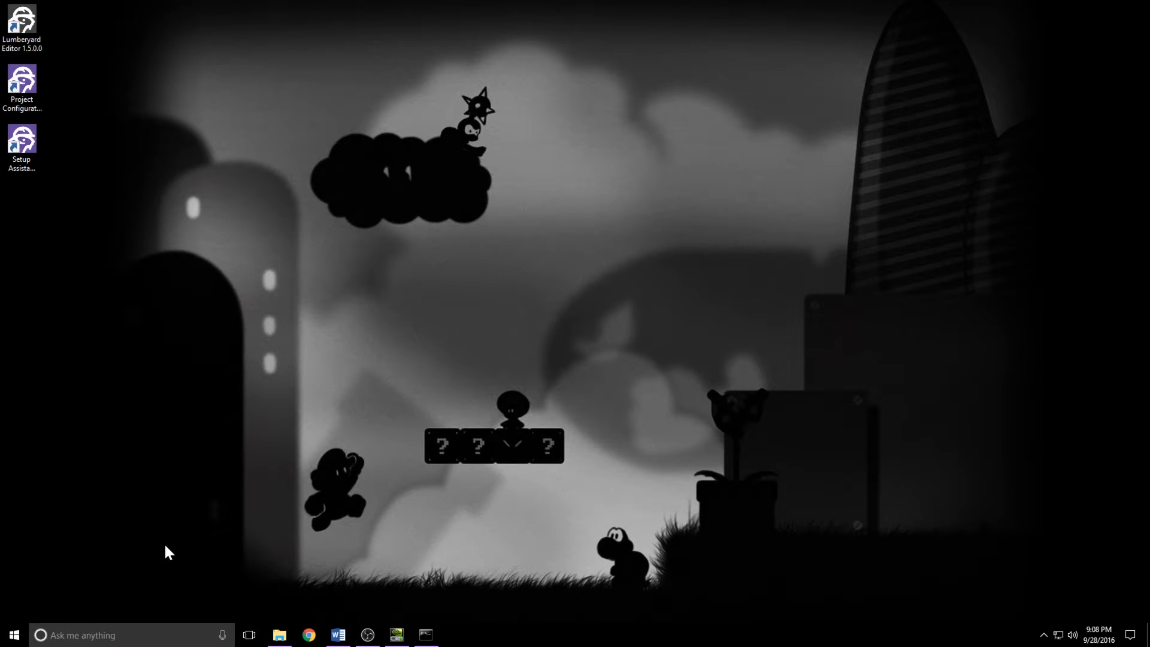
mouse_move(159, 563)
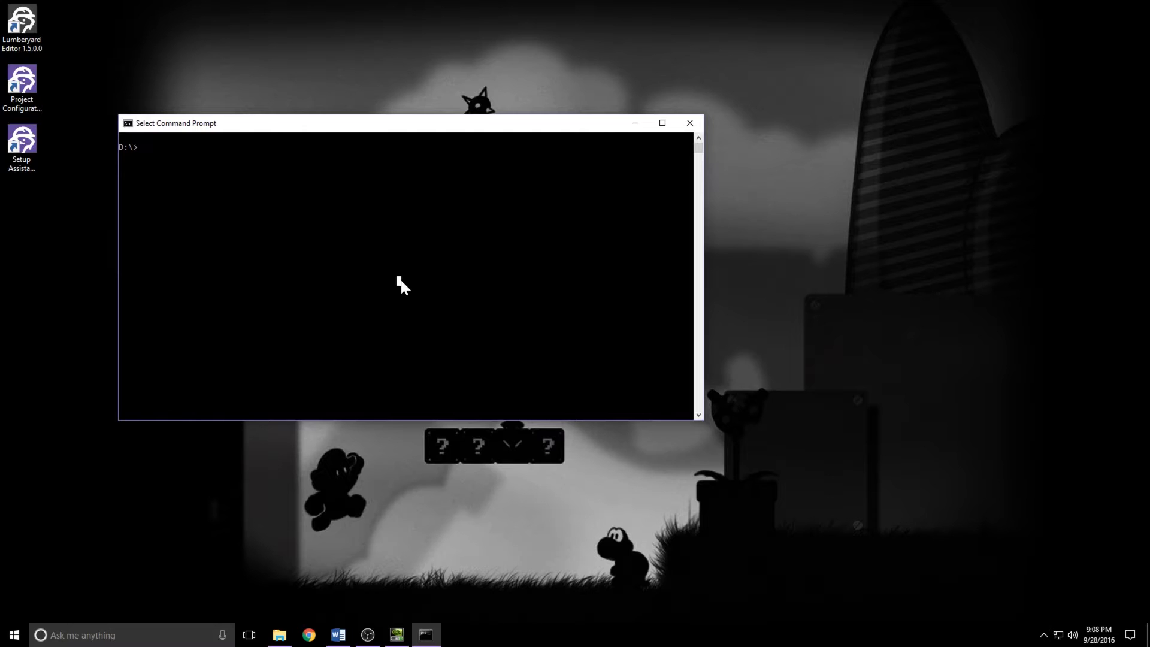
Step: Change directory to "Program Files\Lumberyard\1.5.0.0\dev" in Command Prompt
text(cd)
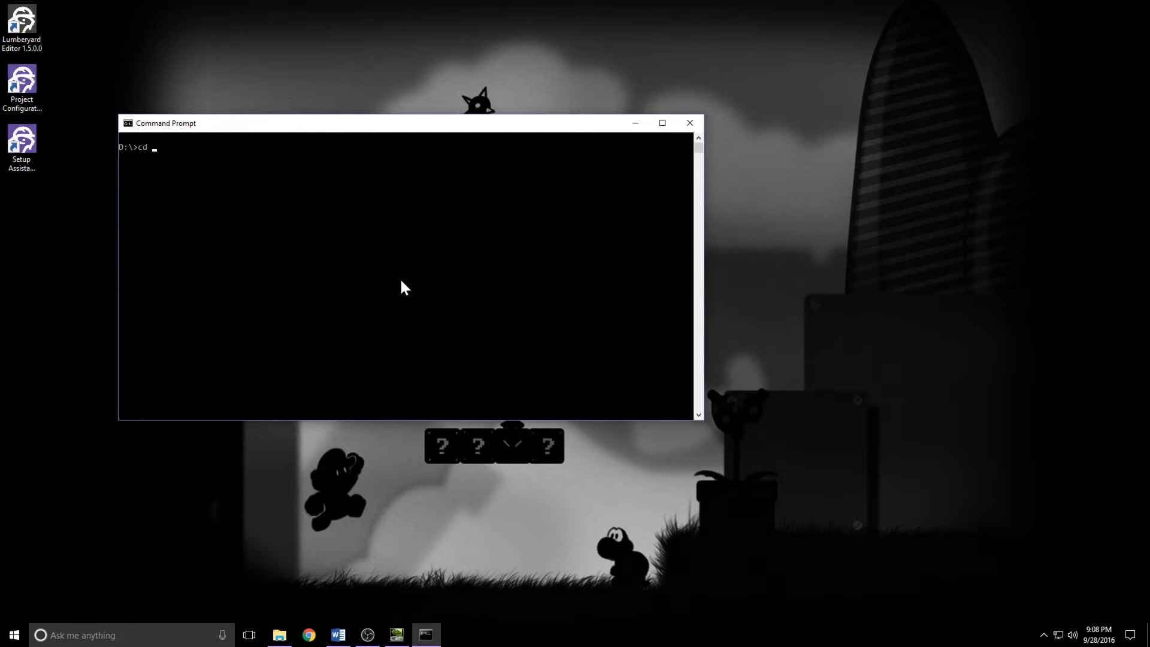
text("Program Files")
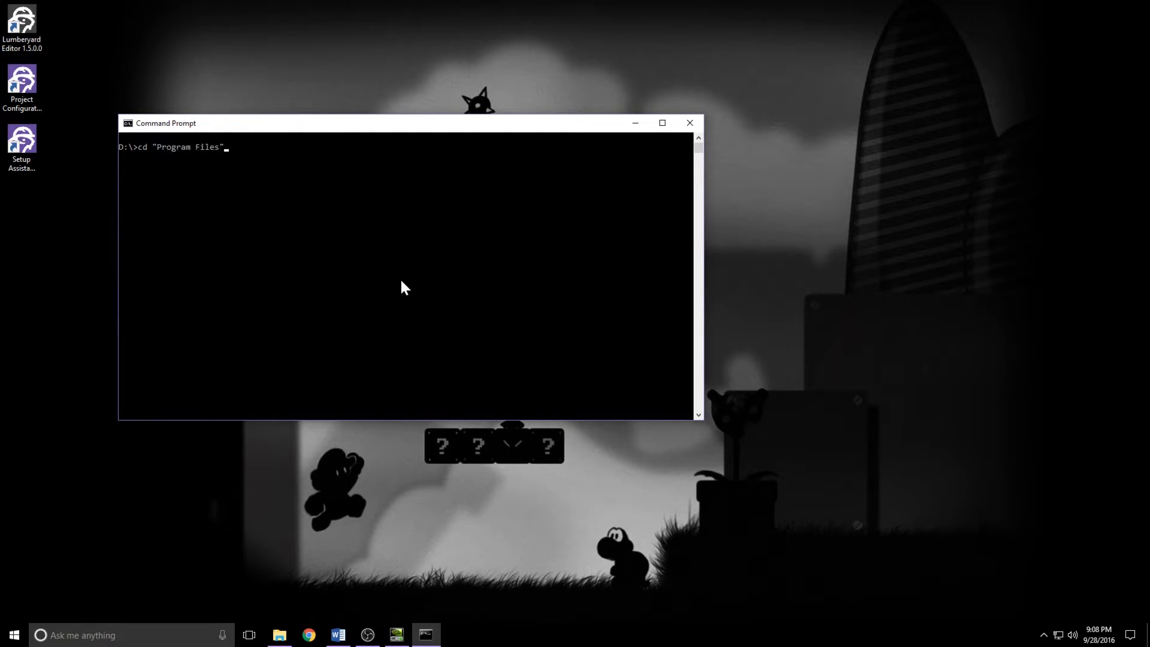
text(\Lumberyard)
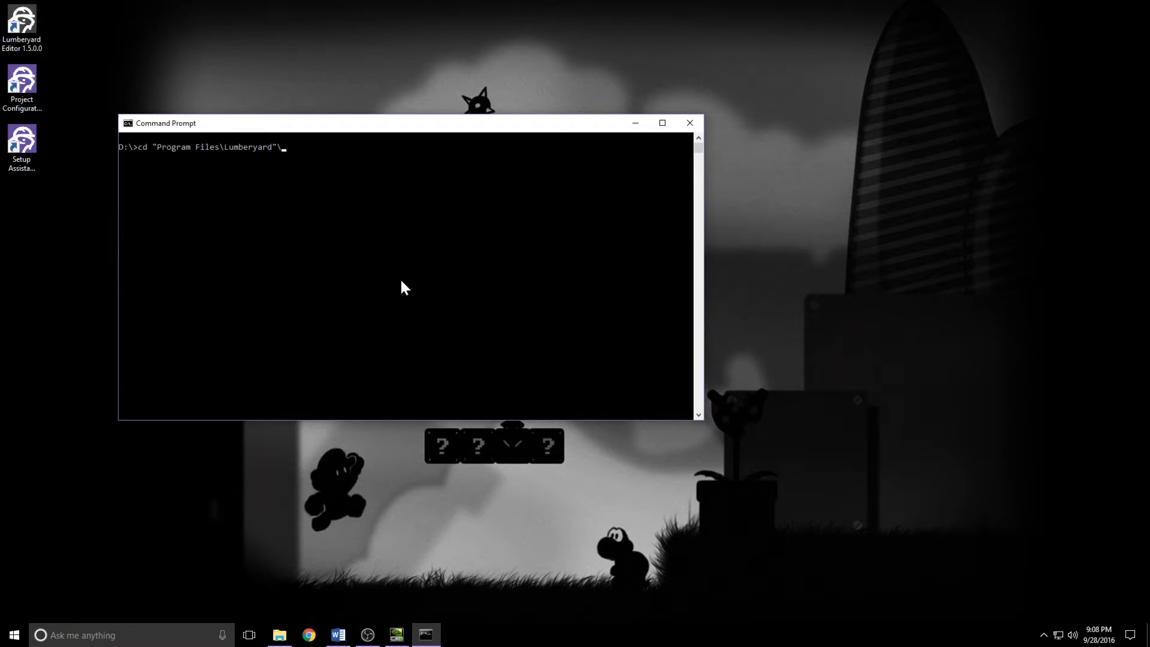
text(\1.5.0.0")
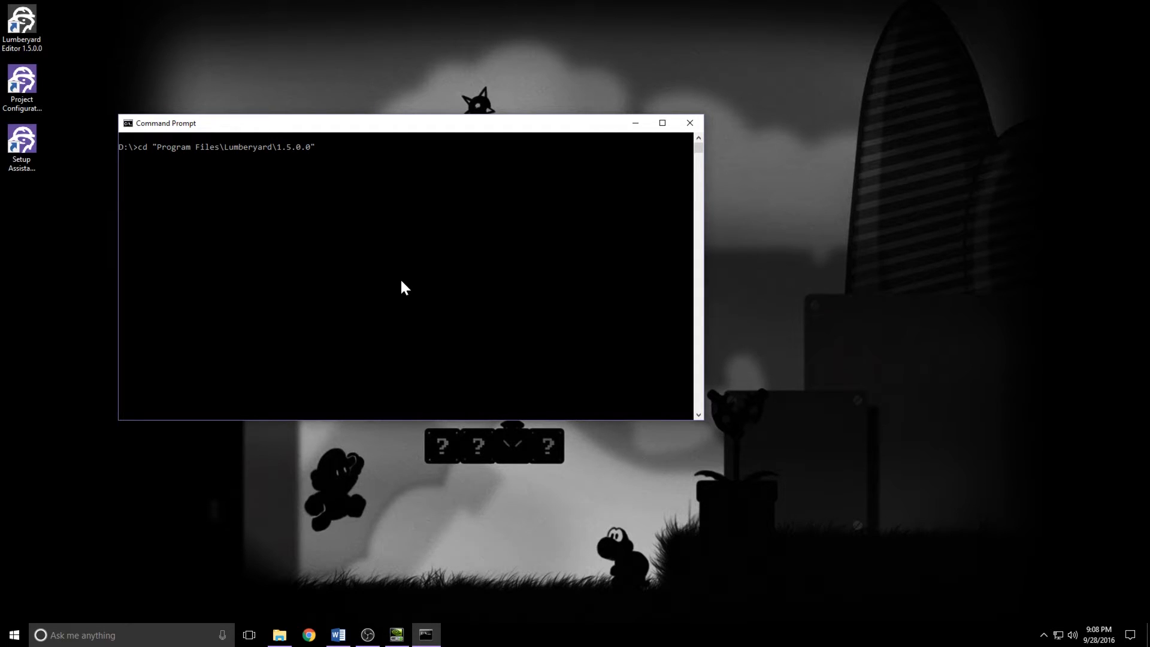
text(\dev")
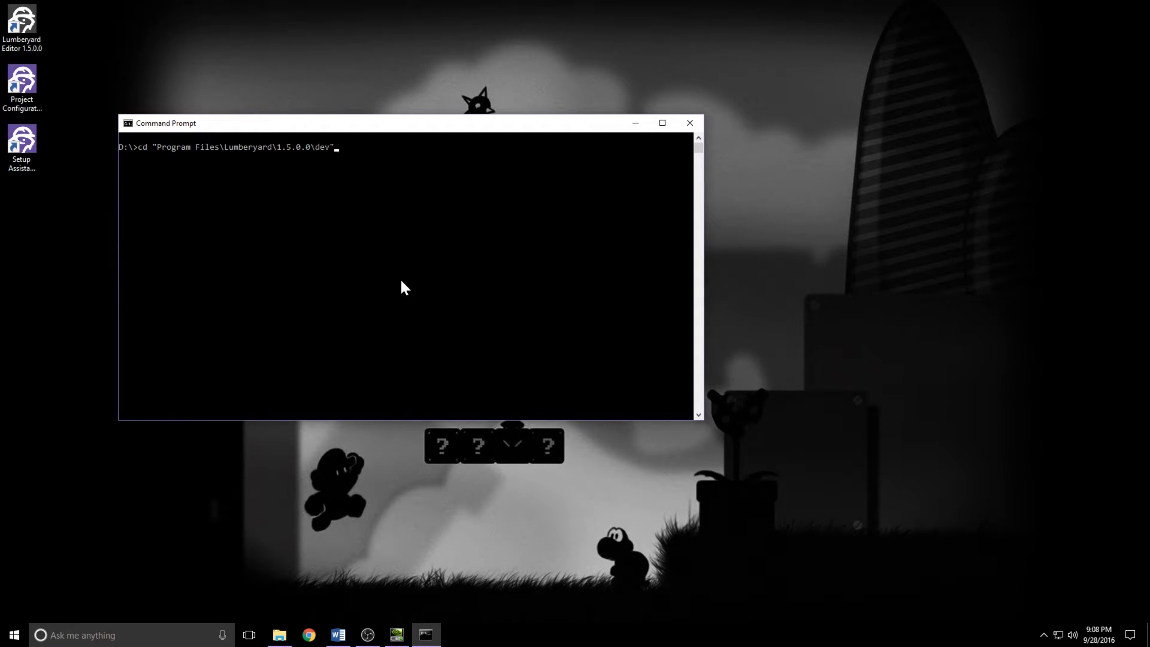
key(Enter)
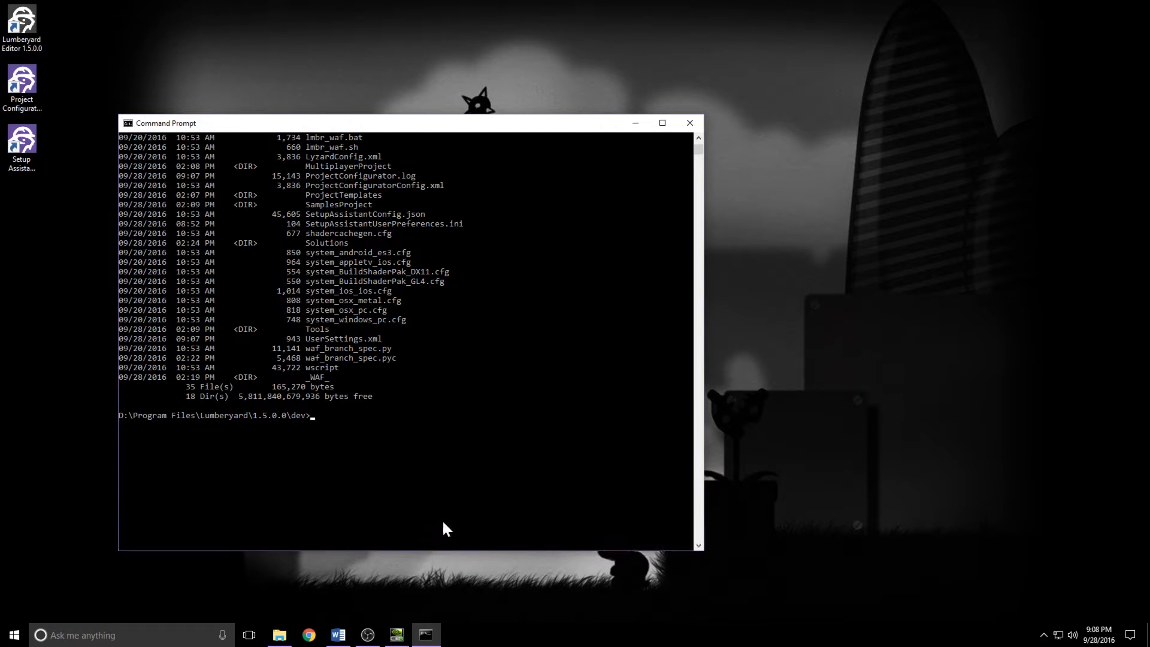
Step: Begin entering lmbr_waf.bat at the dev folder prompt
text(w)
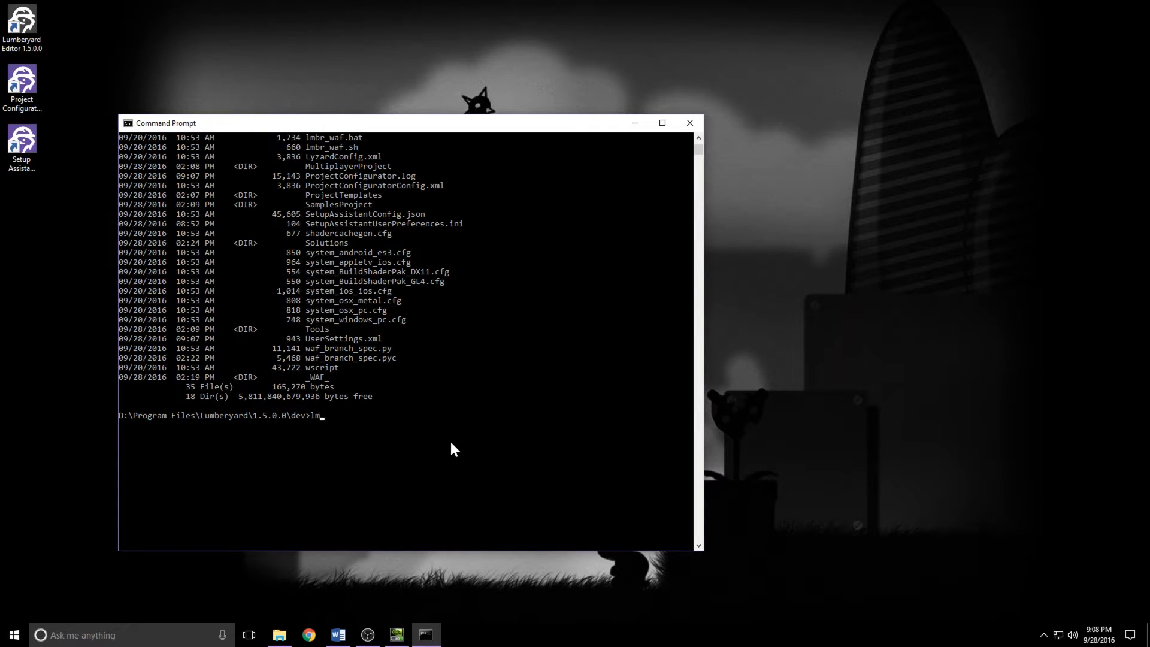
text(br_waf.bat)
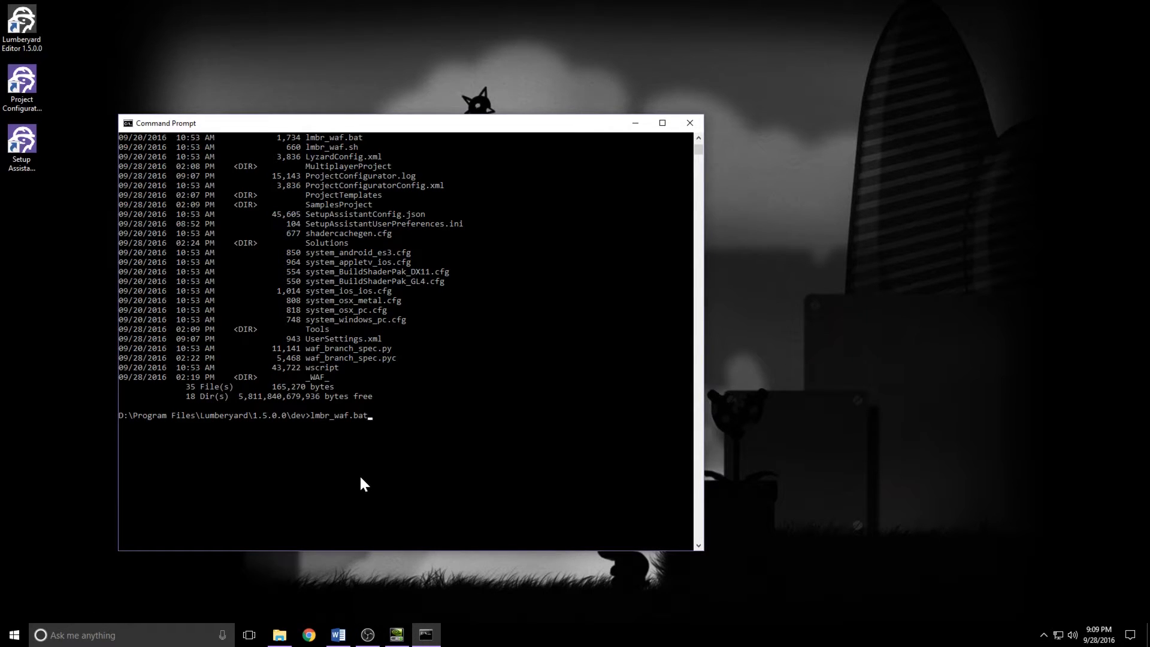
Step: Run lmbr_waf.bat configure and wait for it to report missing SDL2 source files
text(configure)
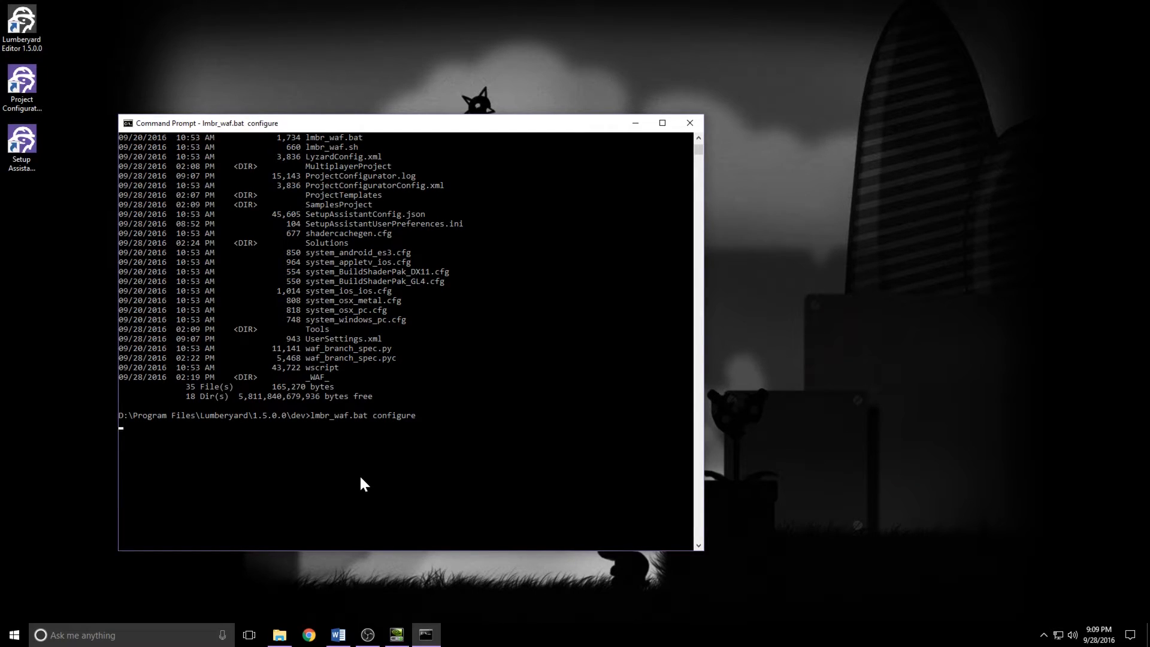
key(enter)
text(lmbr)
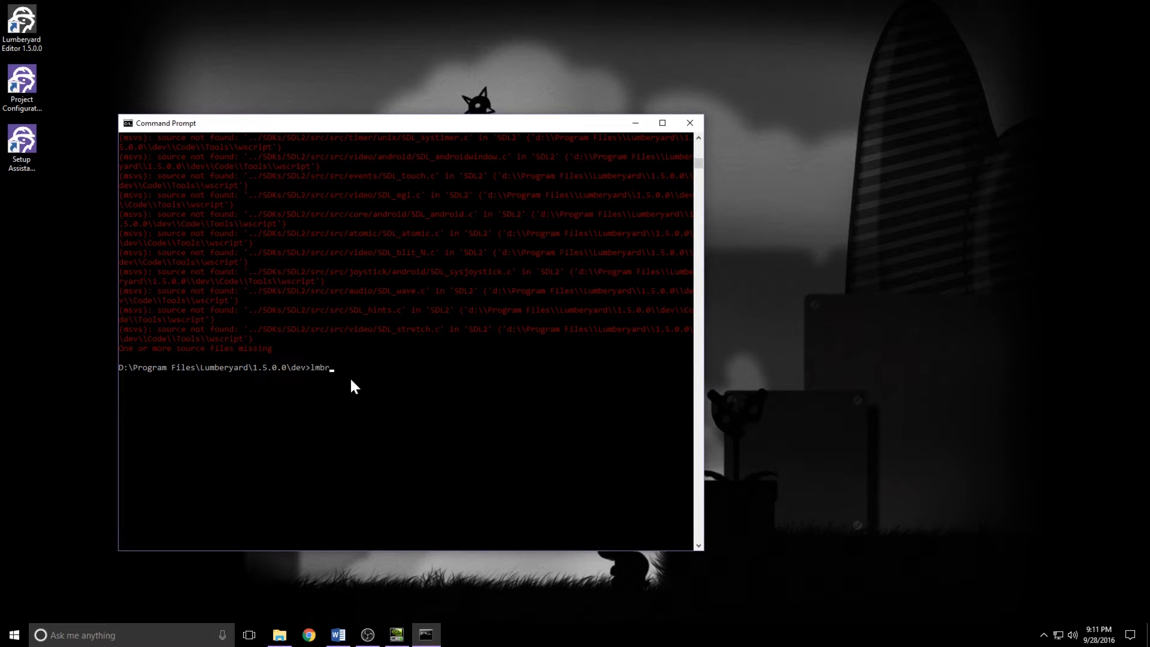
Step: Run lmbr_waf.bat build_win_x64_profile -p game and wait for the successful build
text(_waf)
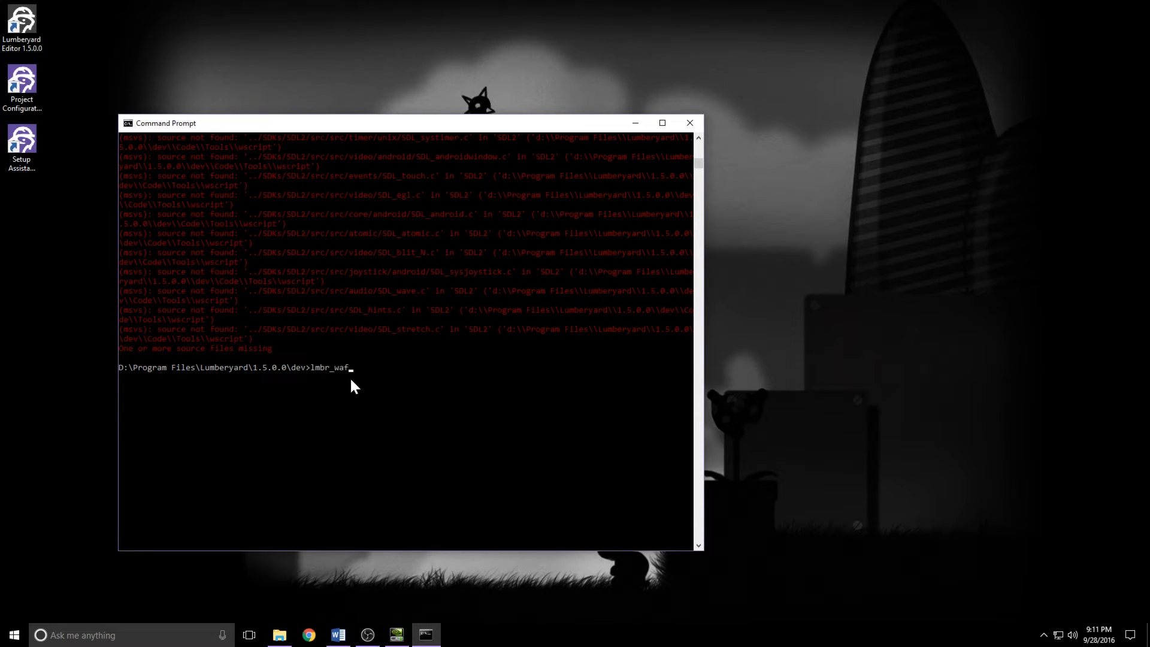
text(.bat)
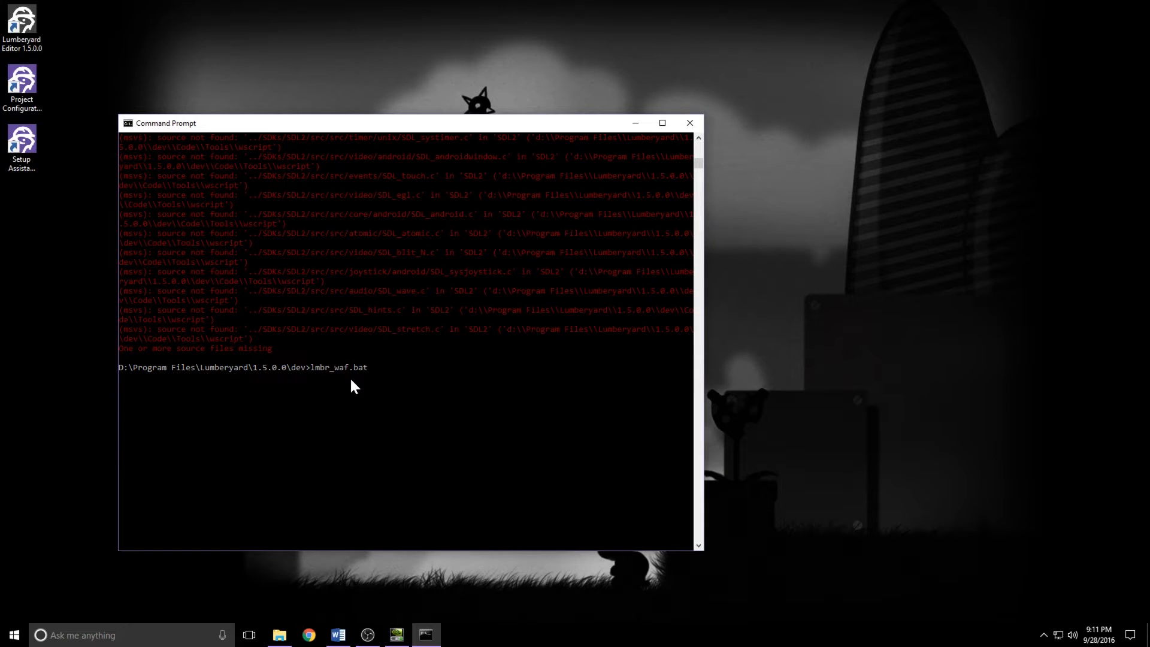
text(buil)
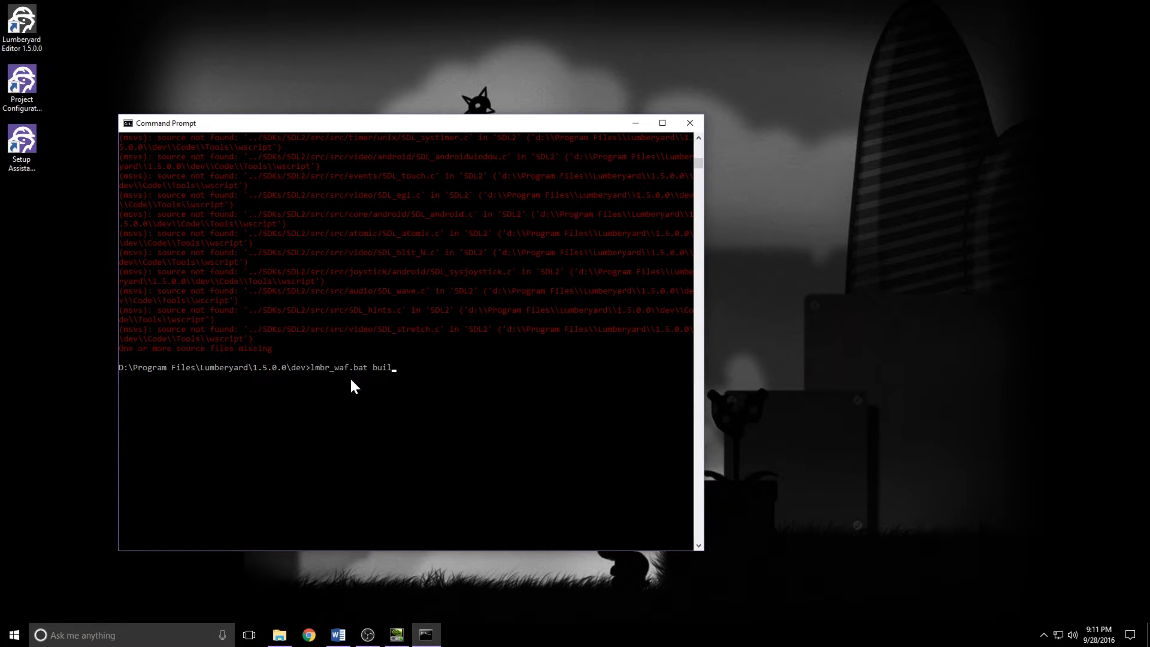
text(d)
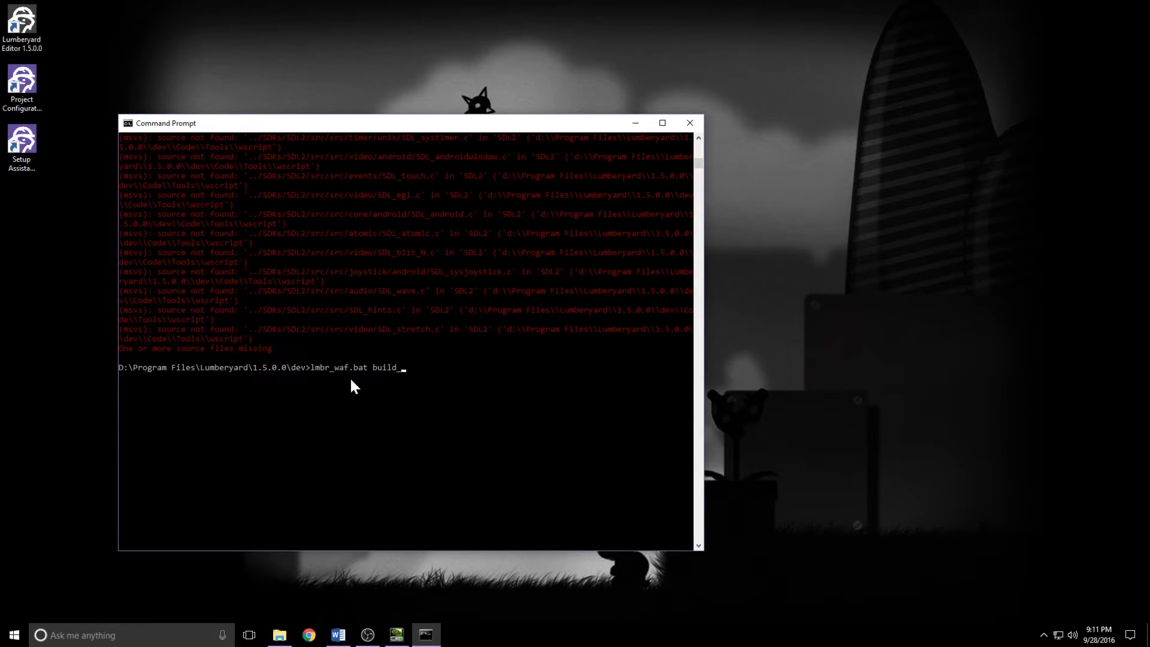
text(_win_x)
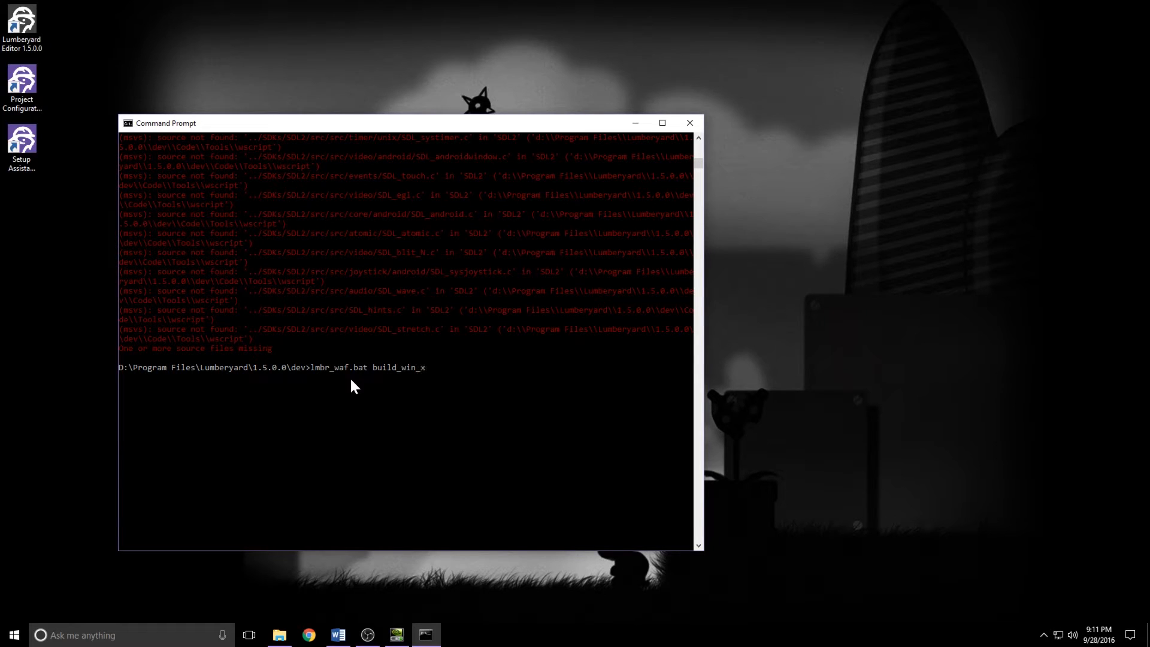
text(64_pr)
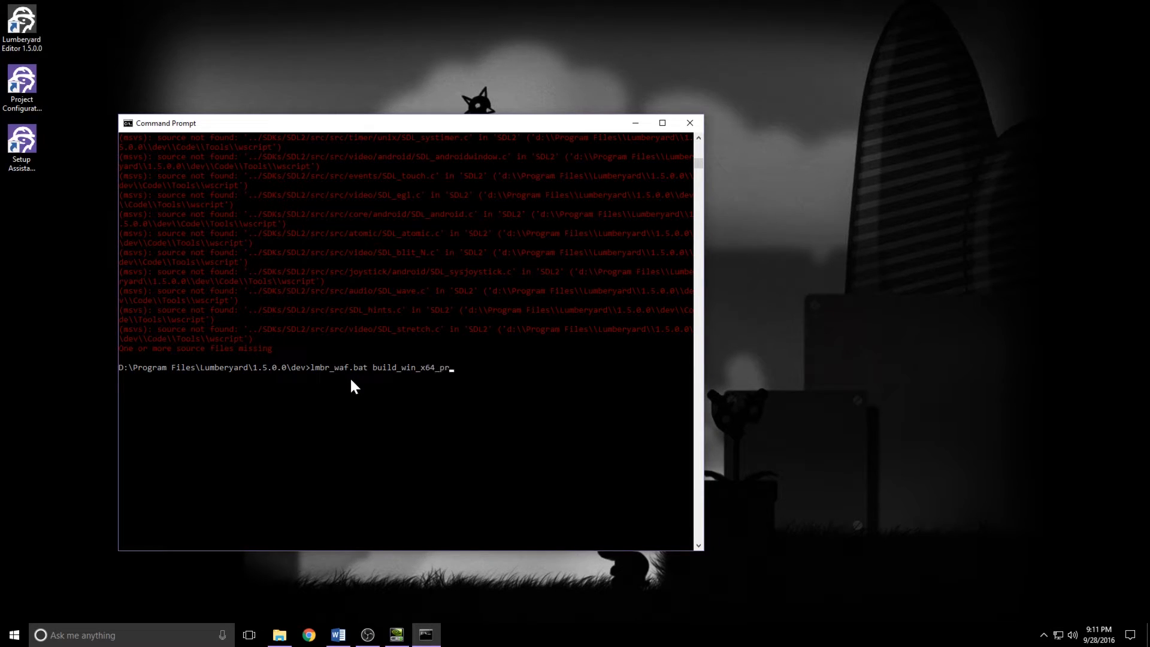
text(ofile -)
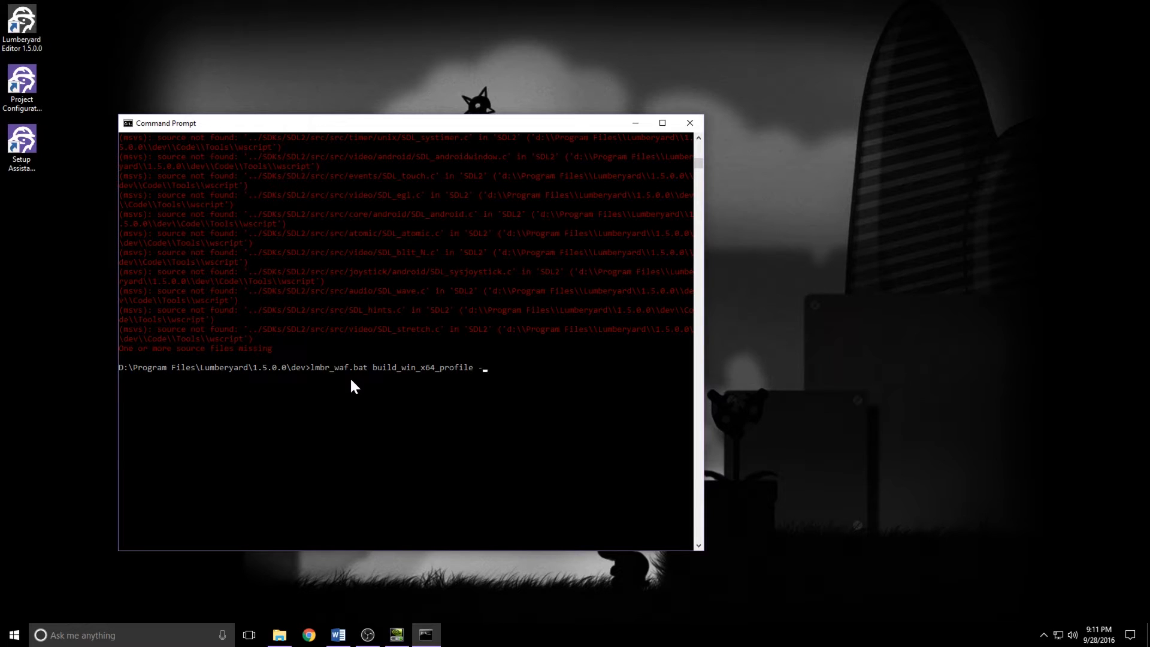
text(p game)
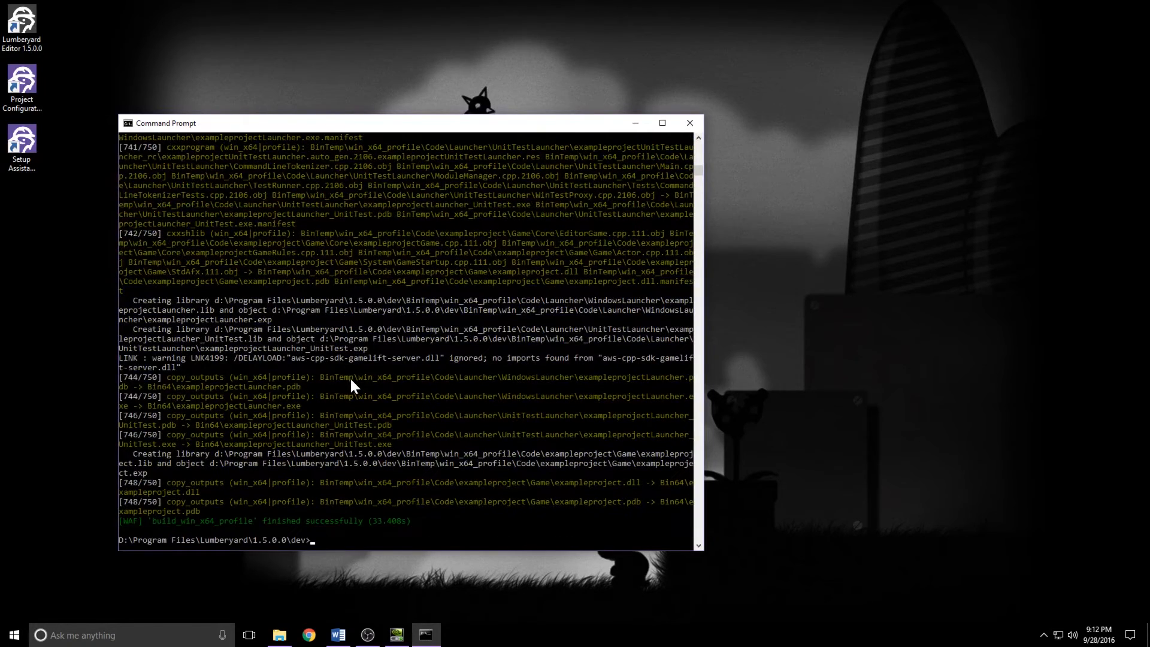
text(`)
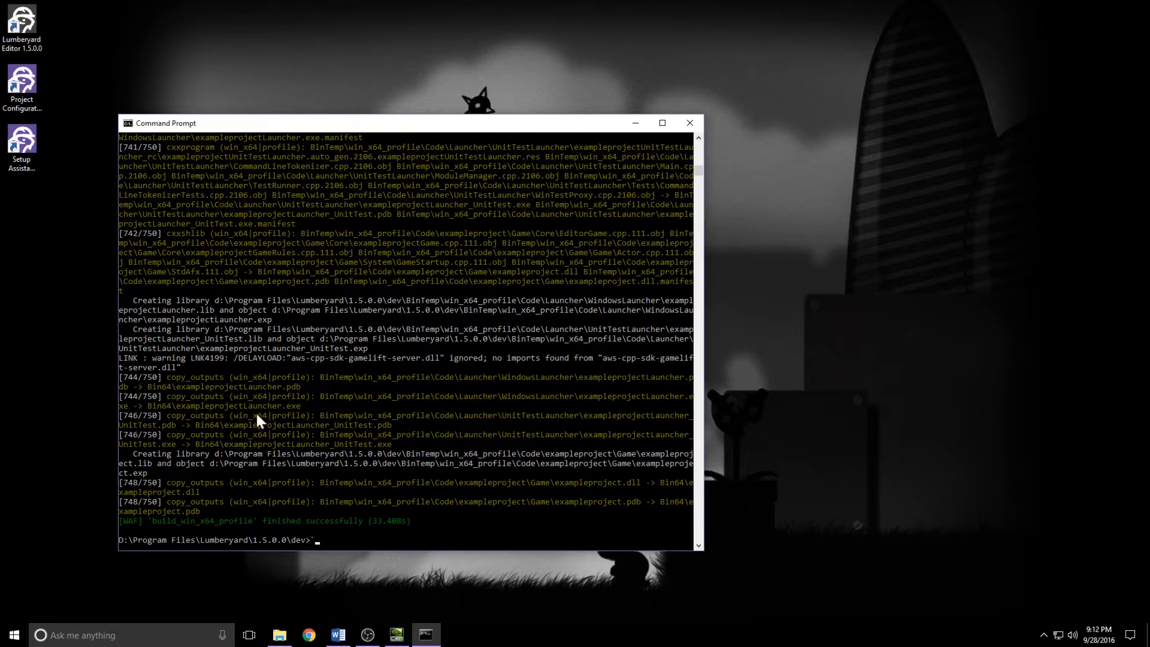
mouse_move(314, 528)
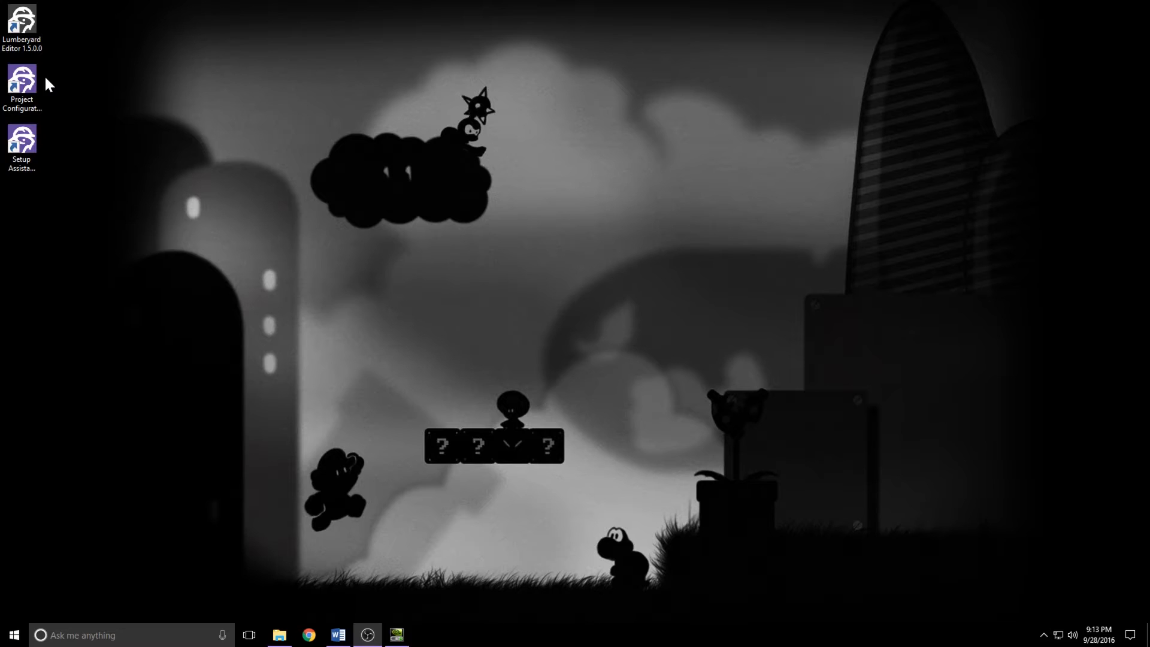
Step: Launch Lumberyard Editor 1.5.0.0 from its desktop shortcut and wait for the Welcome dialog
click(22, 86)
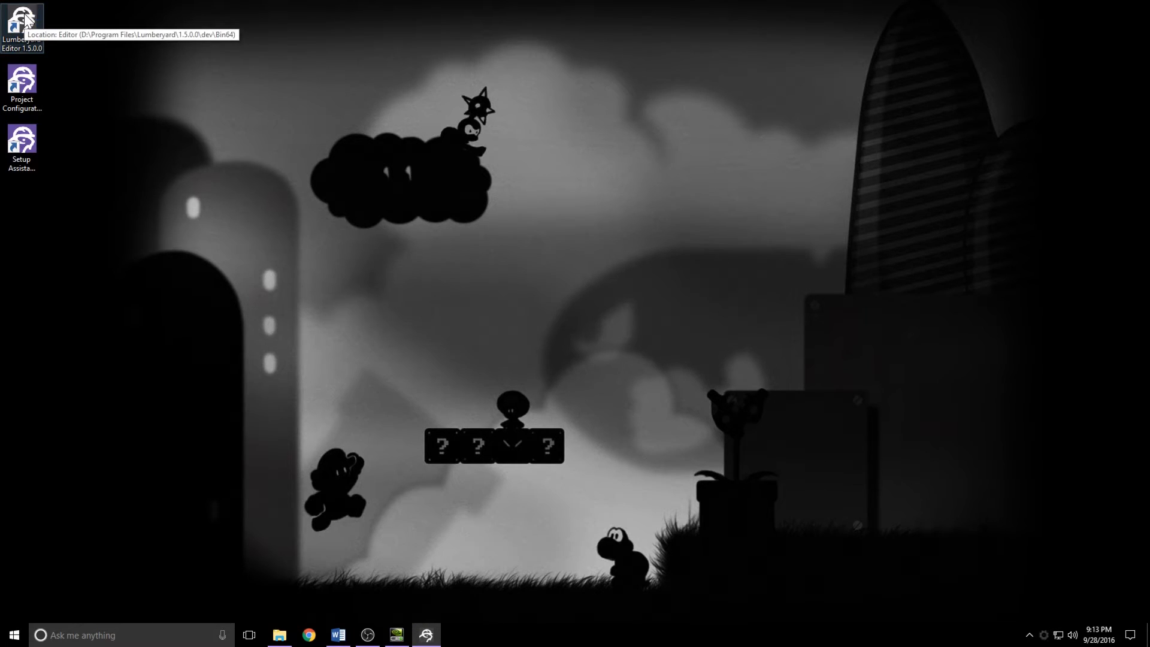
double_click(21, 18)
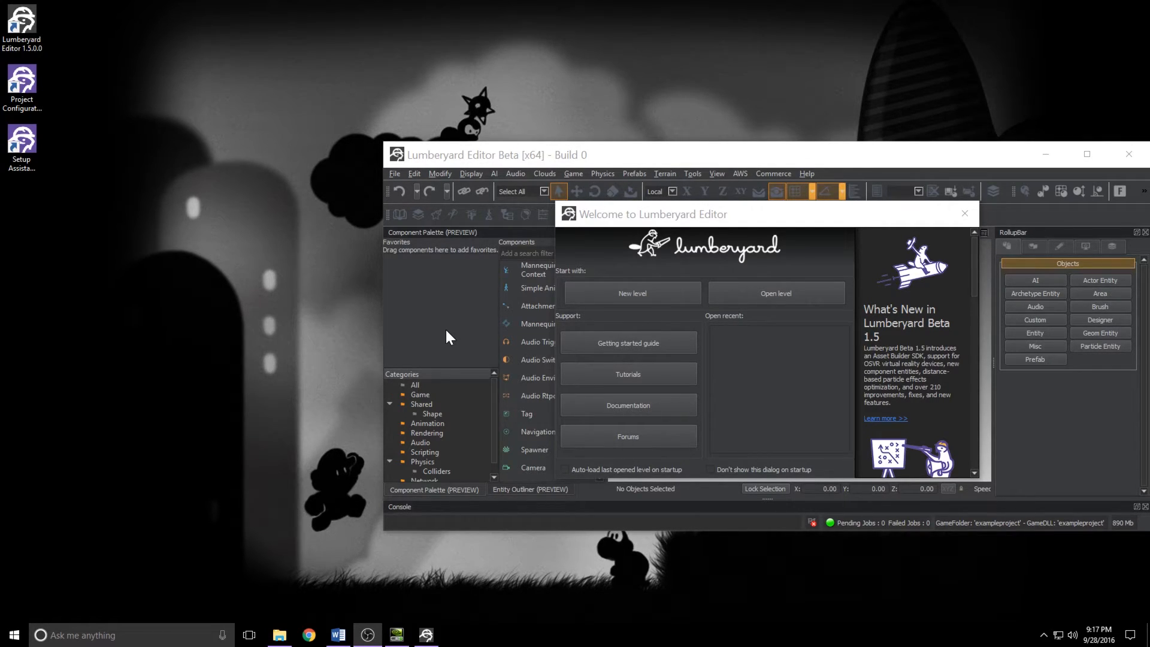
mouse_move(258, 579)
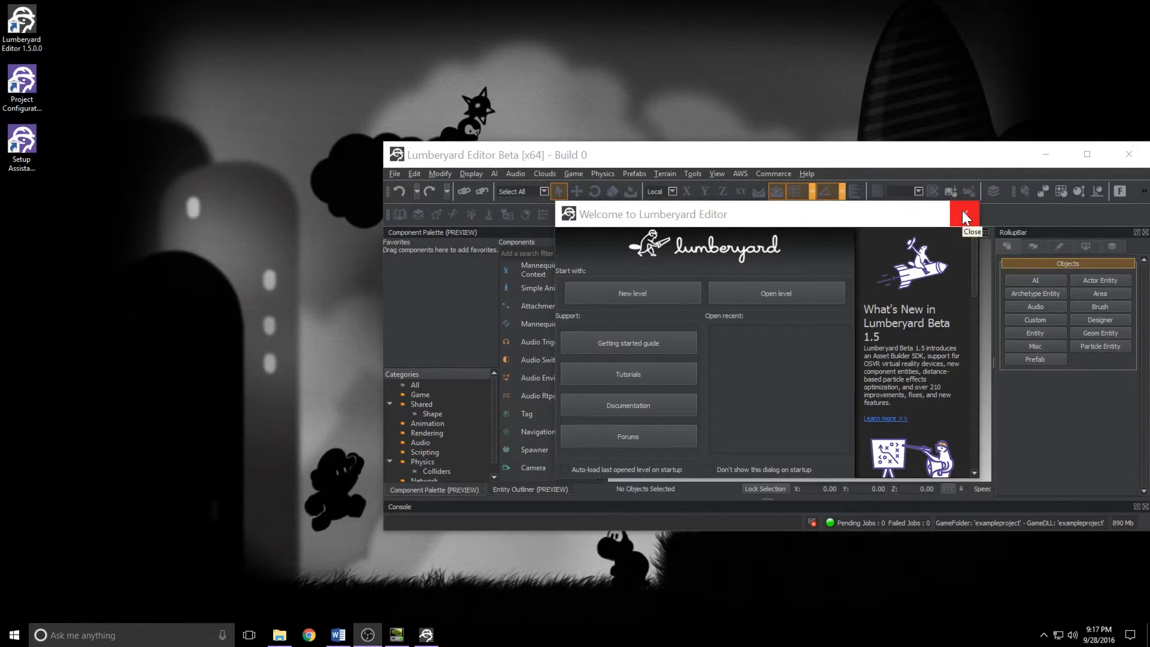
Step: Browse File Explorer to the exampleproject folder under Lumberyard 1.5.0.0\dev
click(963, 213)
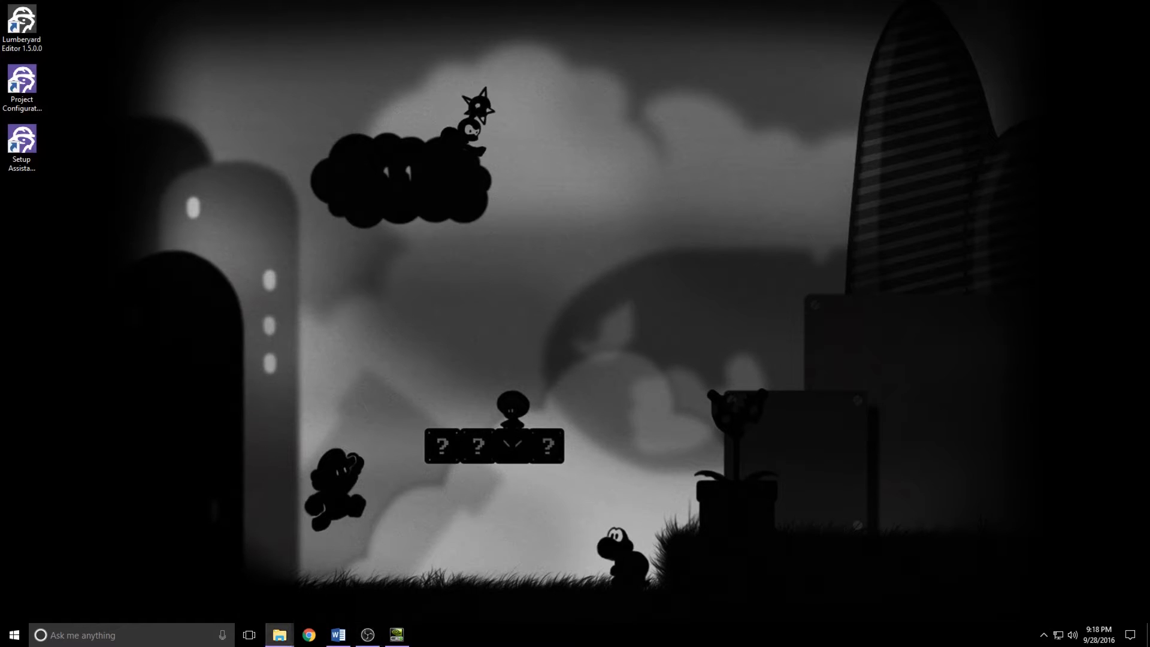
click(277, 634)
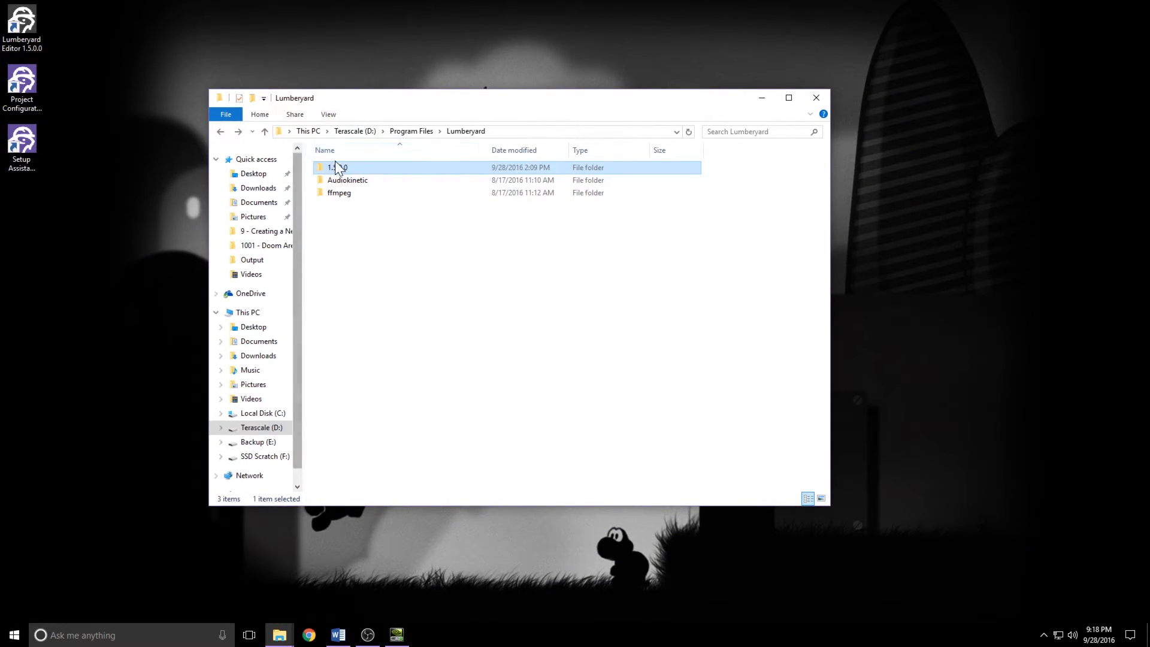
double_click(334, 167)
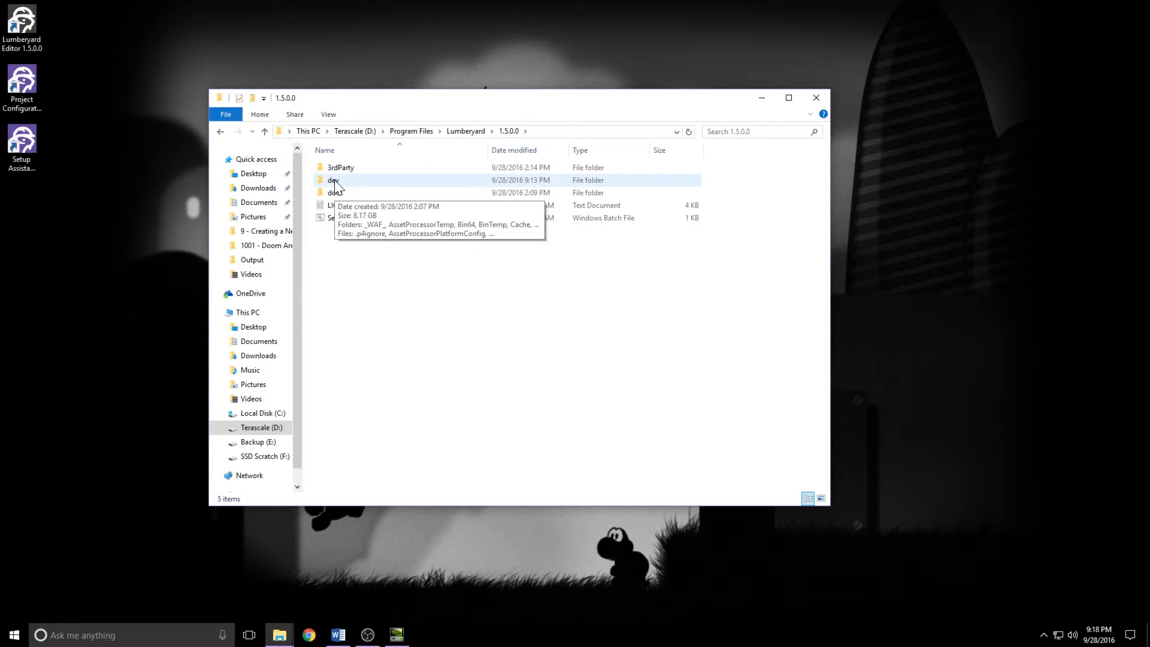
double_click(334, 180)
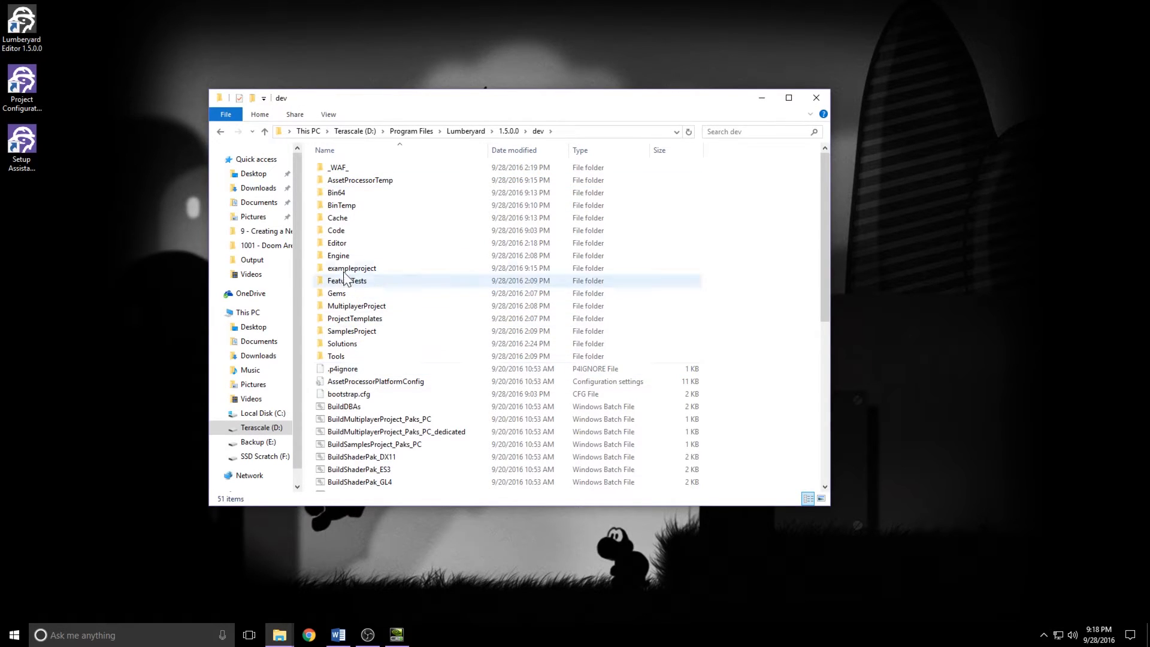
double_click(351, 267)
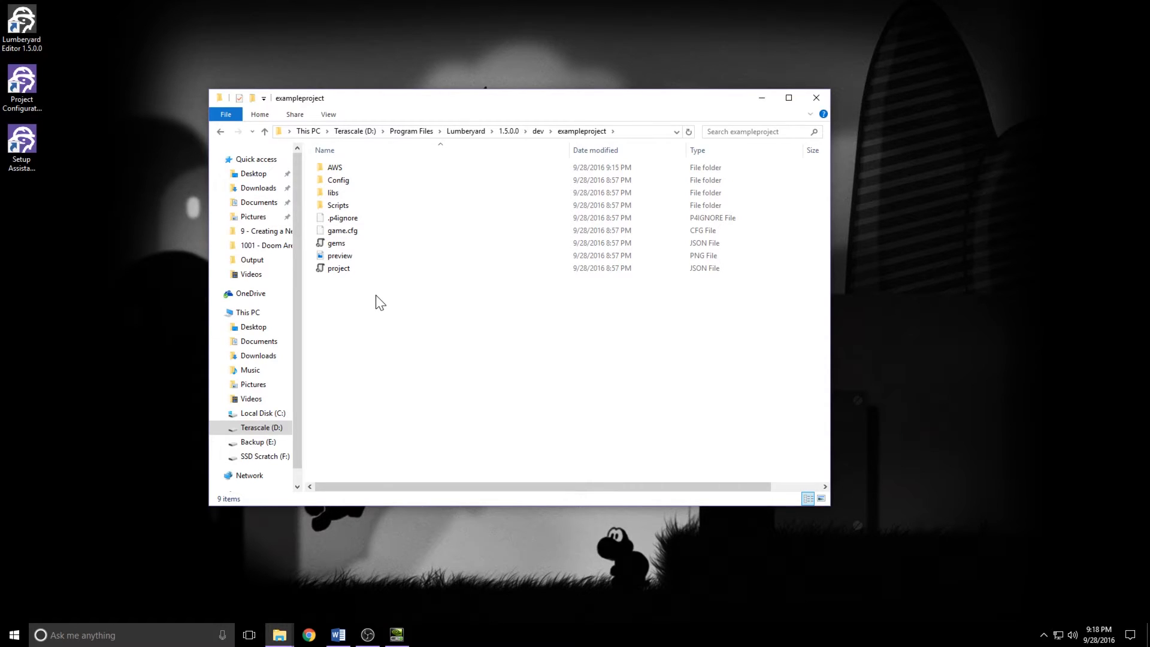
mouse_move(117, 328)
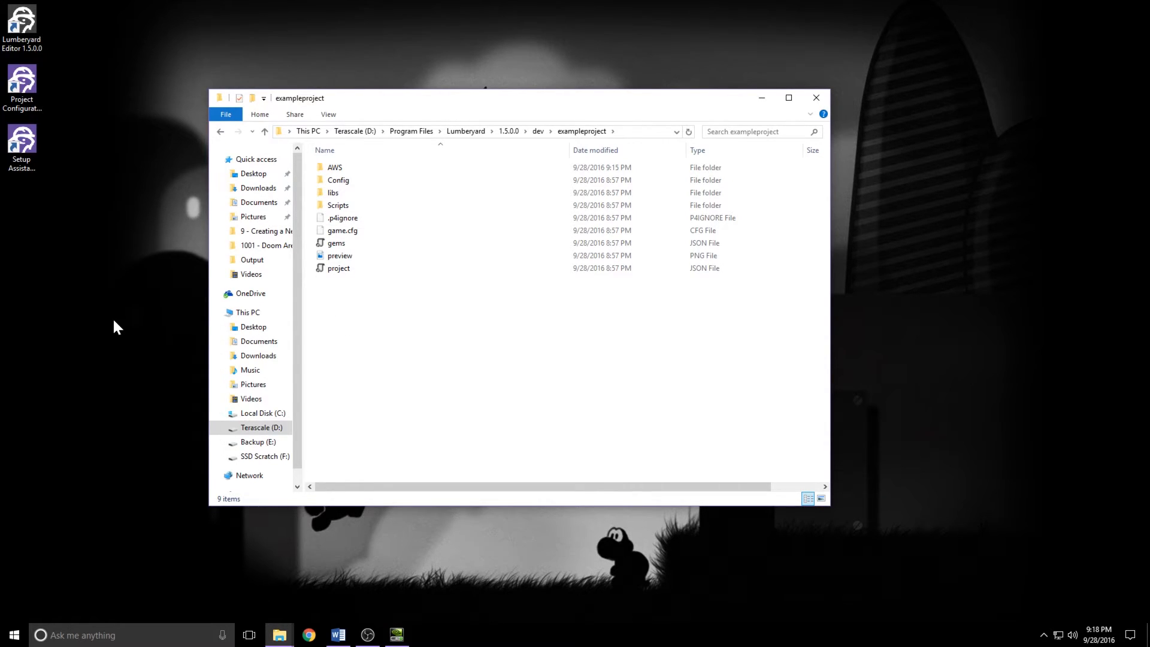
mouse_move(360, 323)
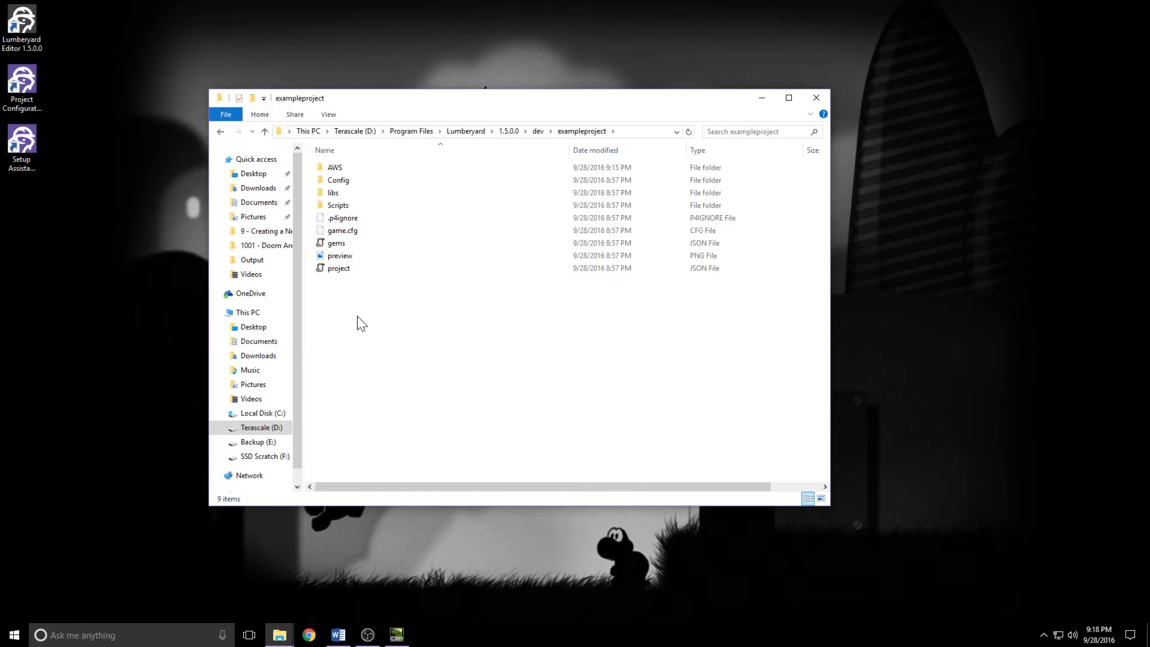
Step: Create new Animations, Flowgraphs and Levels folders inside exampleproject
right_click(359, 322)
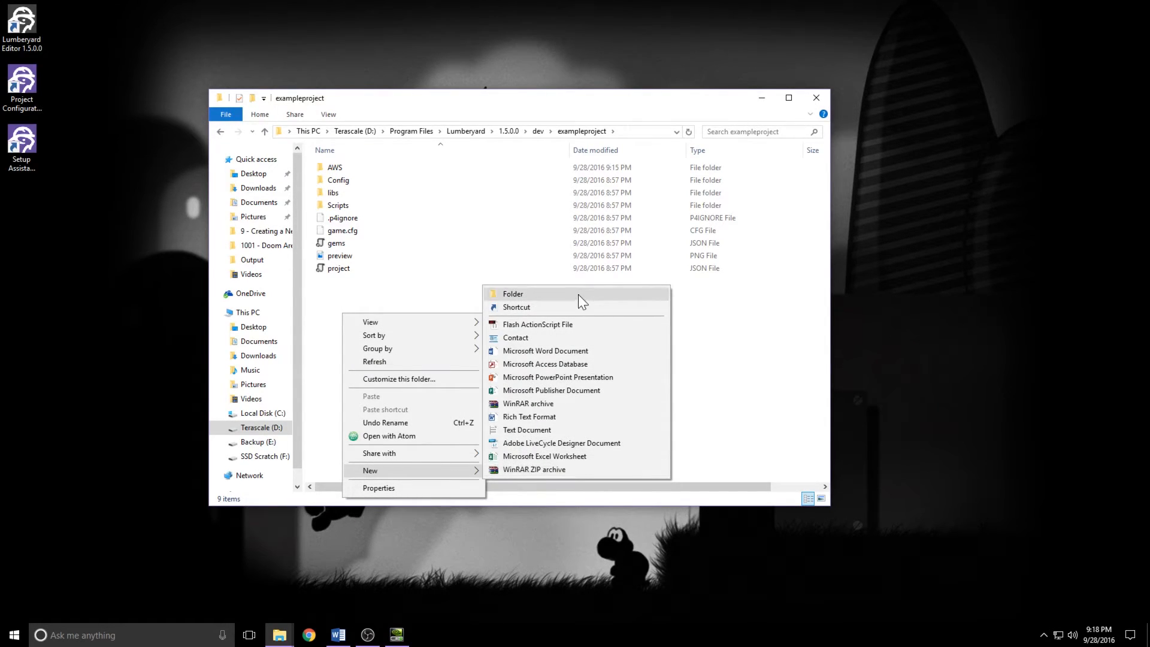
click(513, 294)
text(Animations)
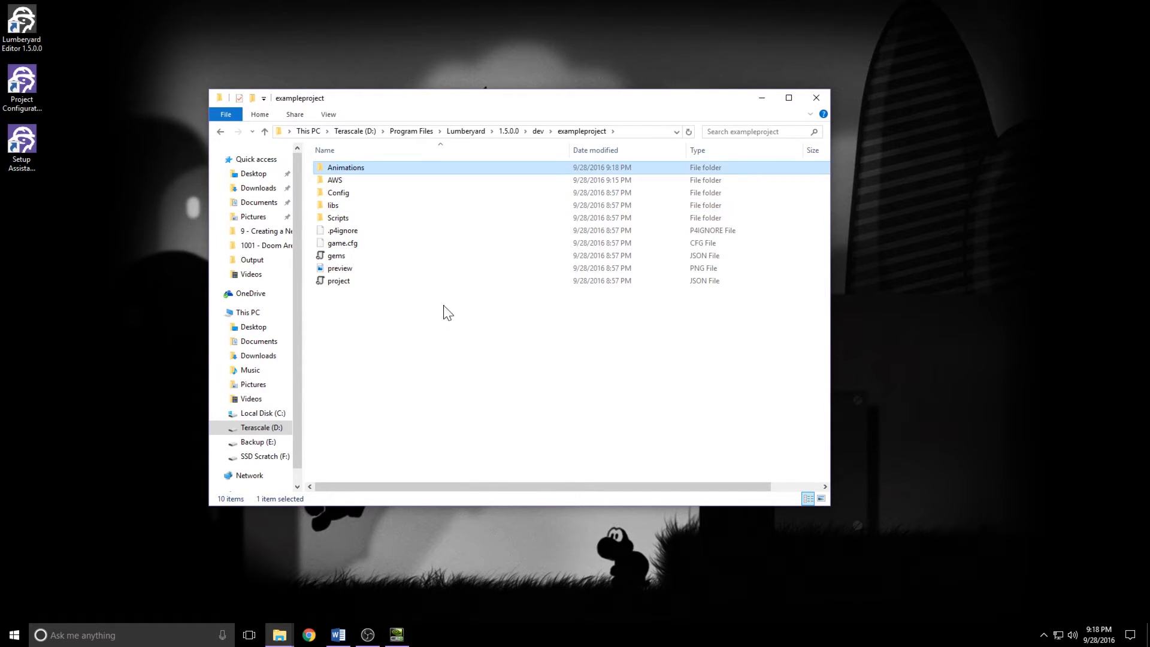
right_click(448, 311)
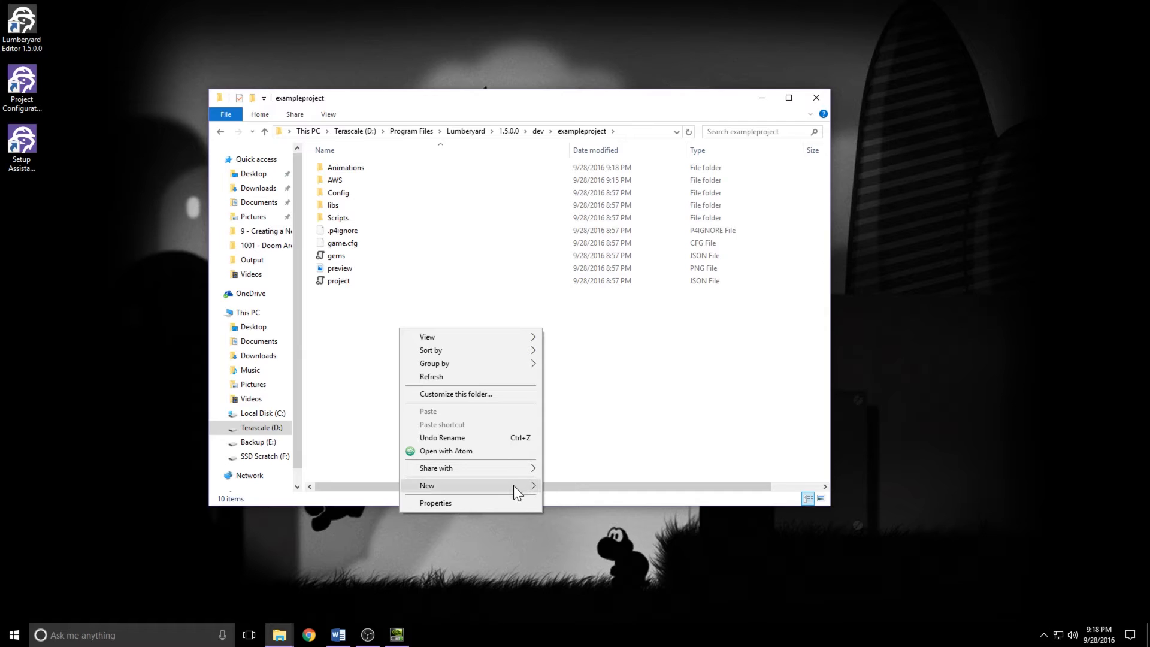
click(426, 485)
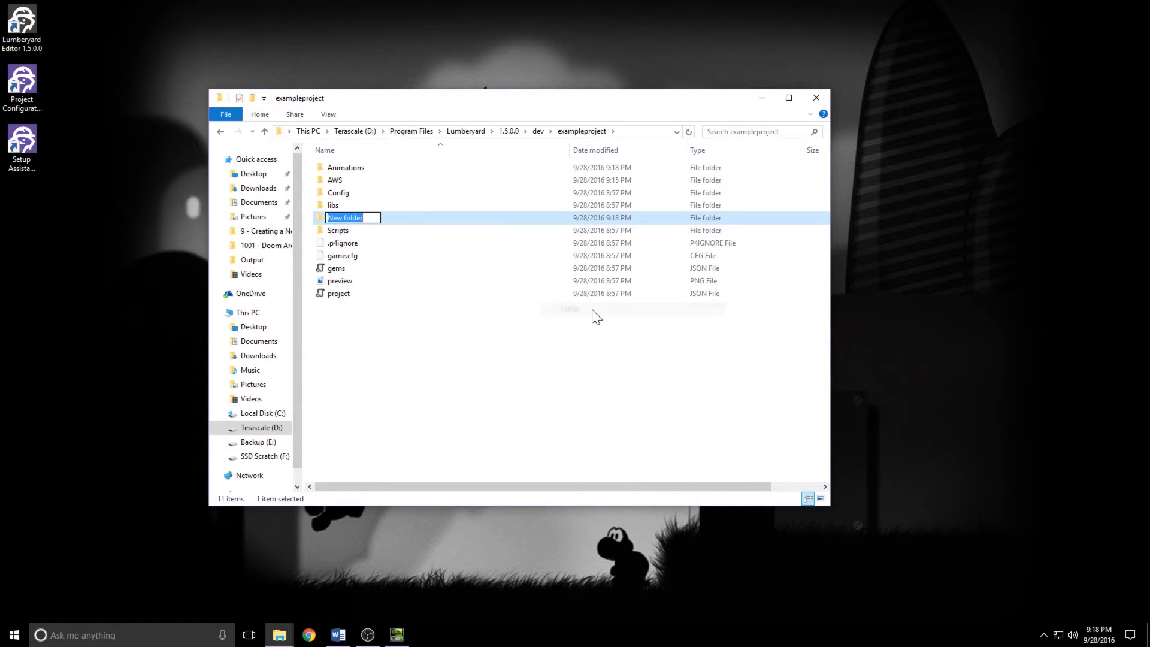
text(Flowgraphs)
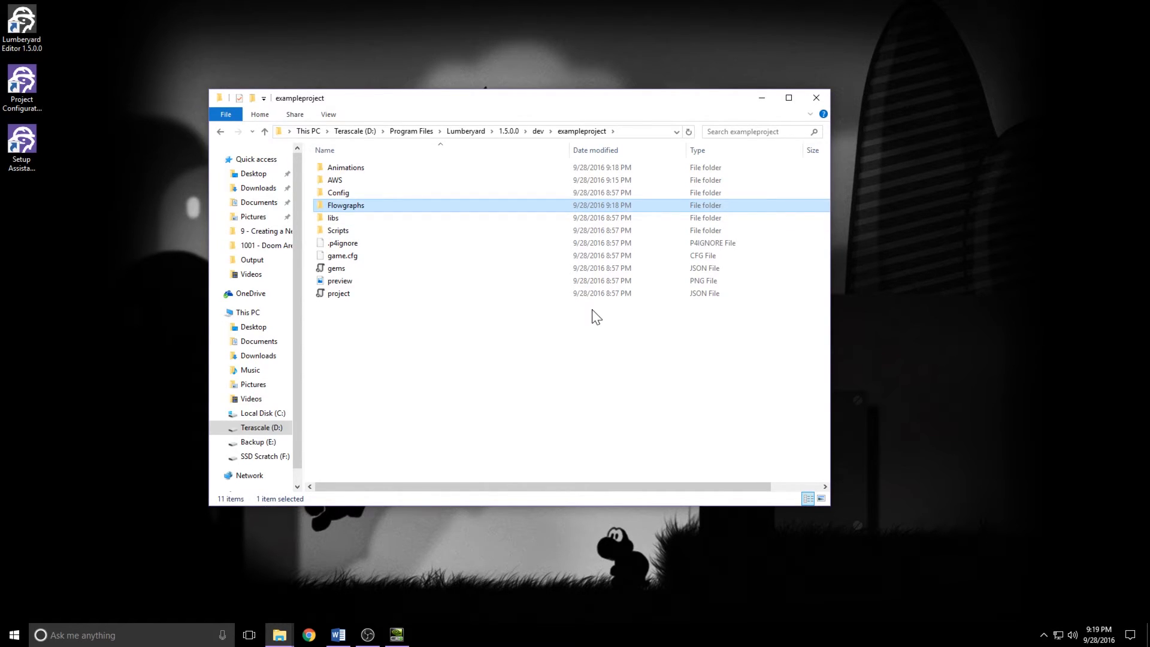
mouse_move(358, 205)
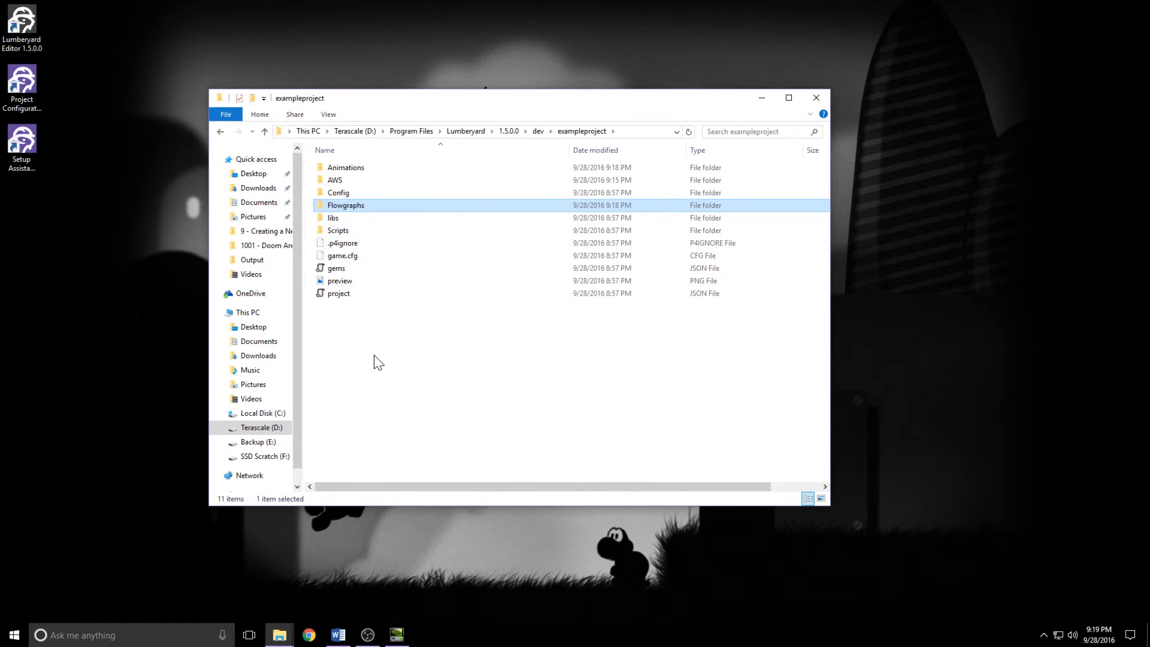
right_click(373, 358)
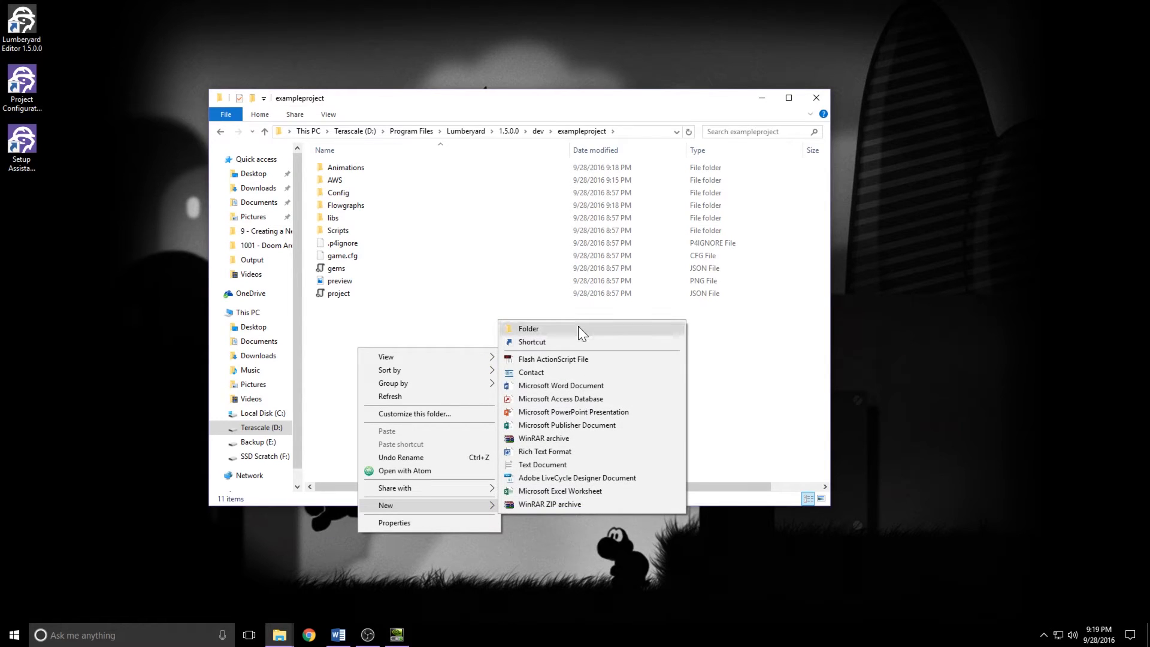
click(529, 328)
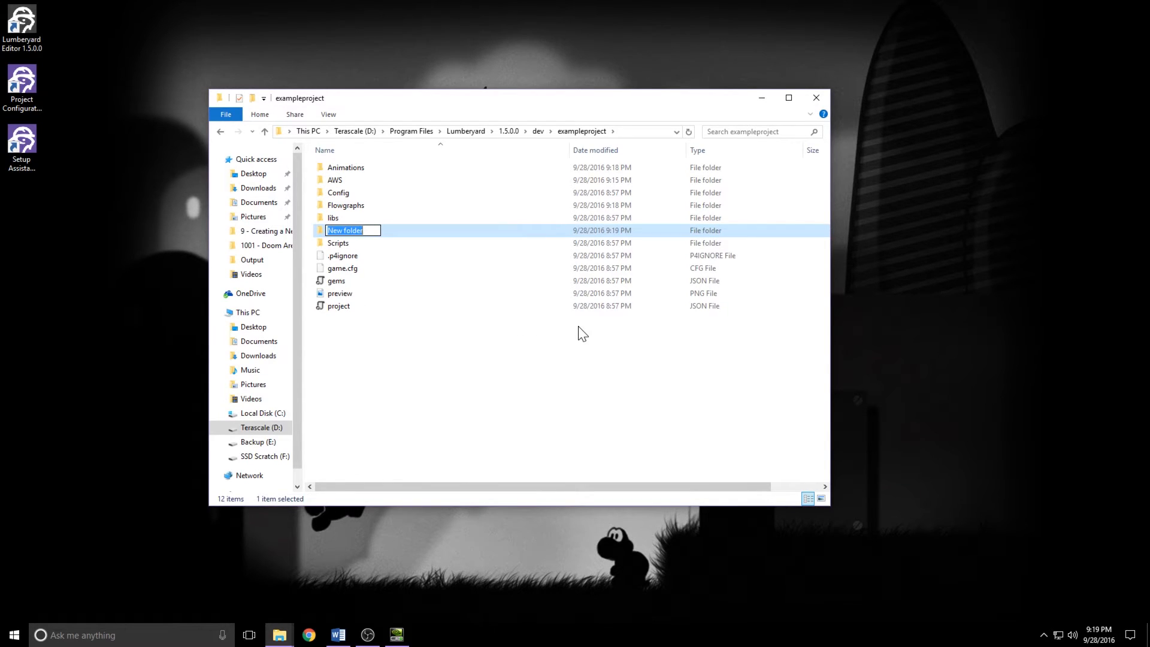
text(Levels)
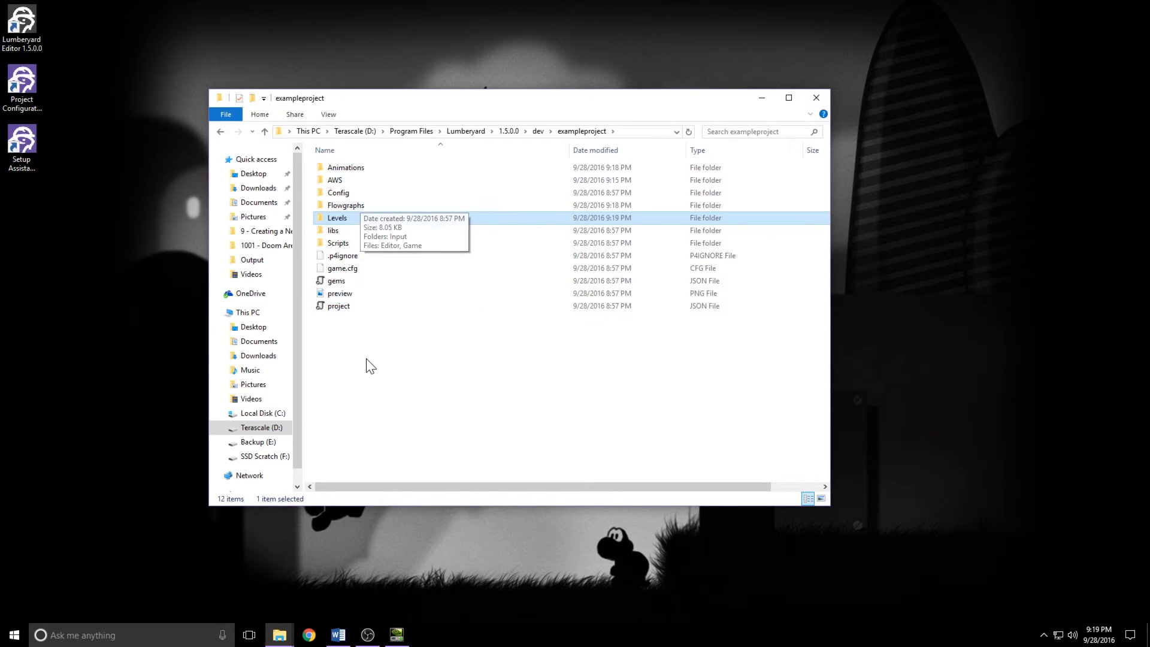
Step: Create new Materials, Objects and Prefabs folders inside exampleproject
right_click(371, 365)
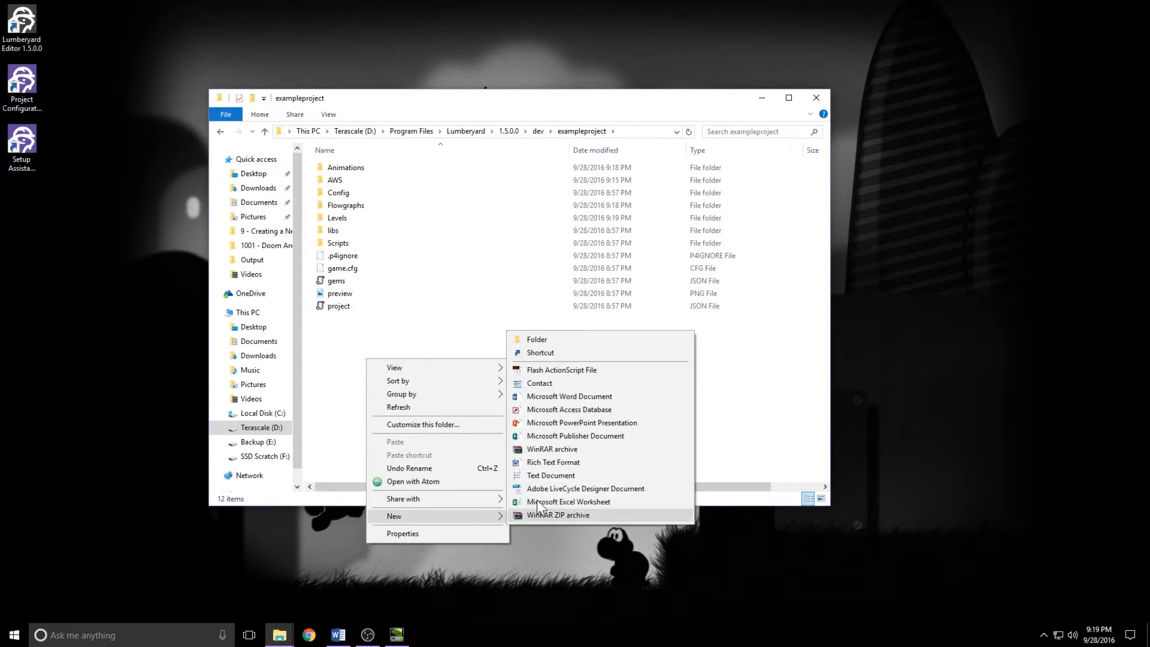
click(536, 339)
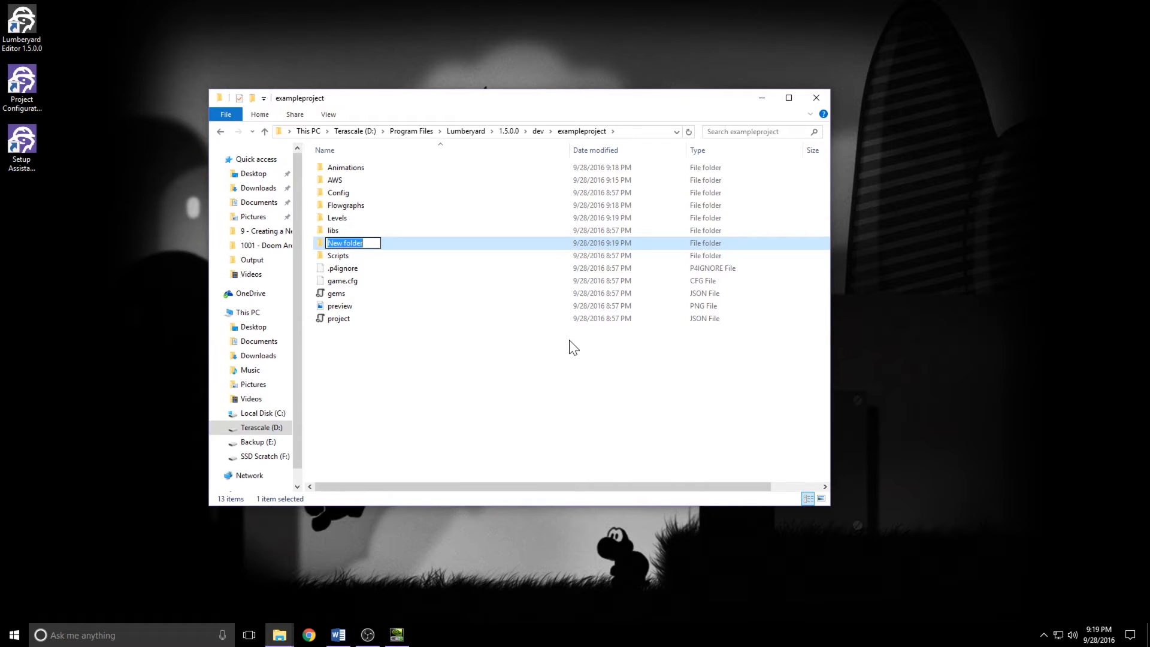
text(Materials)
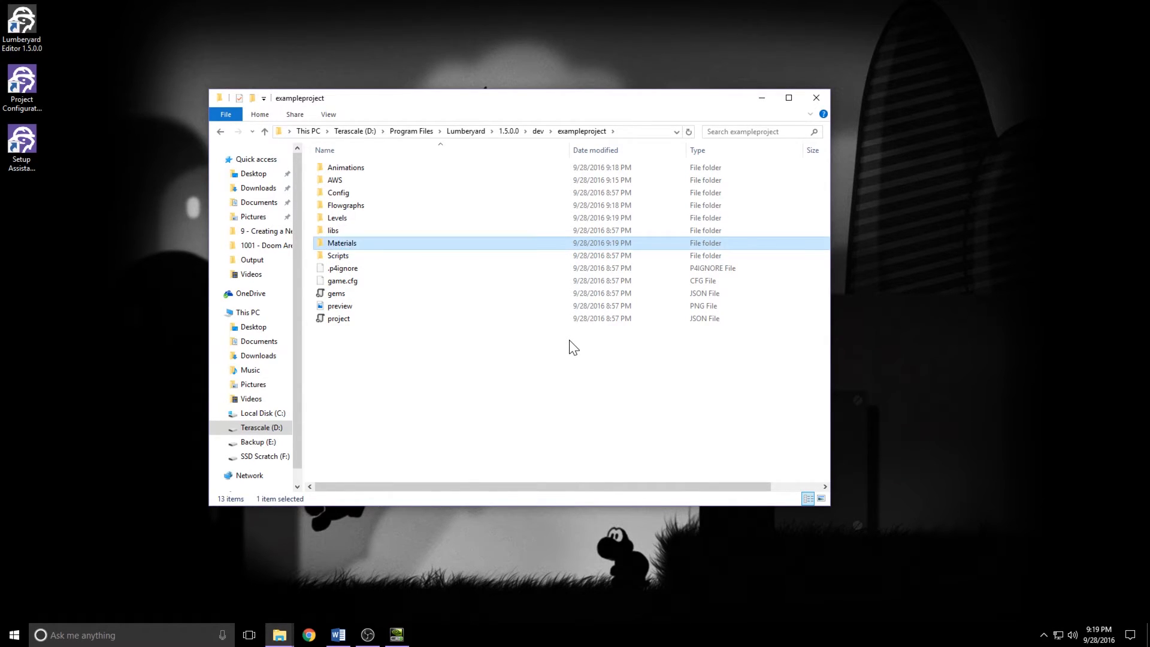
right_click(573, 346)
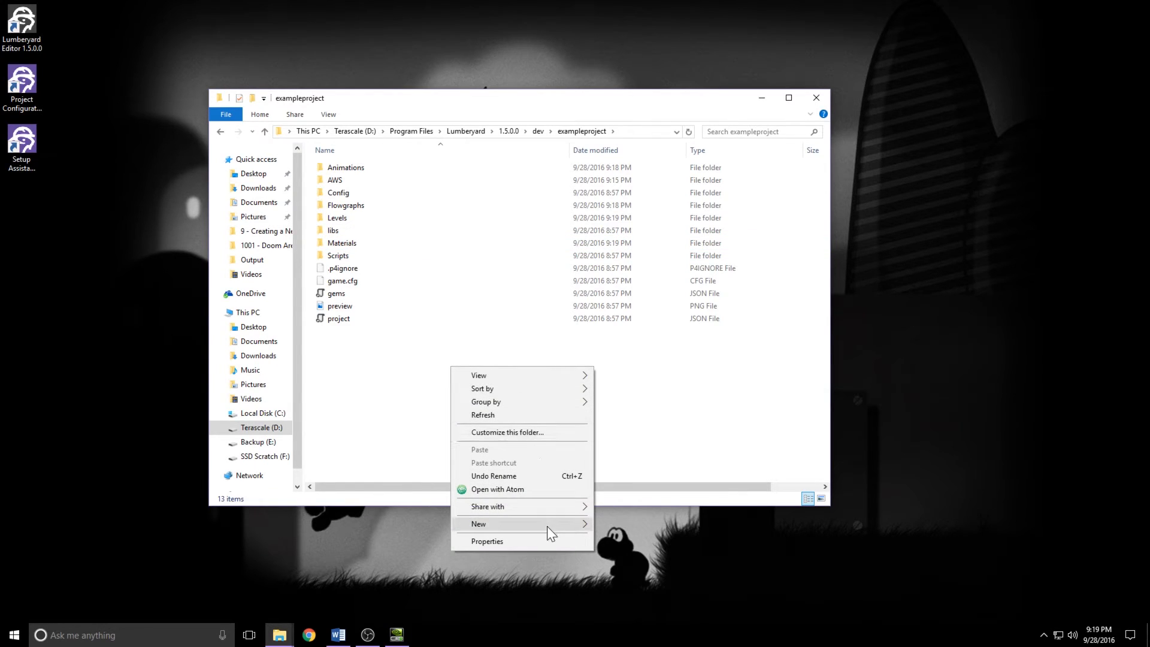
click(478, 524)
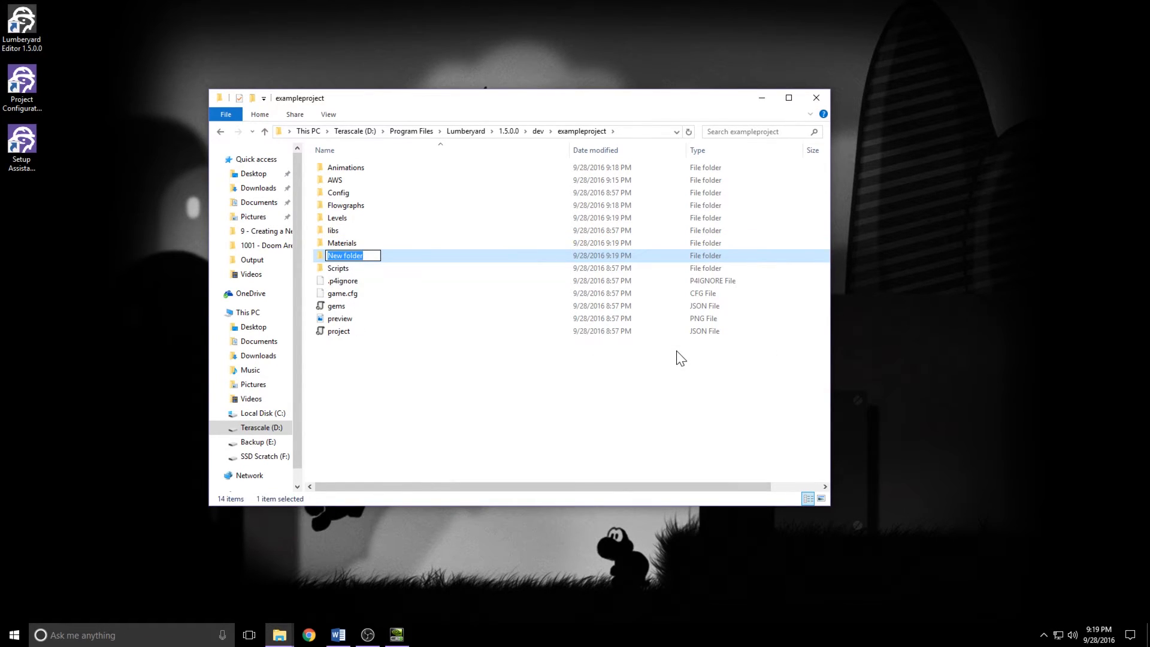
text(Objects)
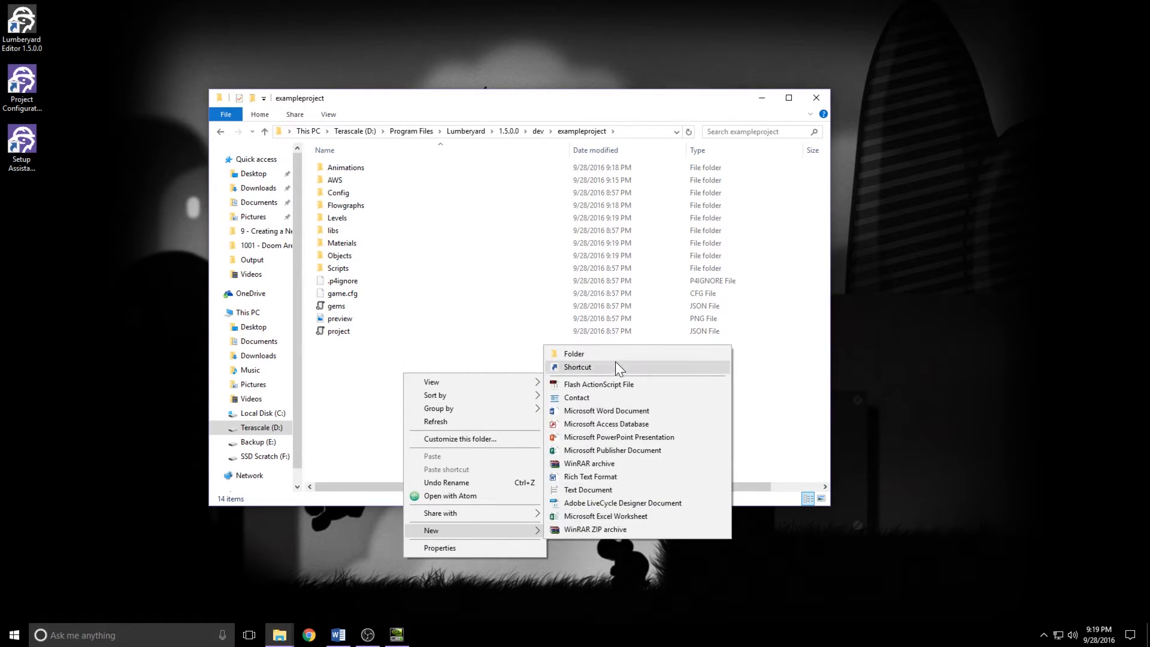
click(574, 353)
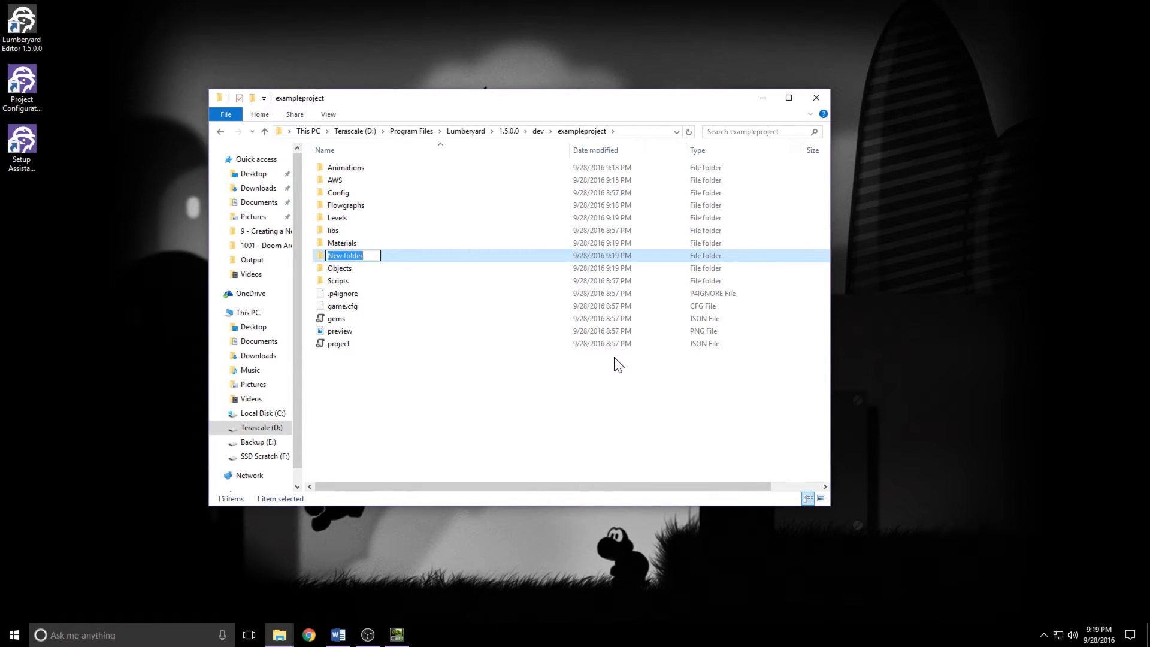
Step: Name the Prefabs folder, then create new Slices and Sound folders in exampleproject
text(Prefabs)
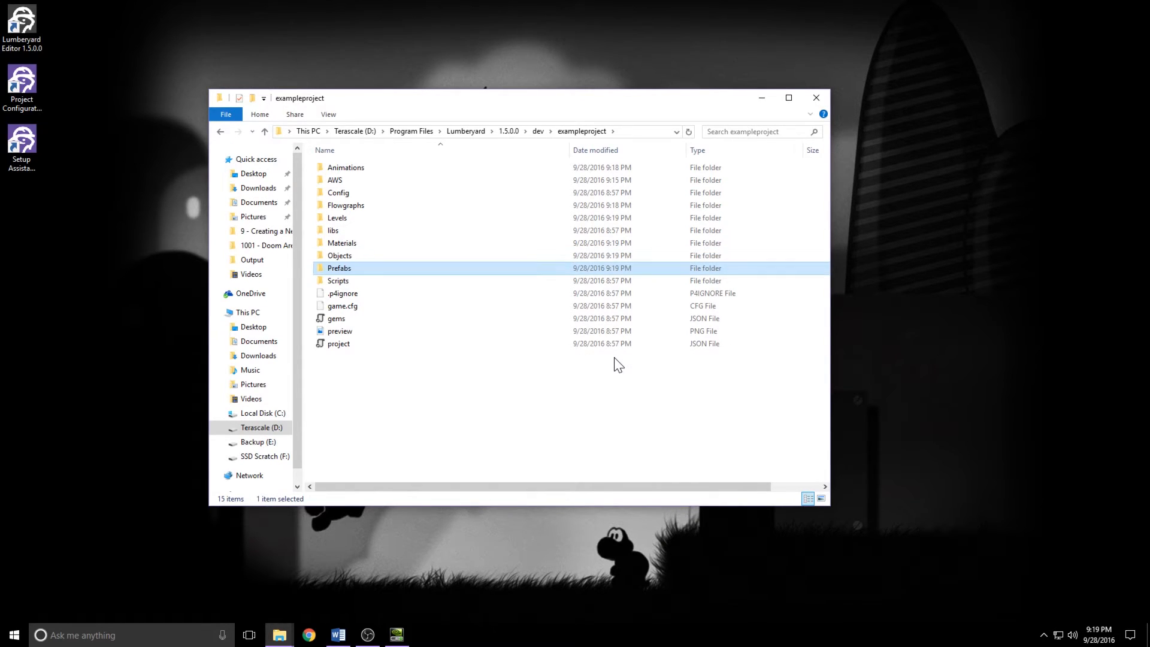
right_click(618, 364)
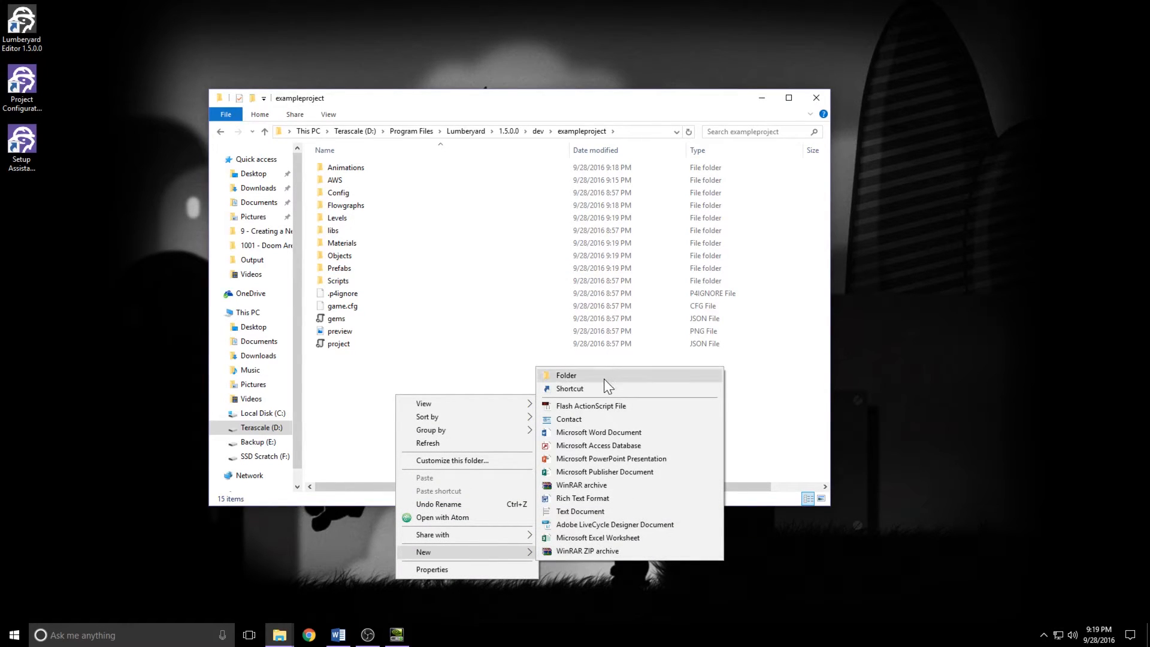
click(567, 375)
text(Slices)
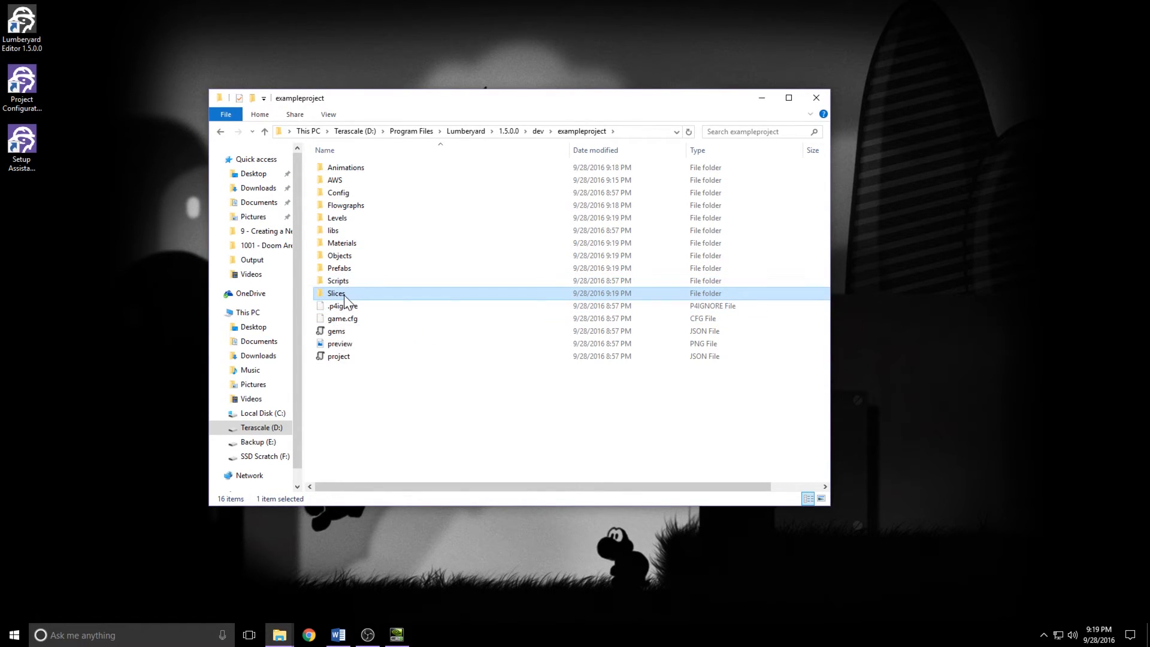
mouse_move(338, 293)
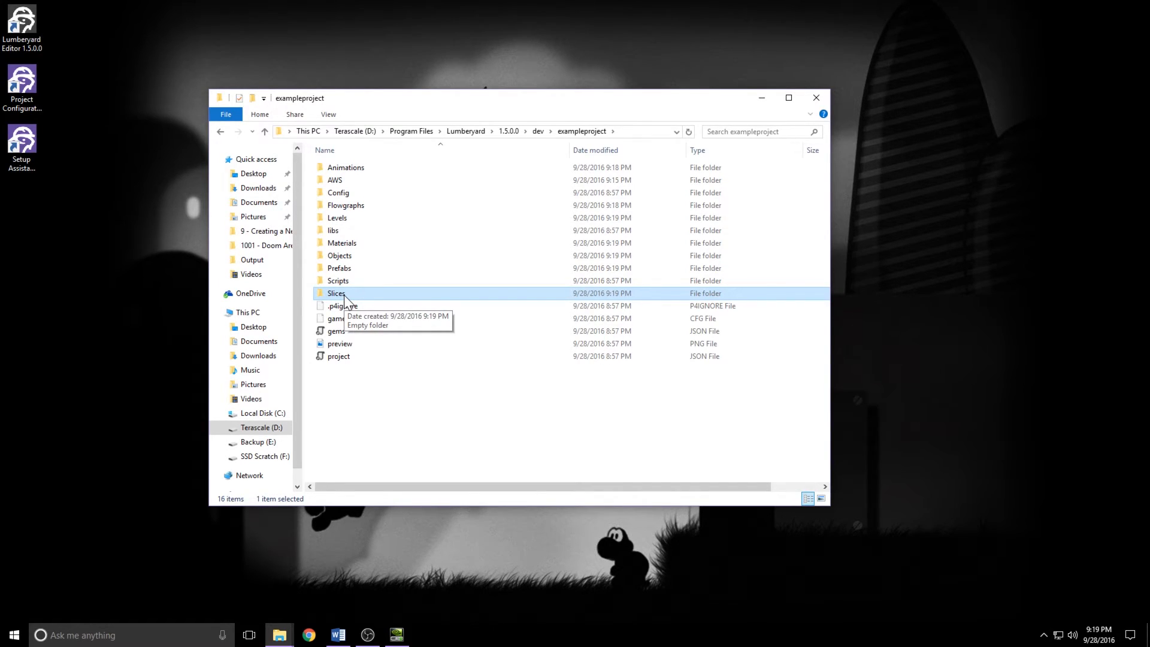
mouse_move(767, 409)
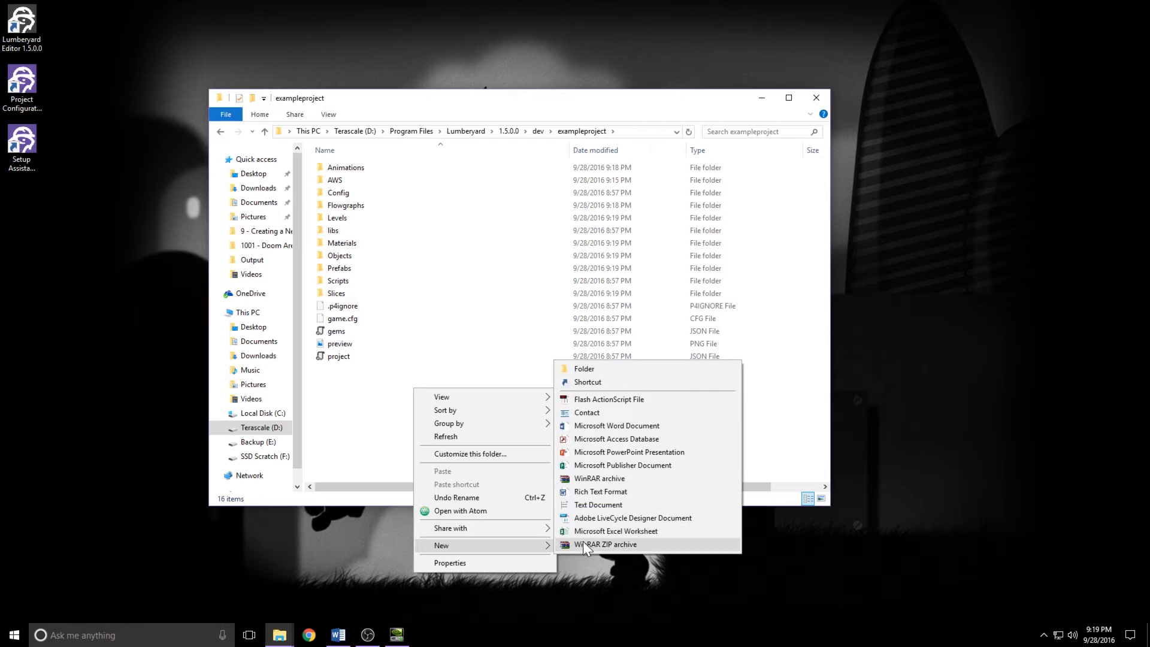
click(583, 368)
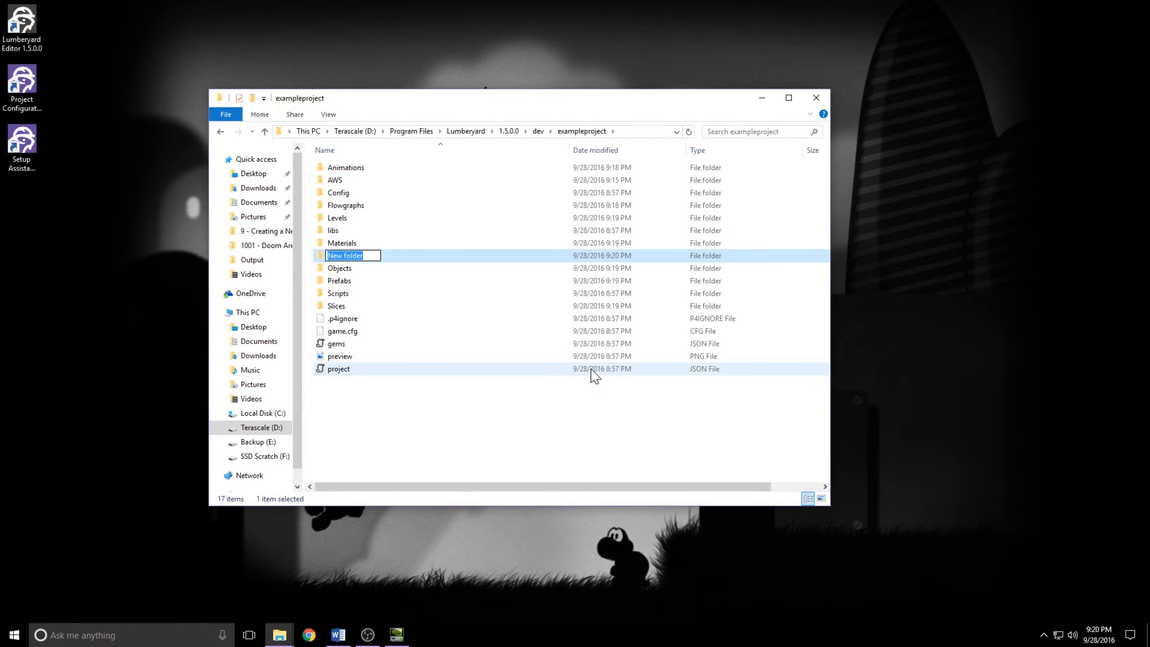
Step: Name the Sound folder and create a wwise_project subfolder inside it
text(Sound)
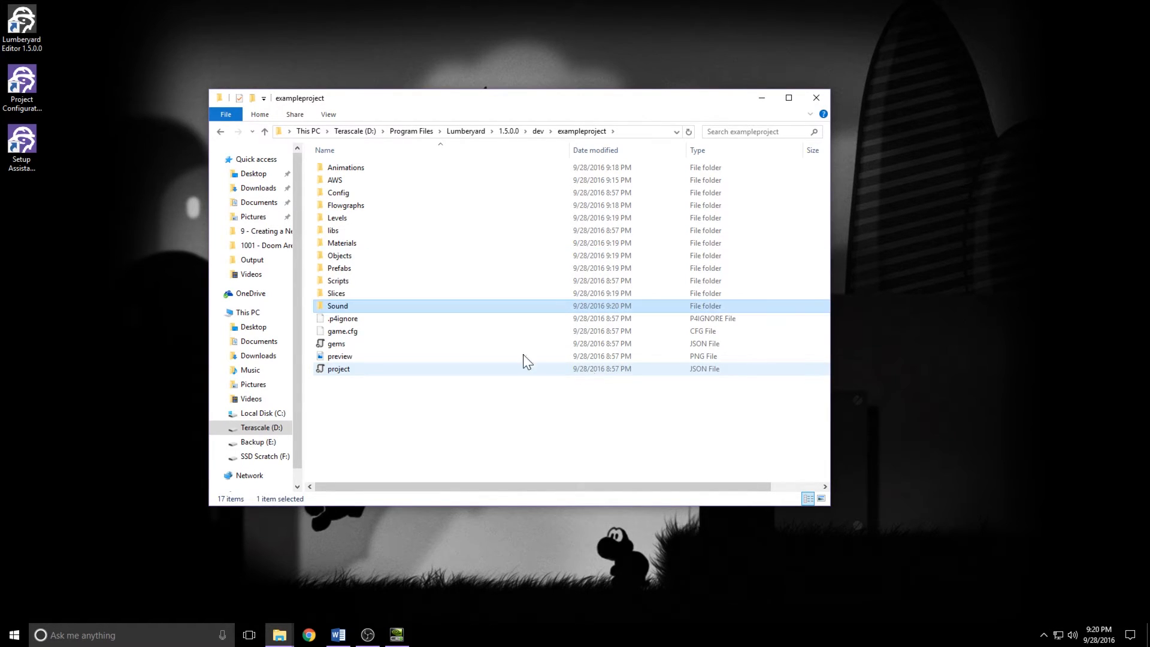
double_click(338, 306)
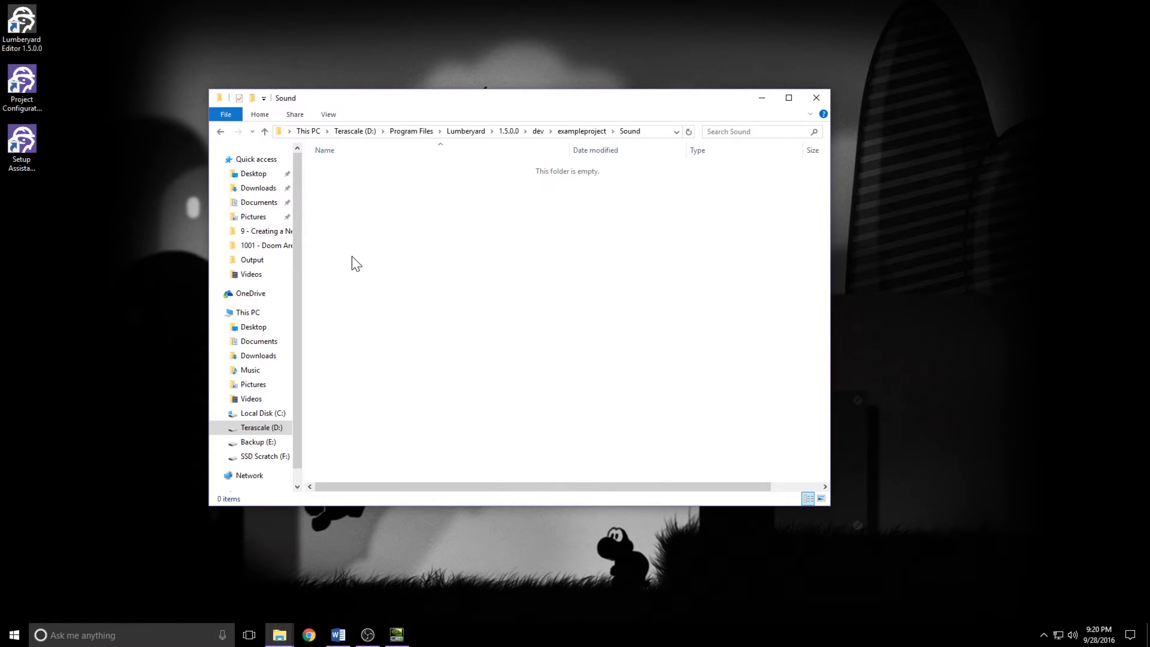
right_click(356, 263)
text(wwise)
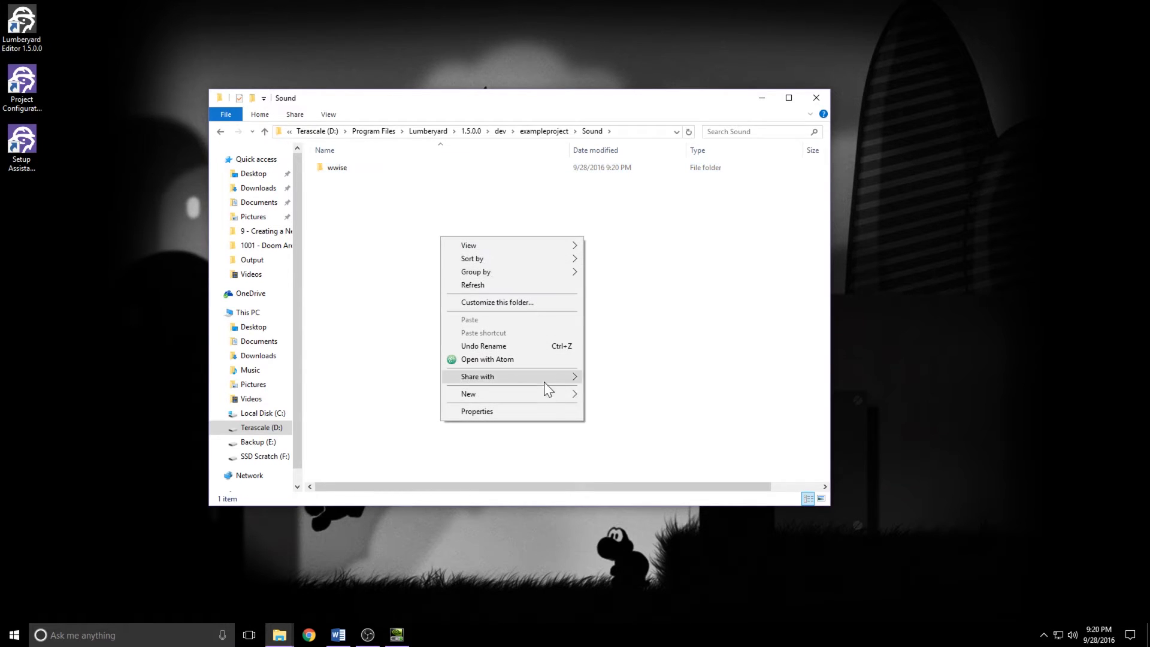
click(468, 394)
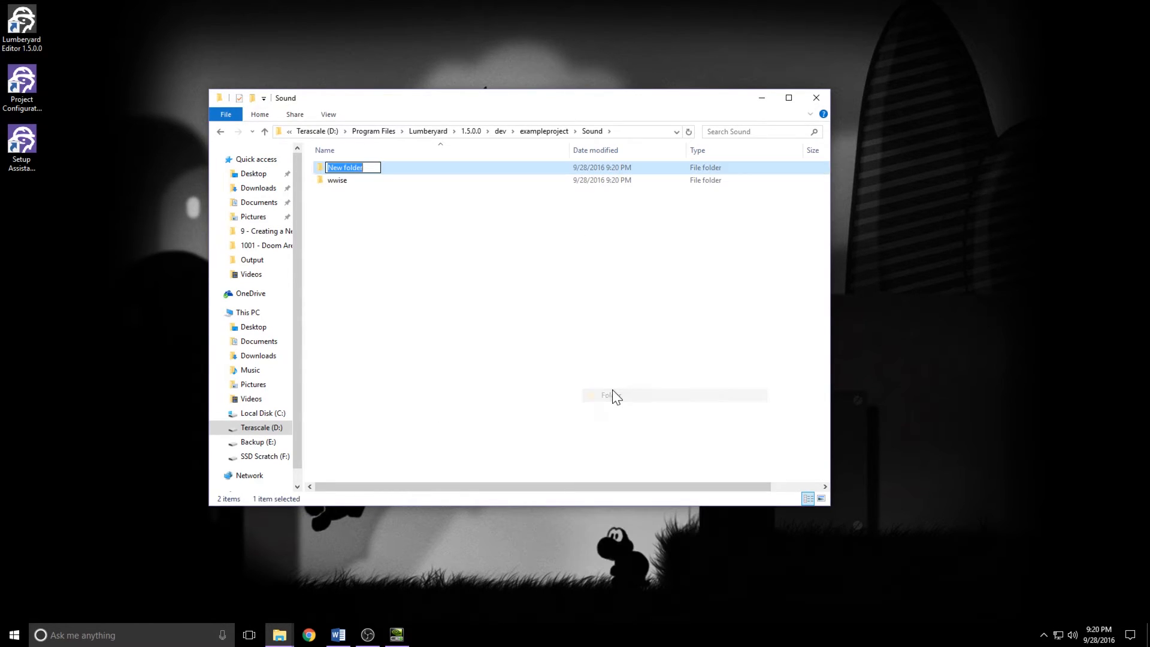
text(wwise_pr)
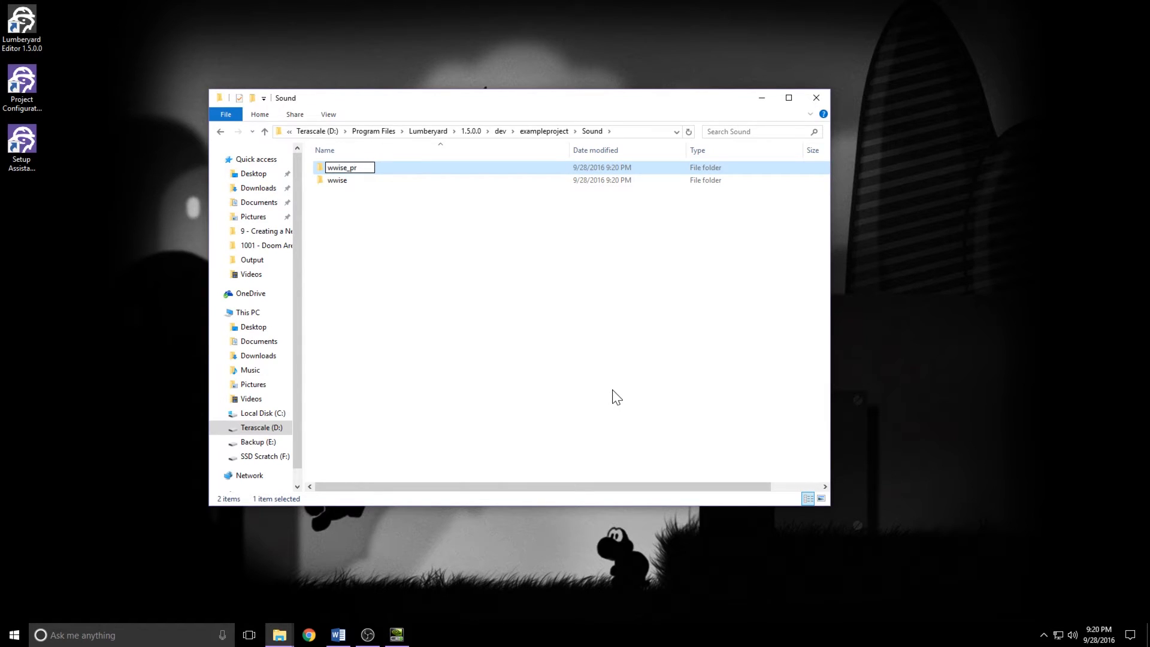
text(oject)
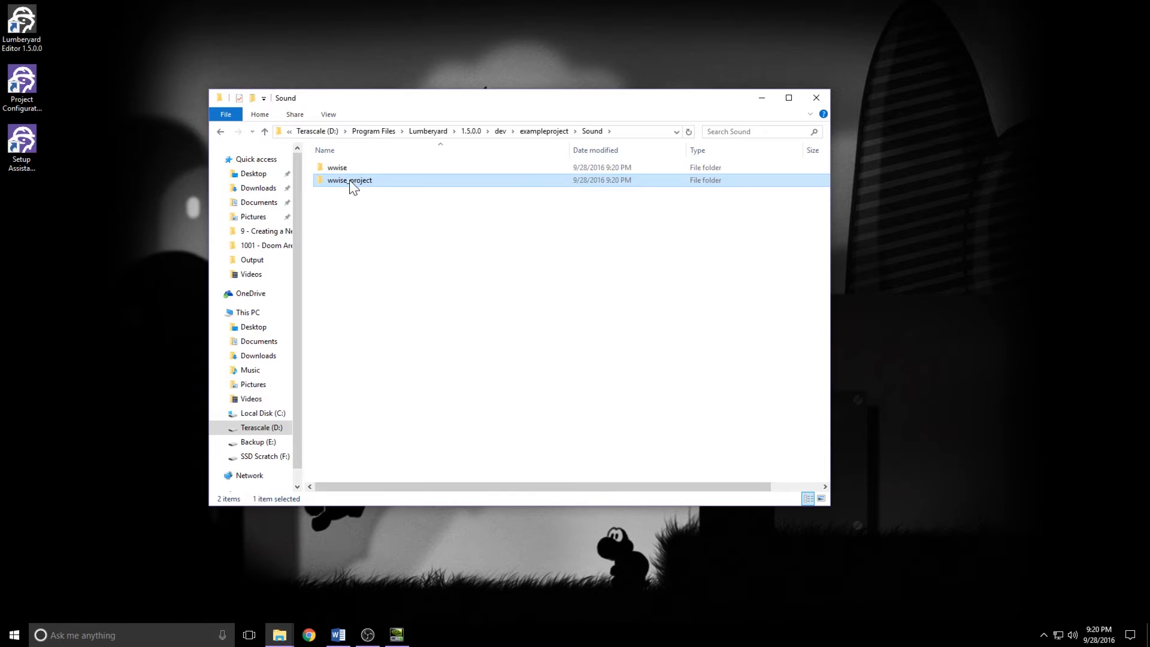
mouse_move(338, 187)
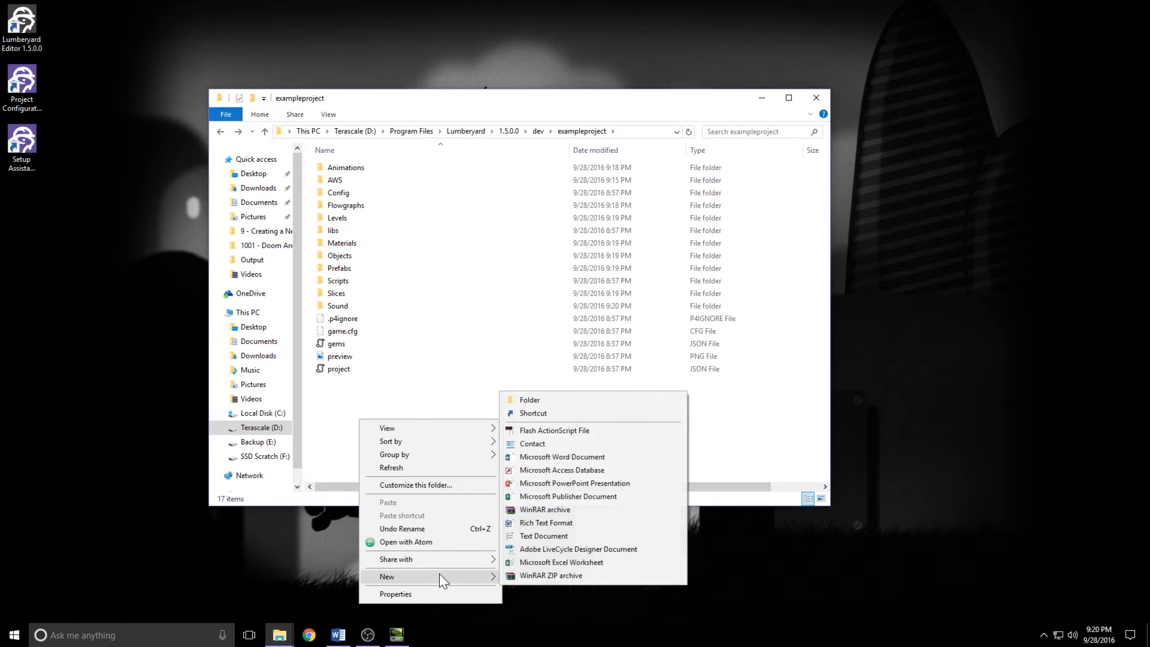
Step: Create new Textures and UI folders inside exampleproject
click(530, 400)
text(Textures)
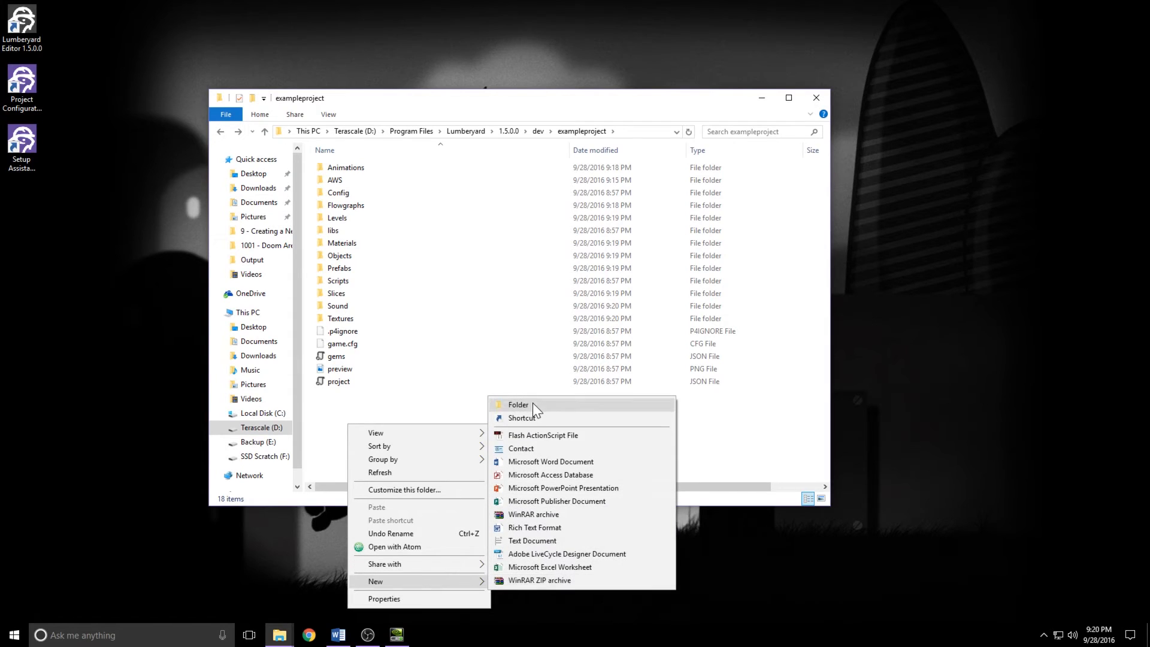
click(518, 404)
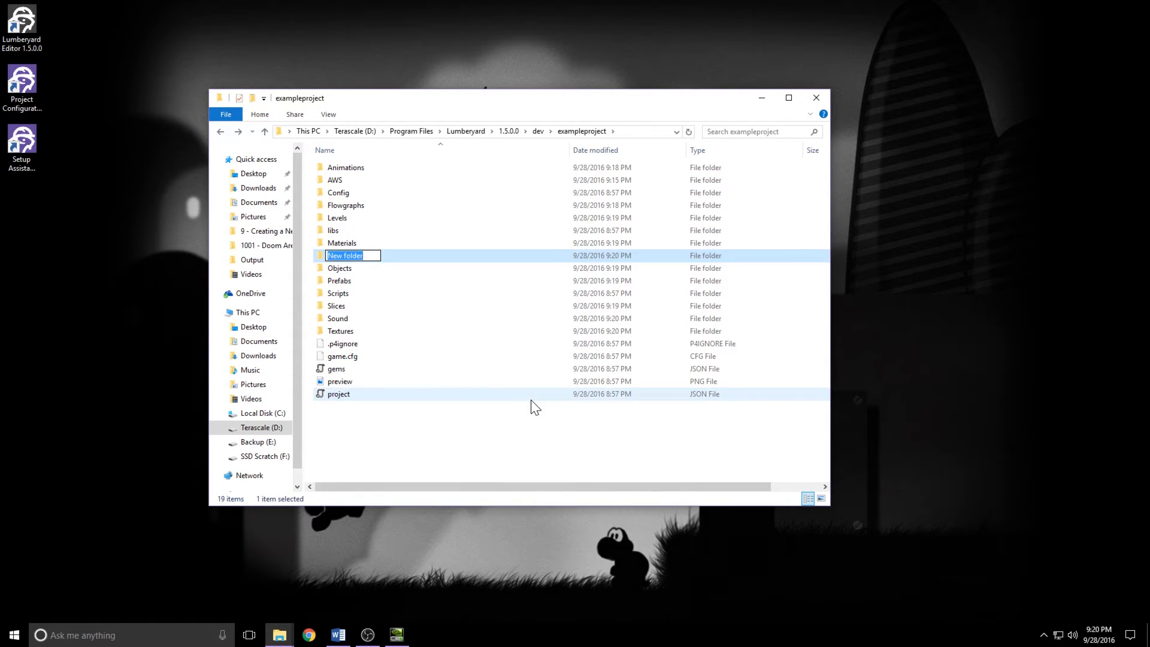
text(UI)
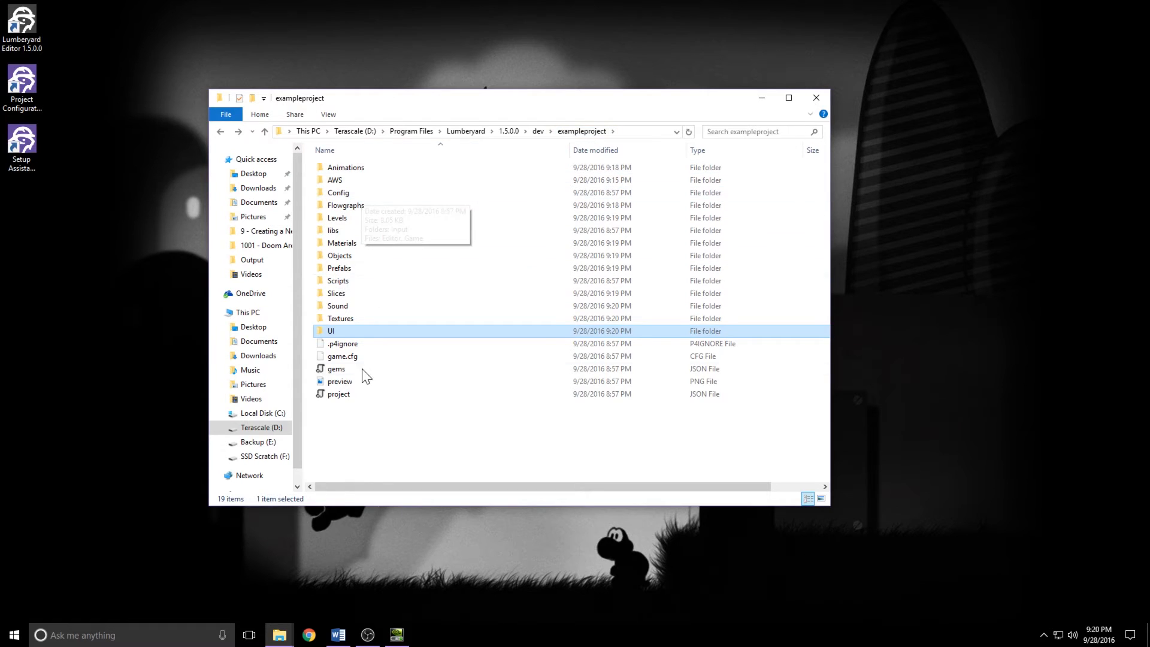
mouse_move(360, 296)
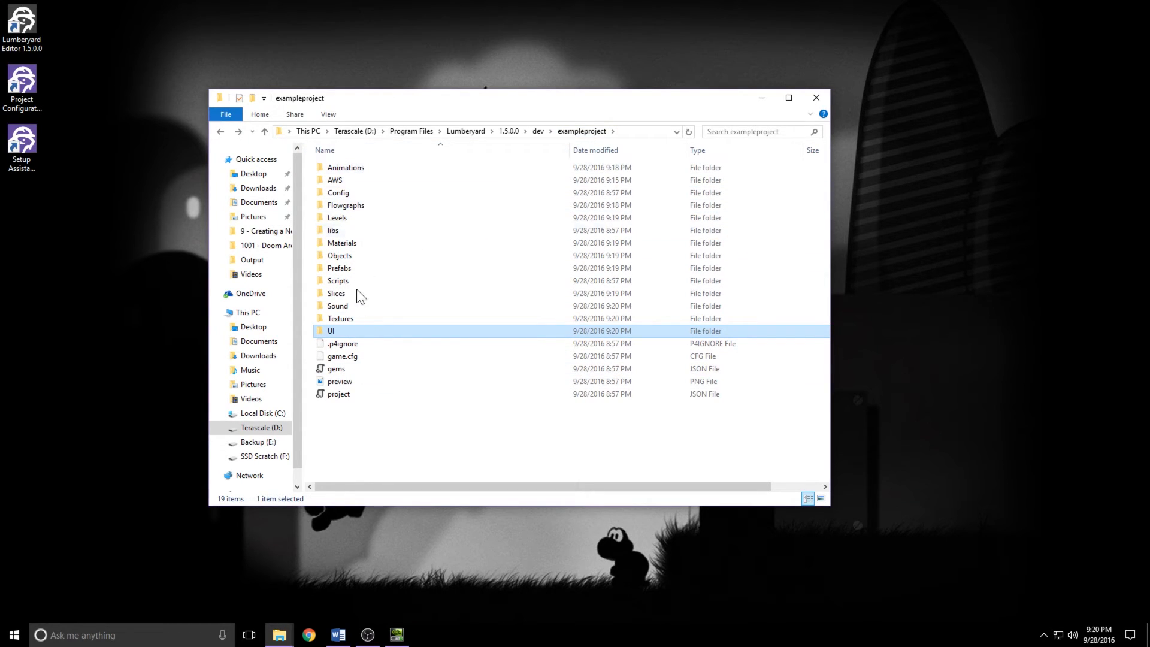
mouse_move(740, 273)
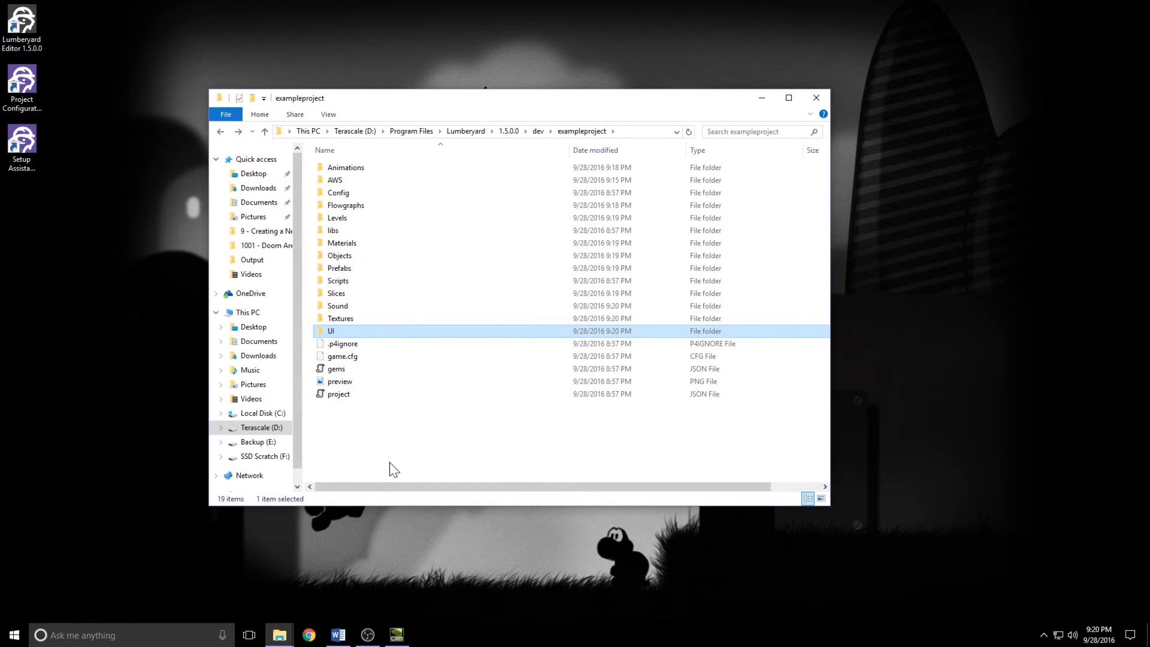
mouse_move(380, 371)
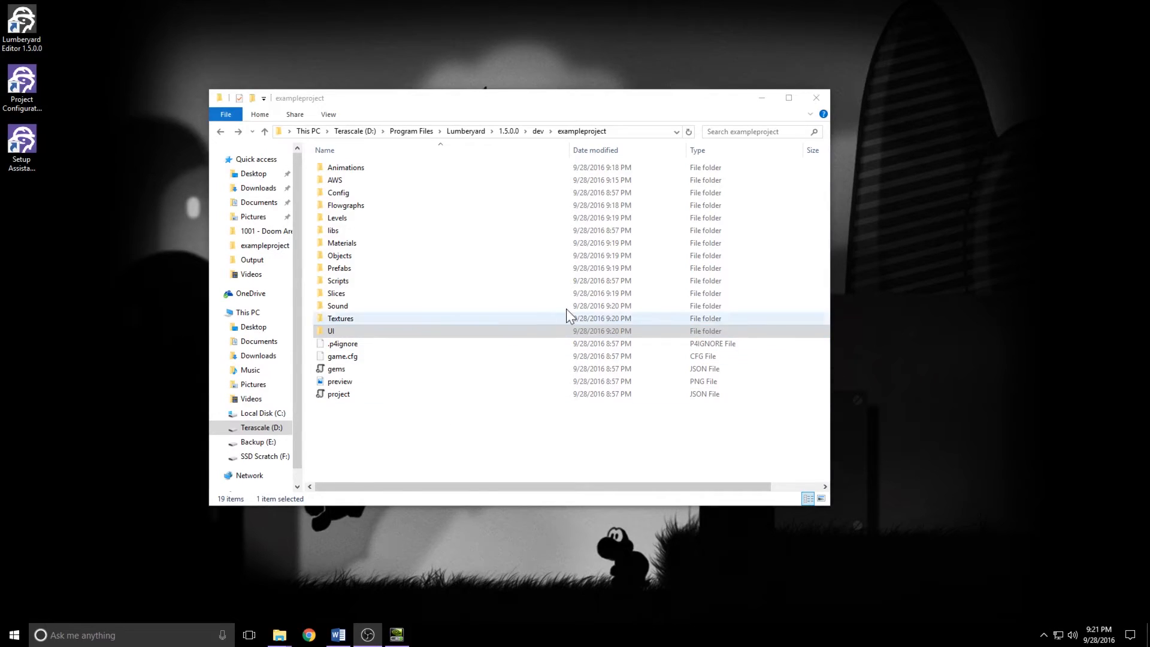
Step: Minimize File Explorer and launch Lumberyard Editor 1.5.0.0 from the desktop shortcut
click(816, 97)
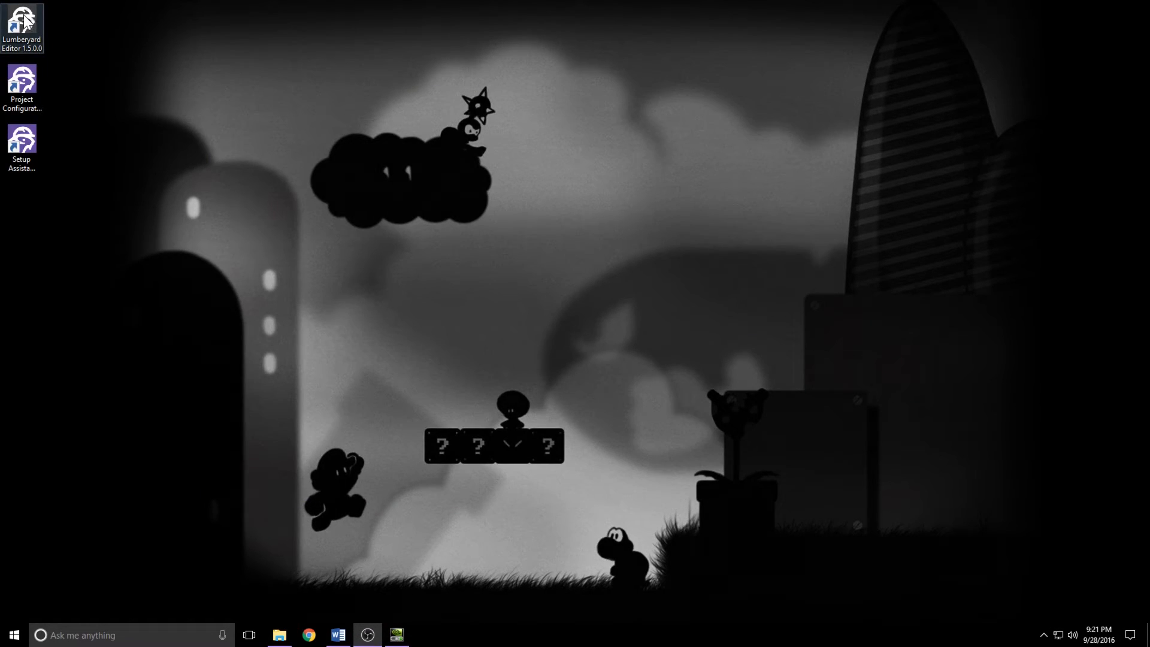
double_click(22, 29)
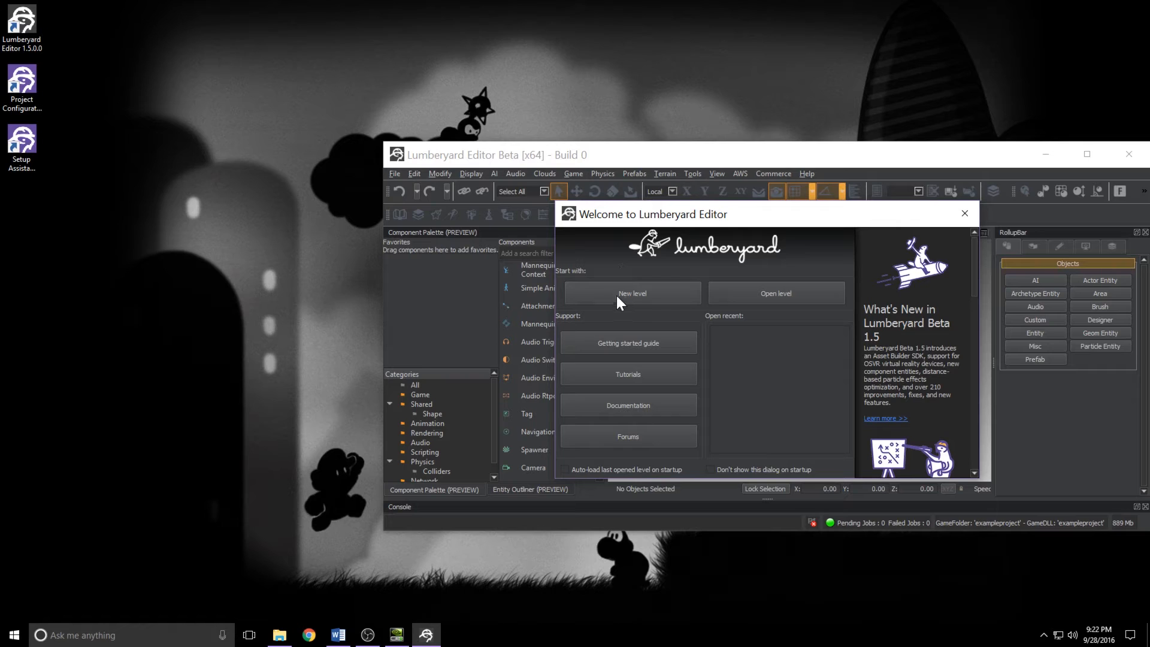
Step: Create a new level named examplelevel with default terrain texture settings
click(631, 293)
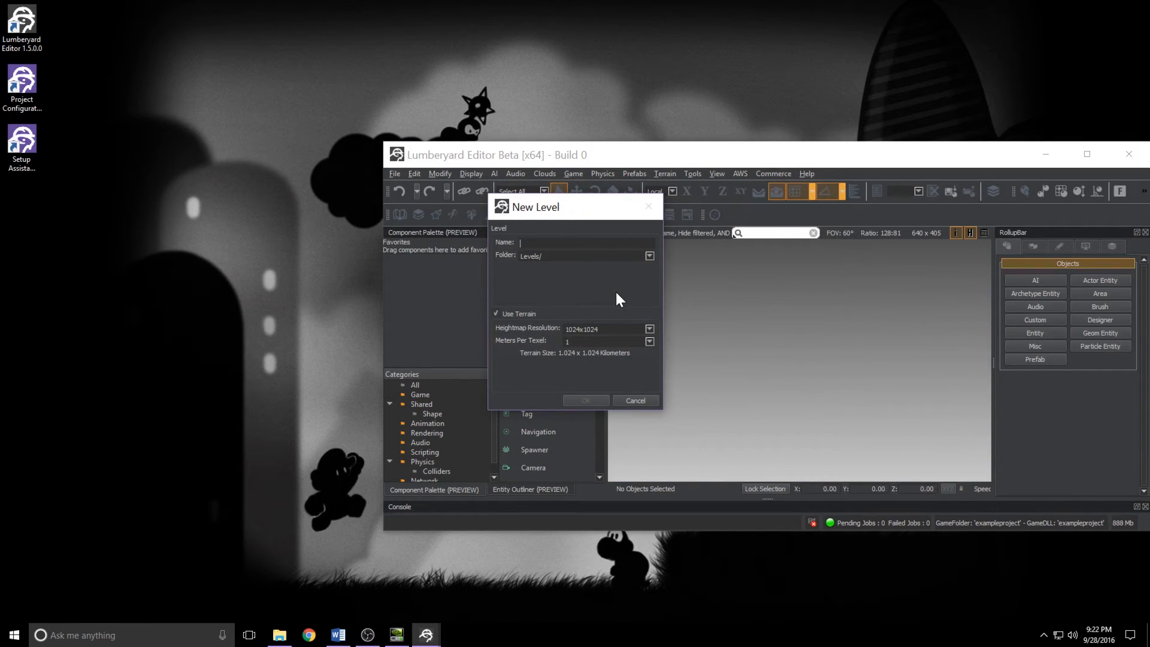
text(example)
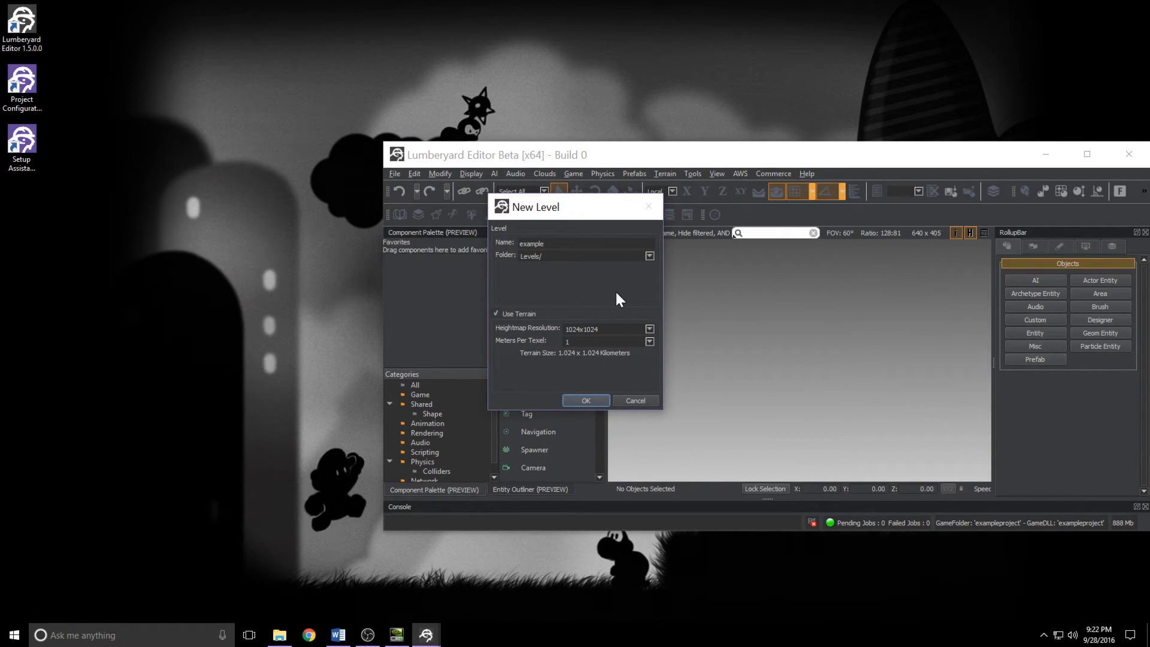
text(level)
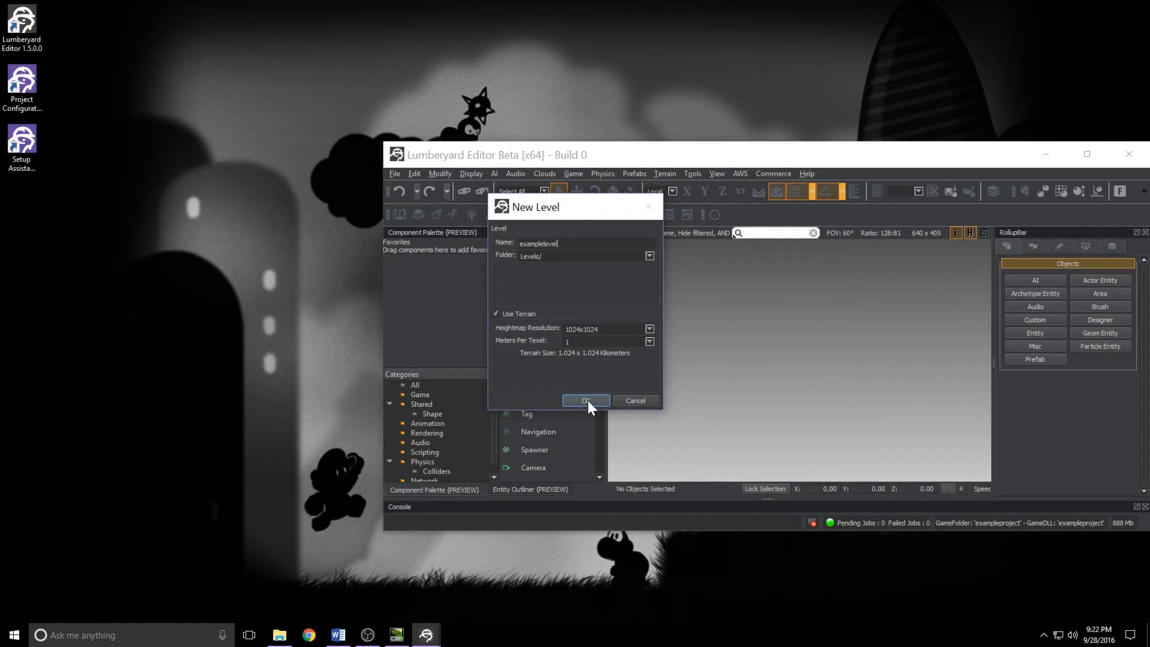
click(586, 400)
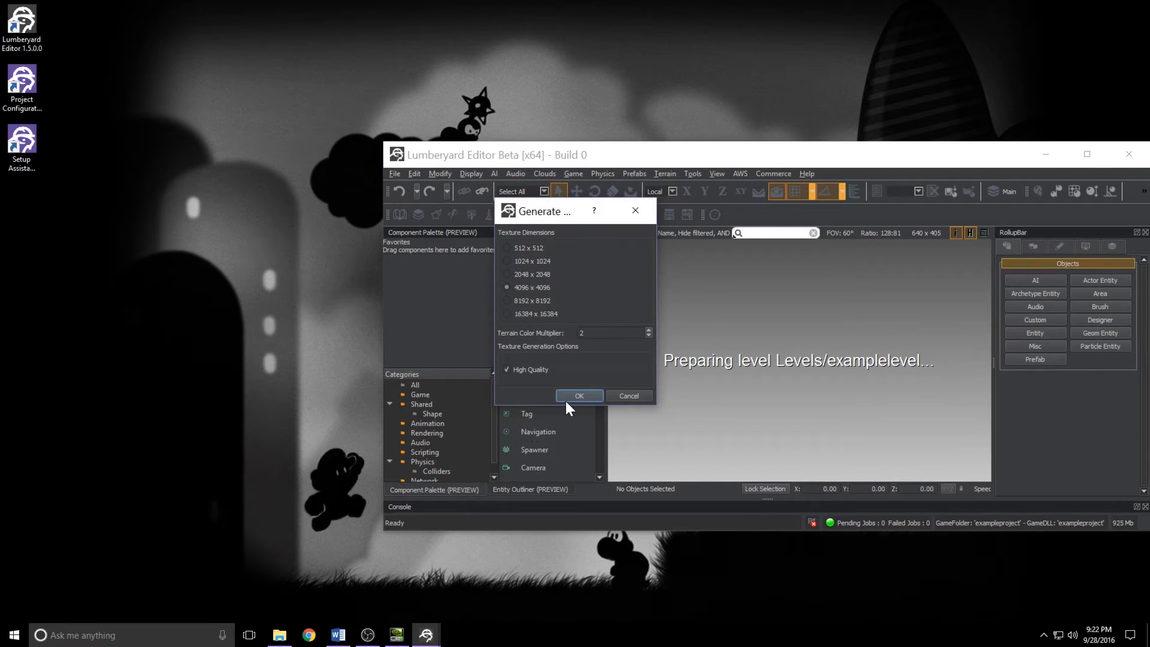
click(579, 395)
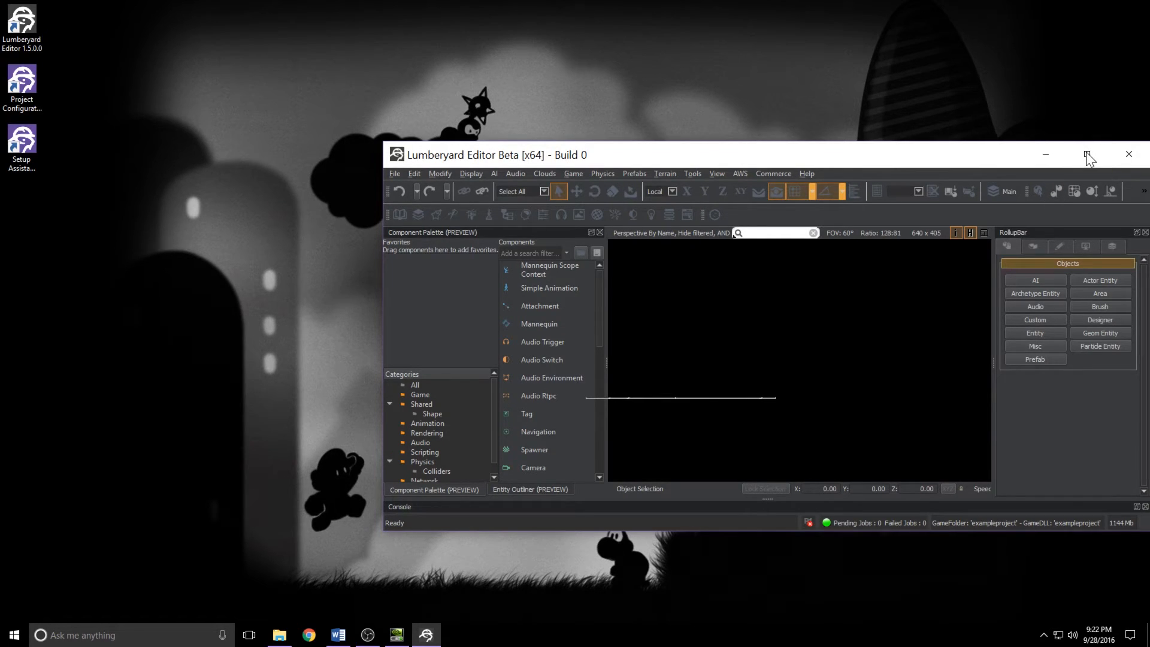
Step: Maximize the editor window showing the loaded examplelevel terrain
click(1088, 154)
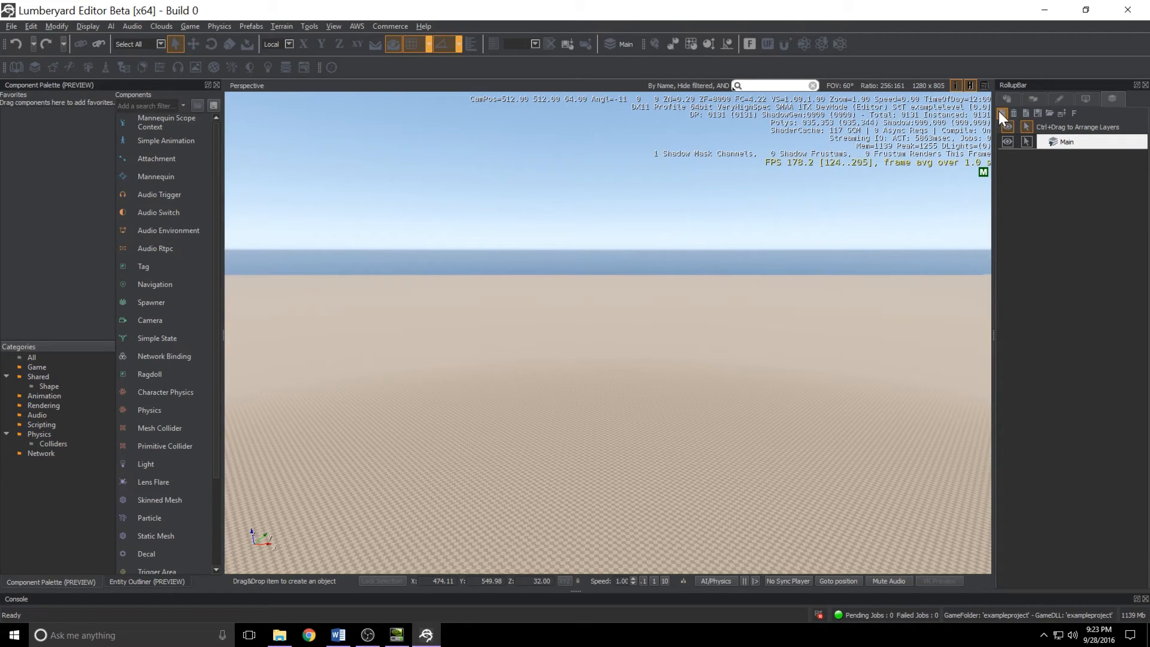
Step: Add new layers named Audio, Geometry, Lighting, Logic and UI beside Main
click(1007, 113)
text(Audio)
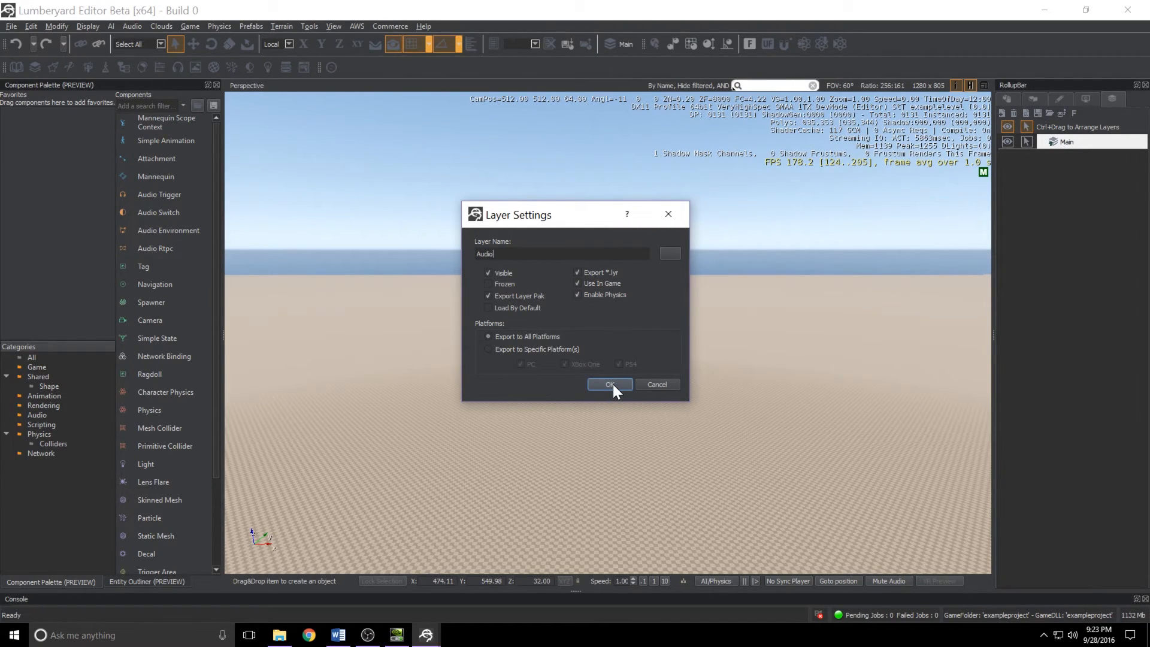
click(610, 385)
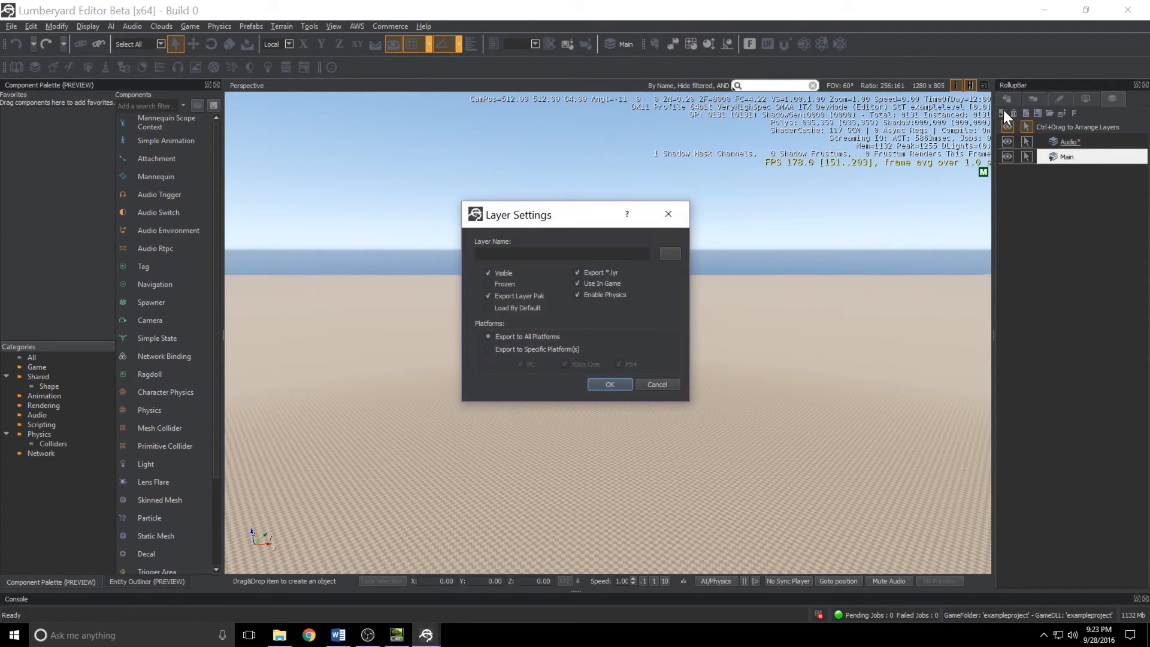
text(Geometry)
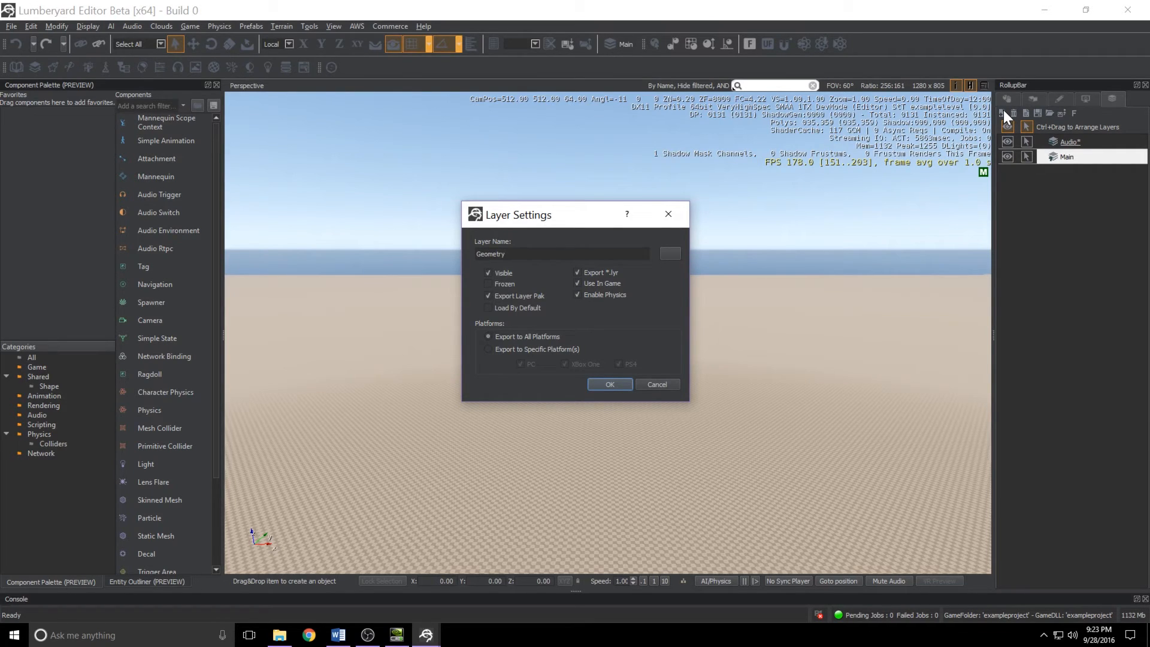
click(609, 384)
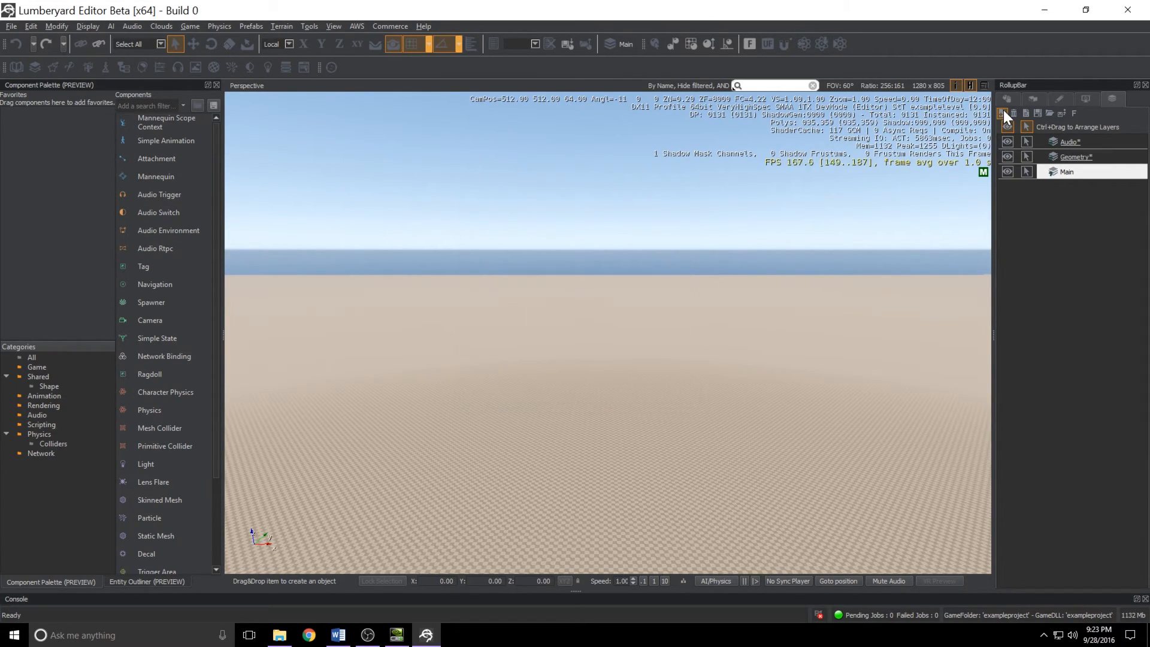
click(1006, 113)
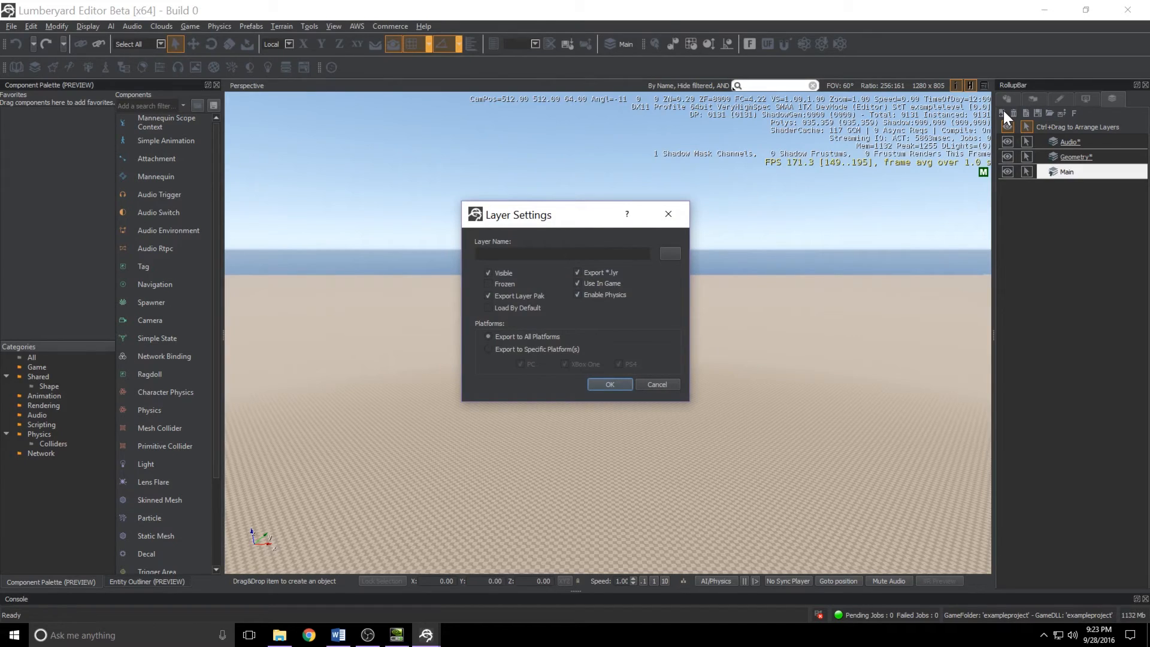
text(Lighting)
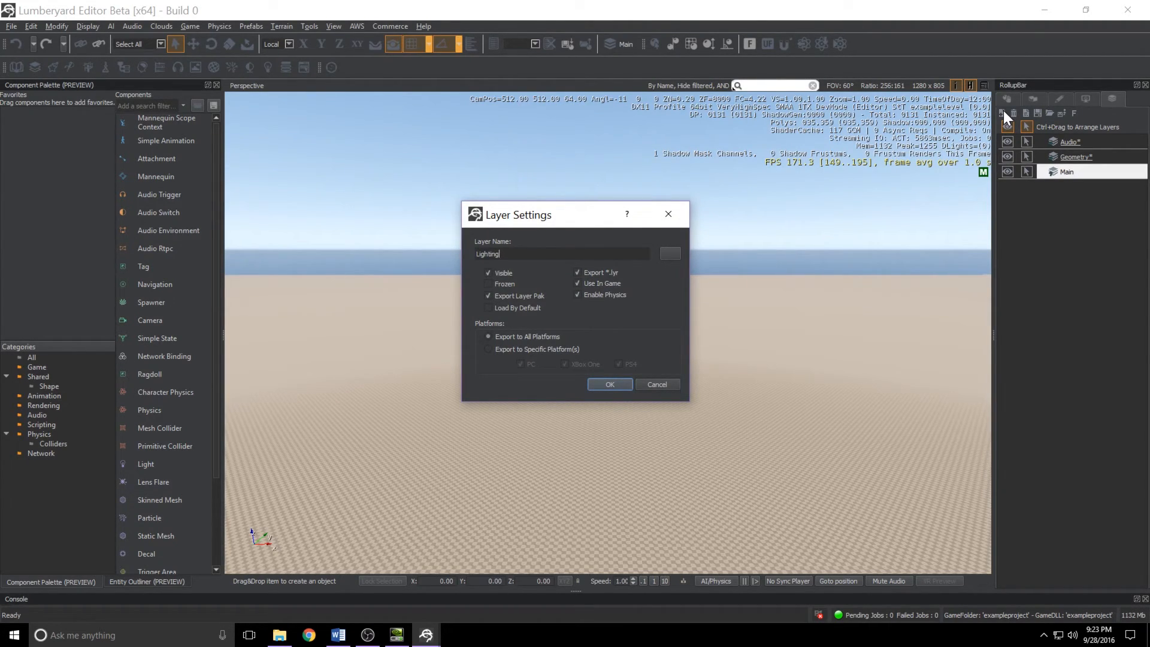
click(609, 384)
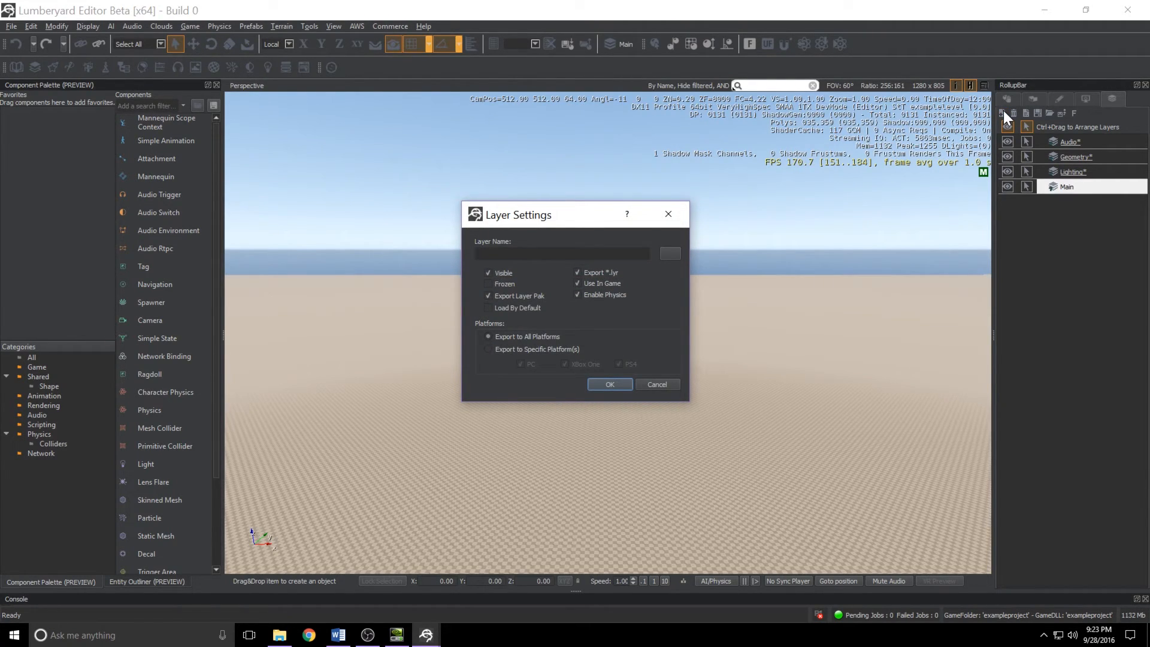
text(Logic)
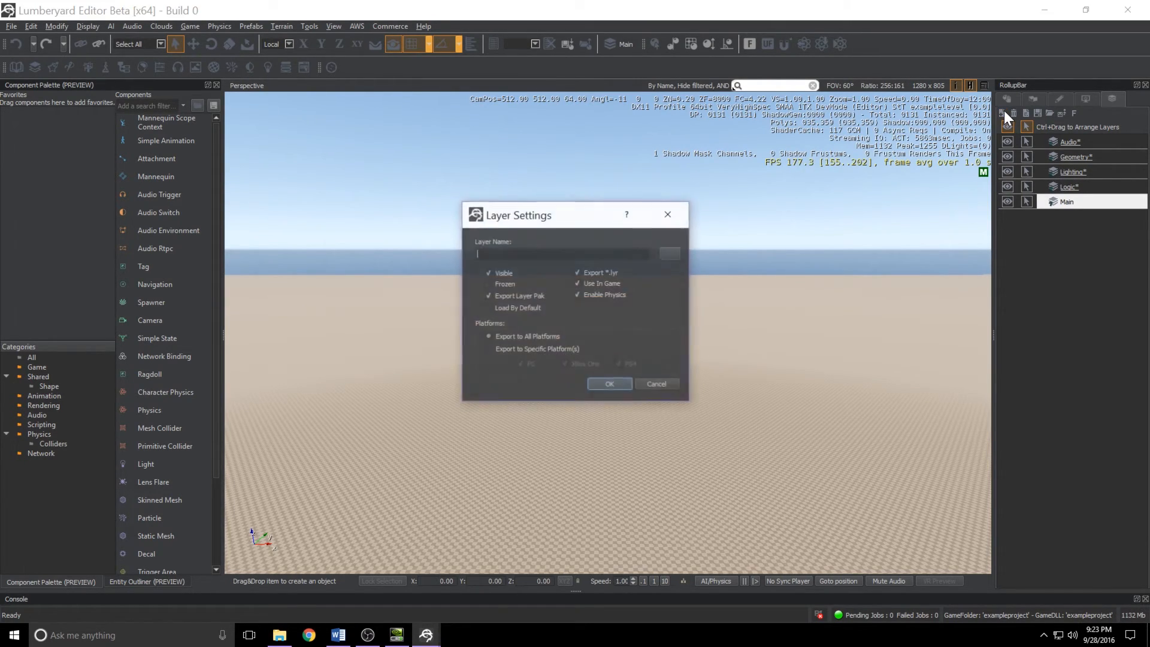
text(UI)
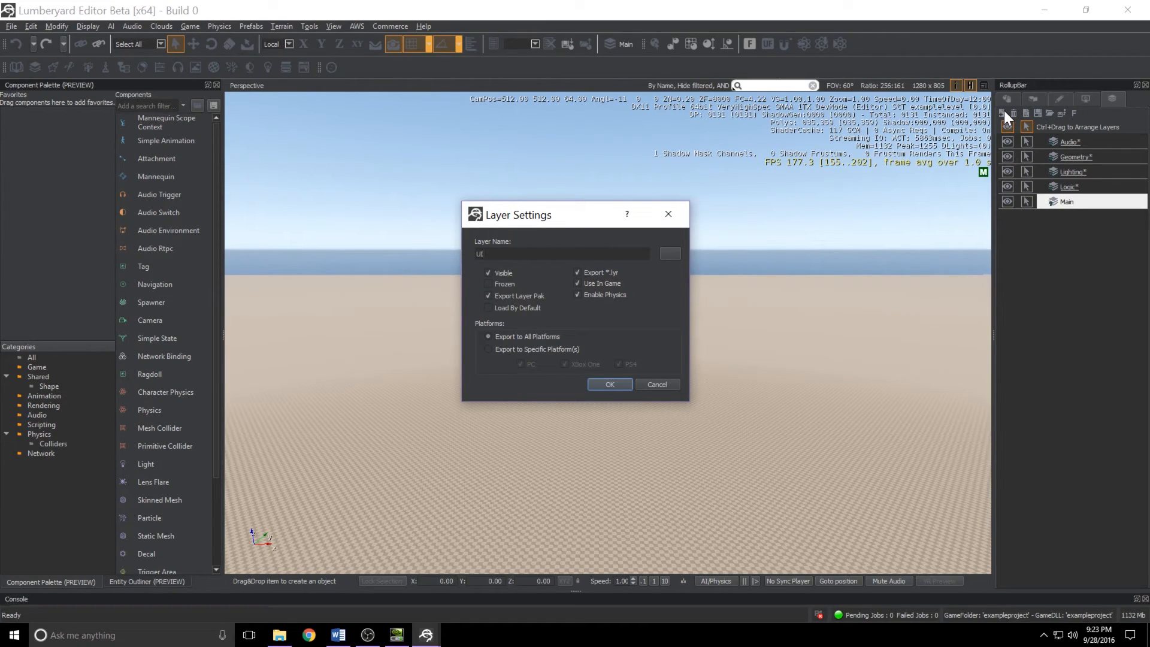
click(610, 383)
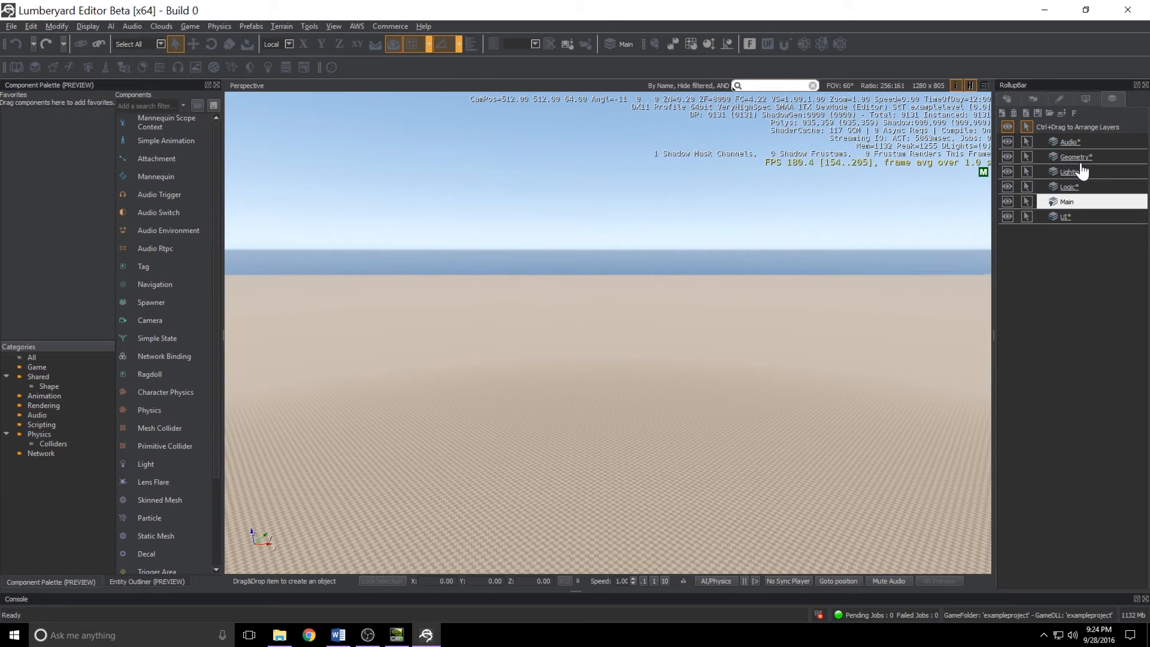
mouse_move(1099, 172)
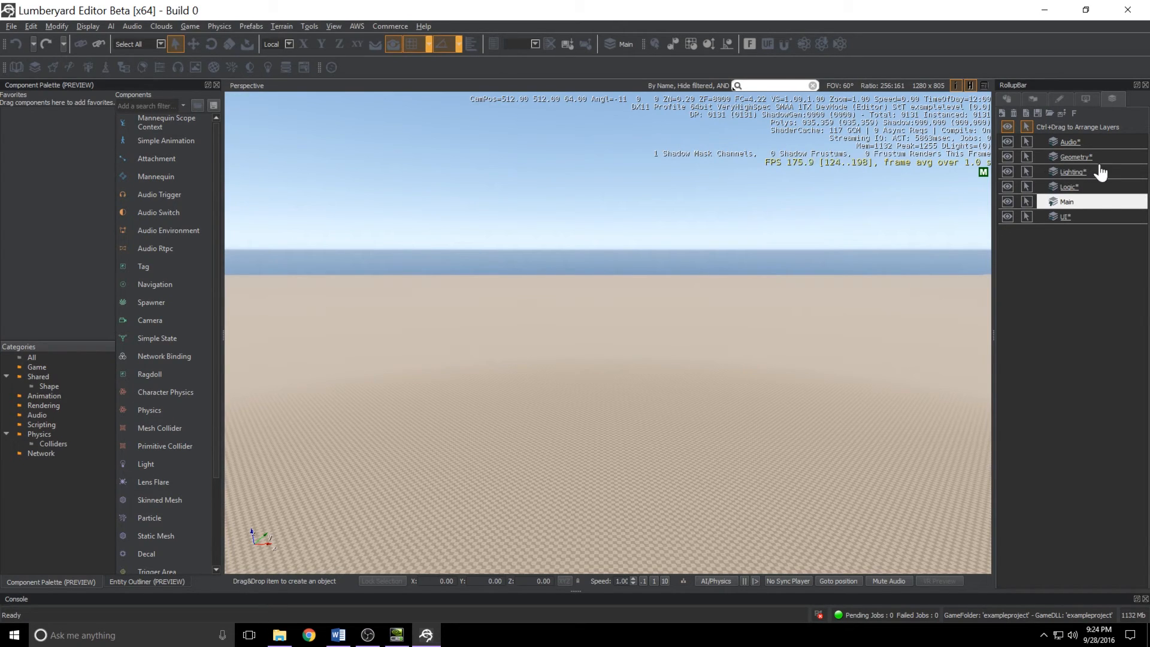
mouse_move(1057, 175)
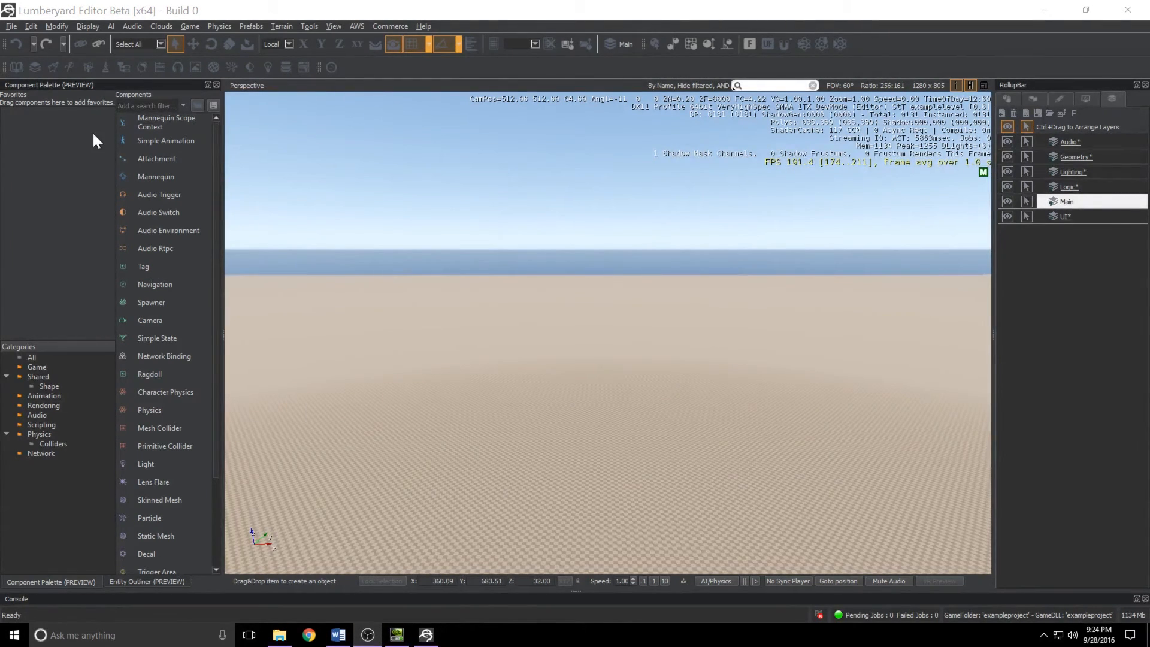
click(12, 25)
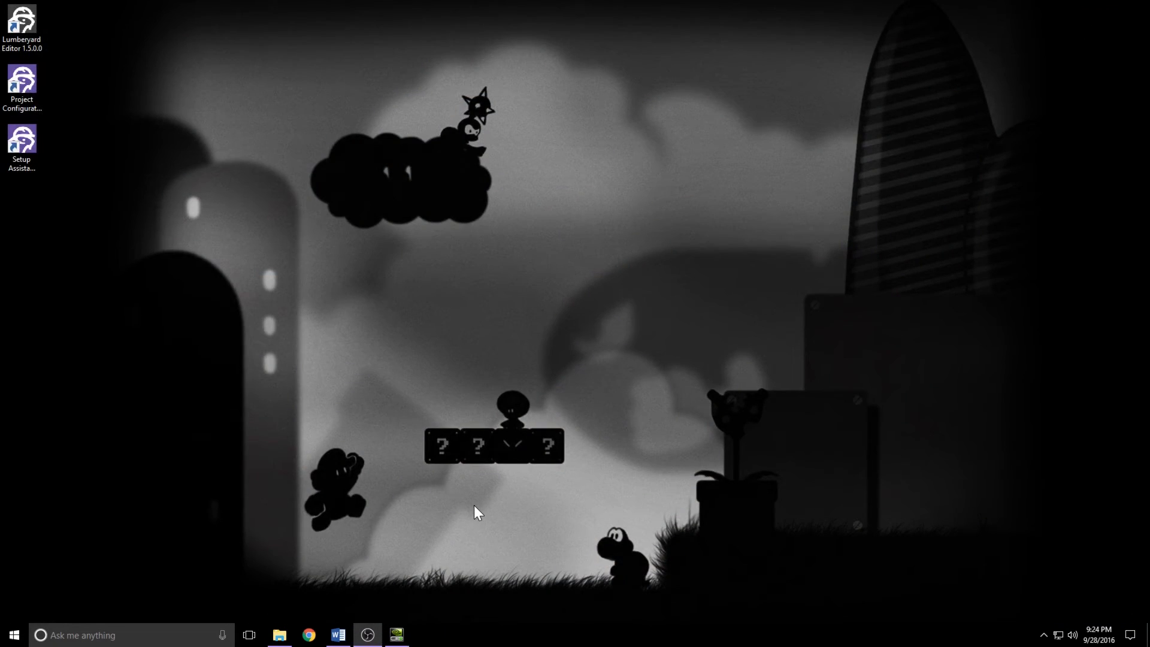
Step: Search the Start menu for wwise and launch Wwise v2015.2_LTX (64-bit)
text(wwise)
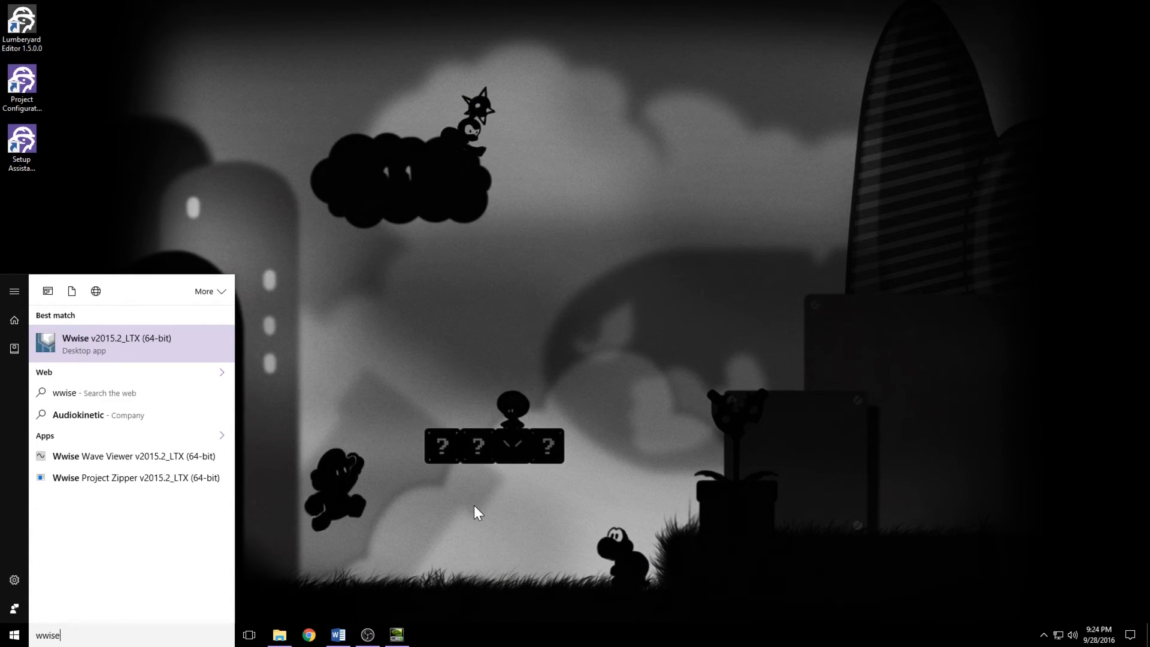
click(117, 344)
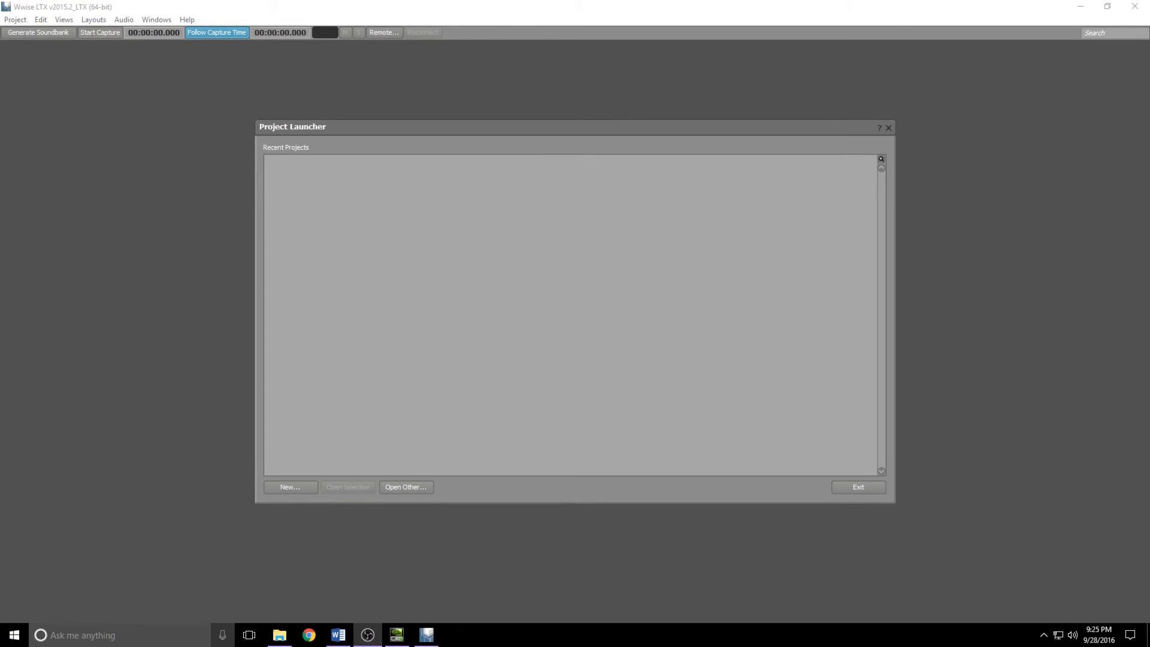
mouse_move(533, 428)
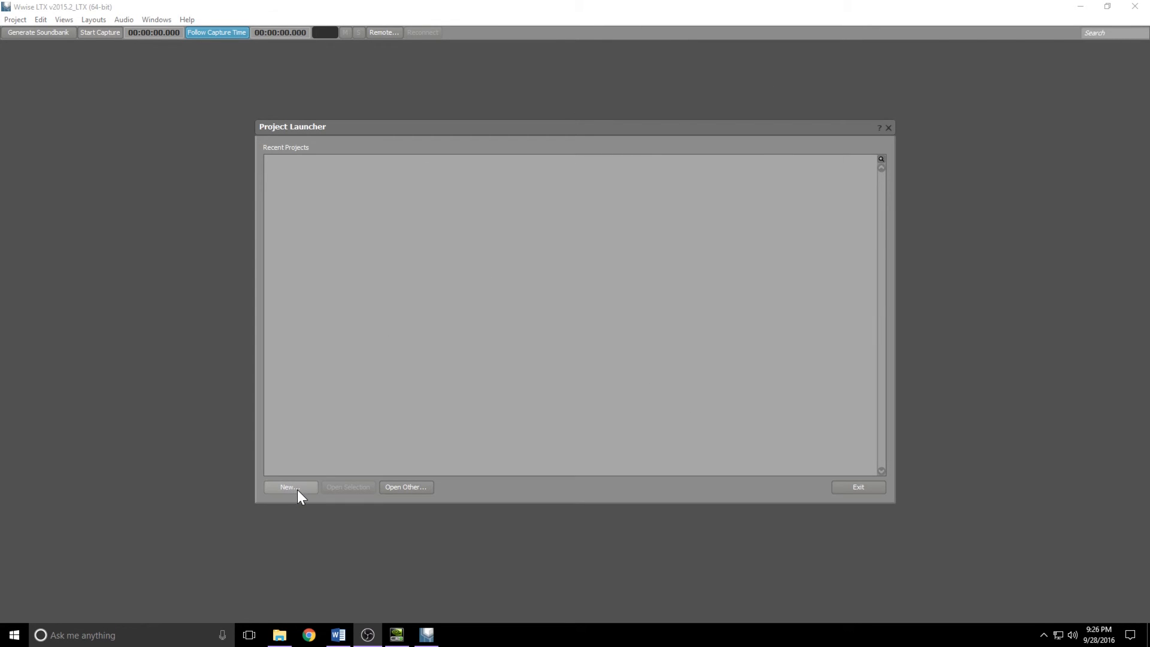
Step: Start a new Wwise project located in exampleproject's Sound\wwise_project folder
click(288, 487)
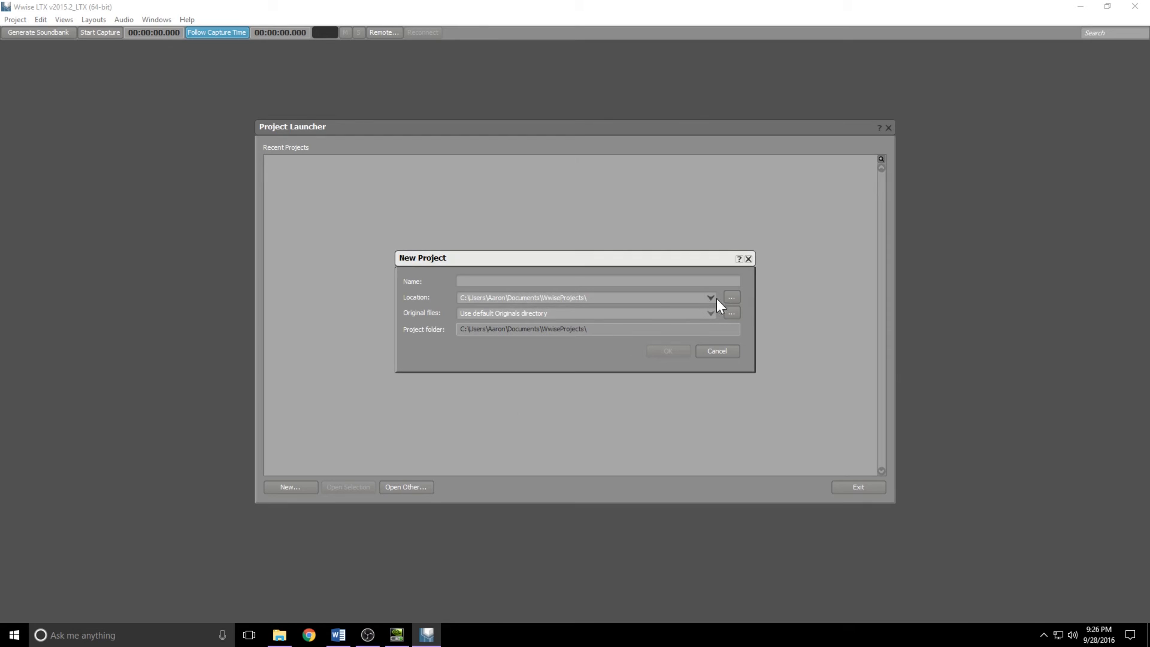
click(730, 298)
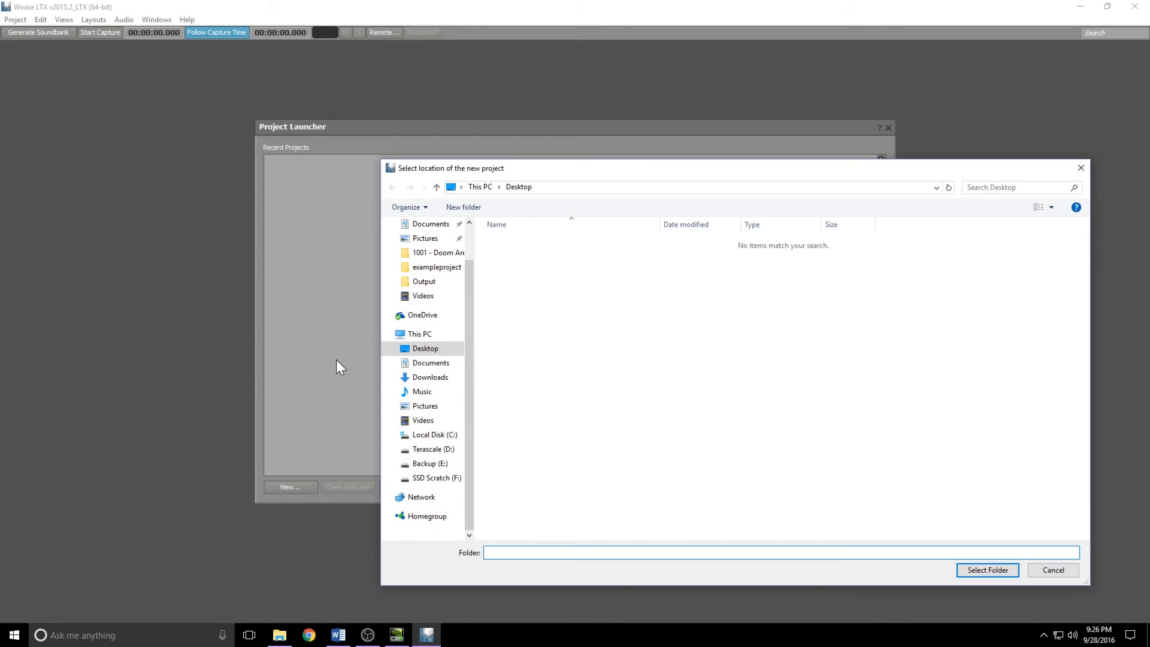
click(432, 449)
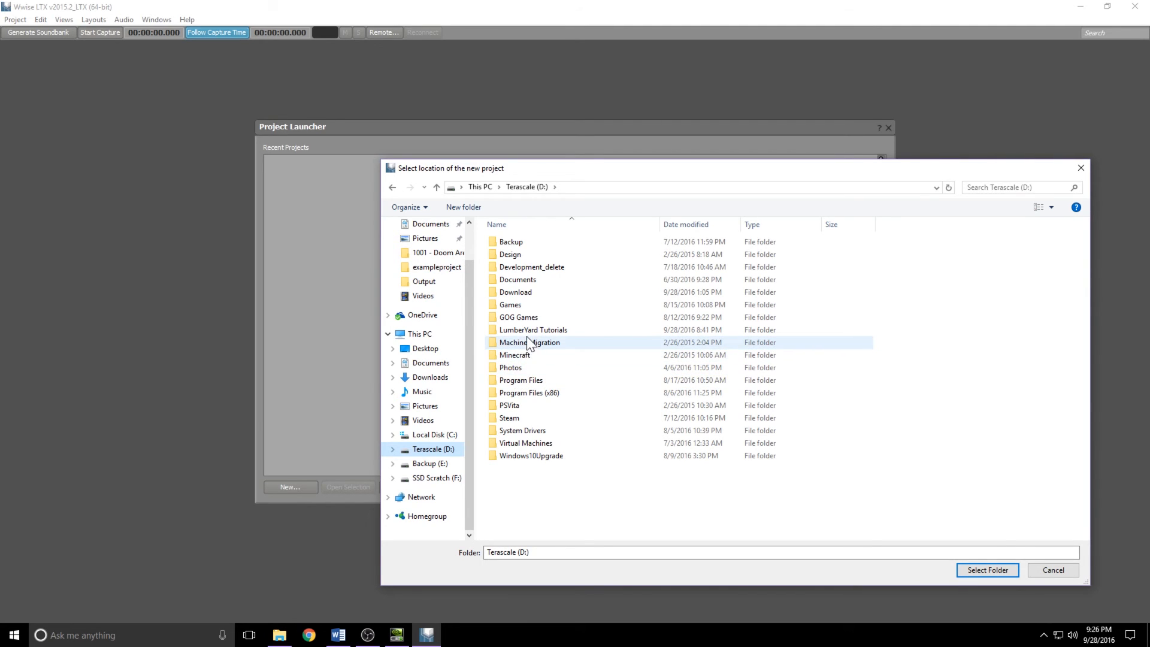
double_click(521, 380)
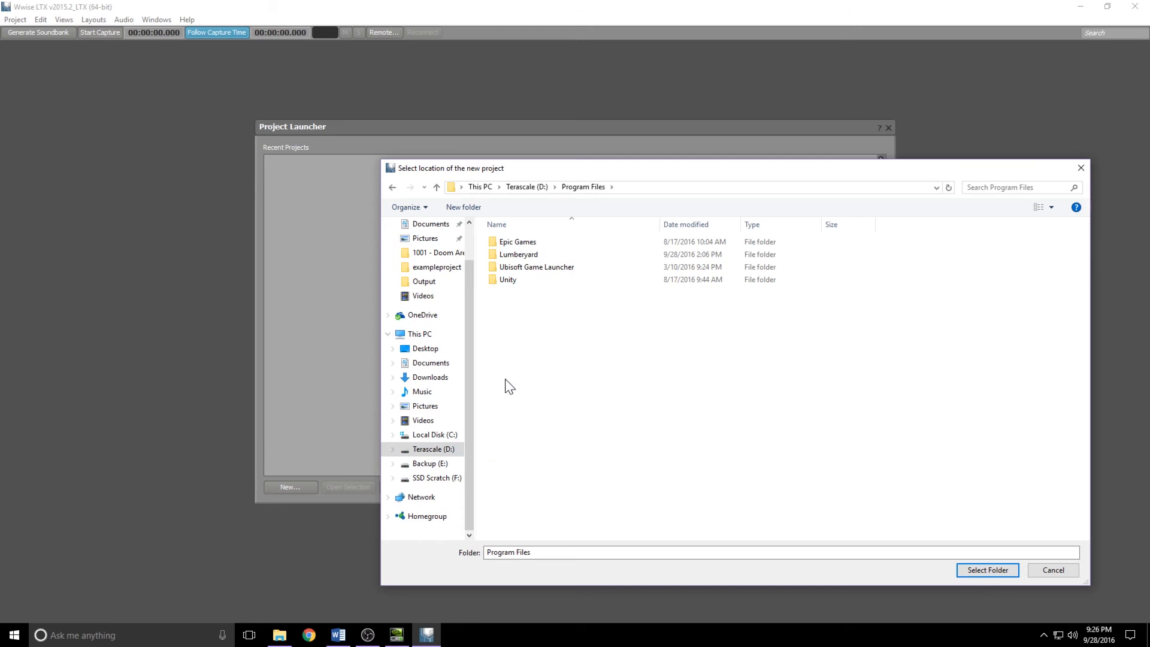
double_click(518, 254)
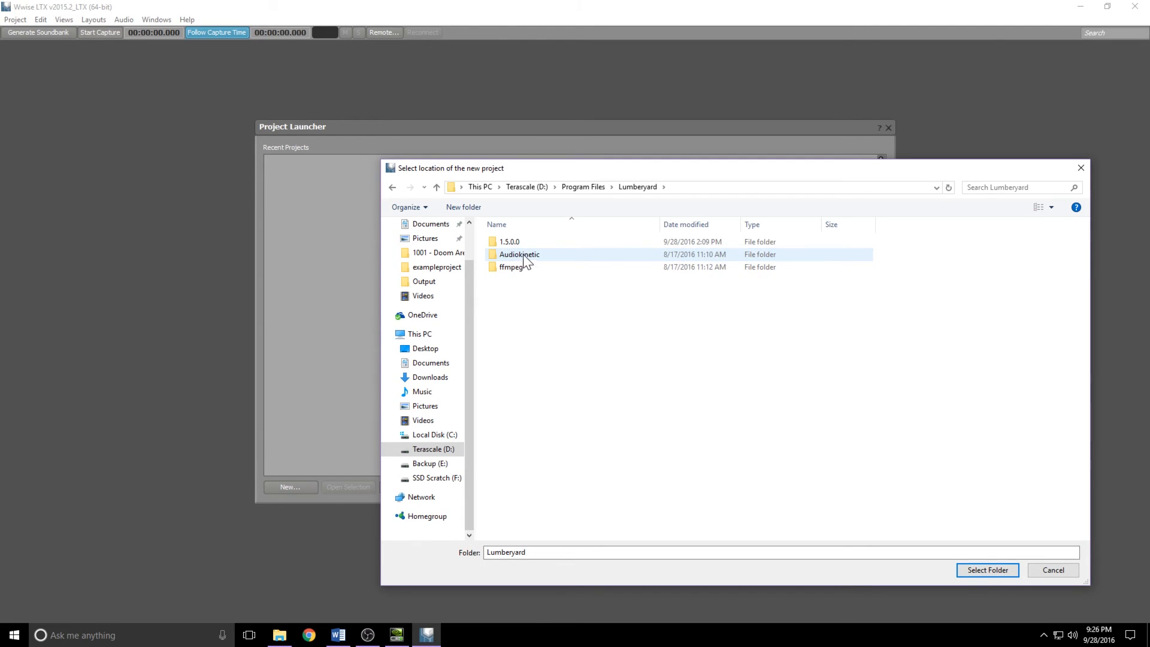
double_click(509, 241)
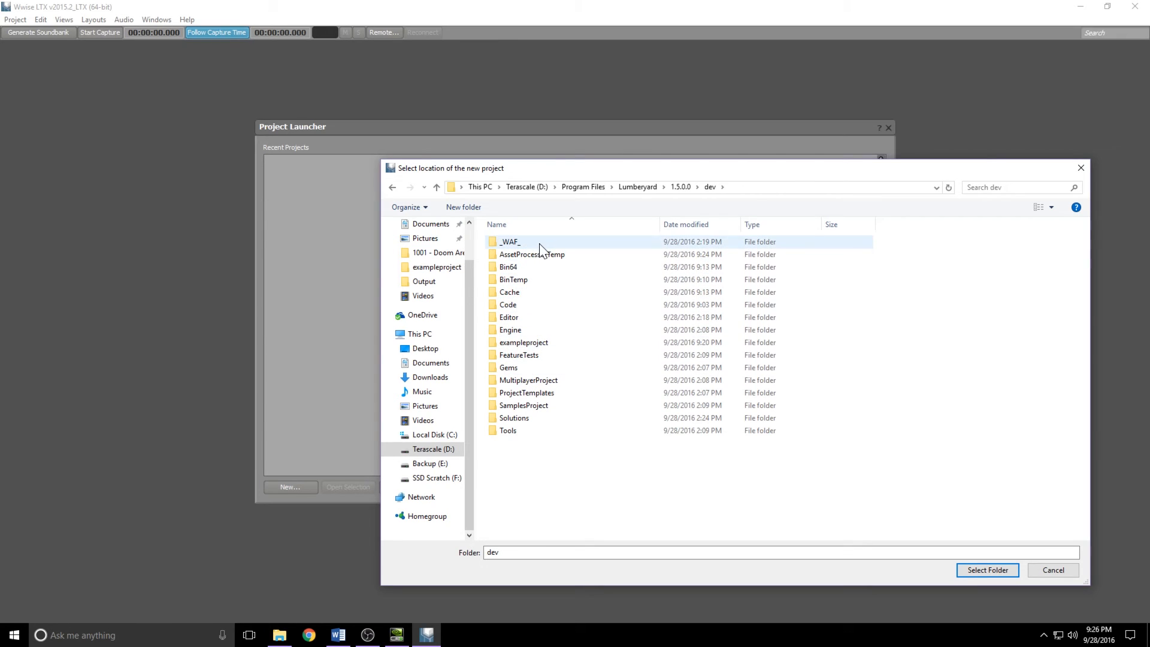
double_click(523, 343)
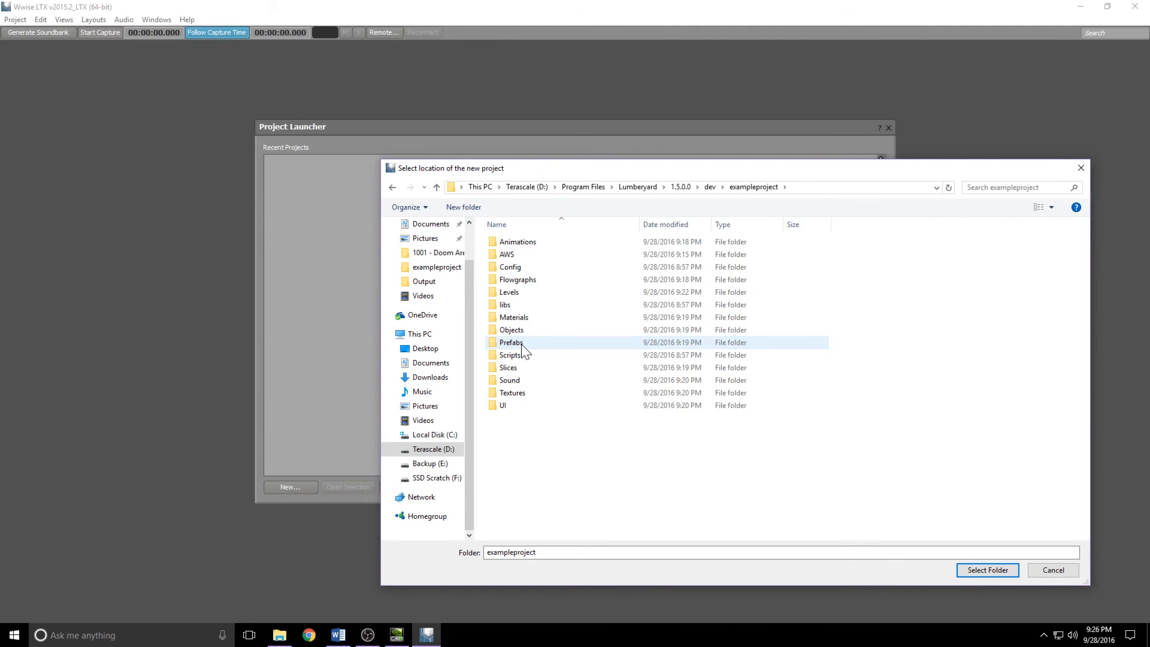
double_click(509, 380)
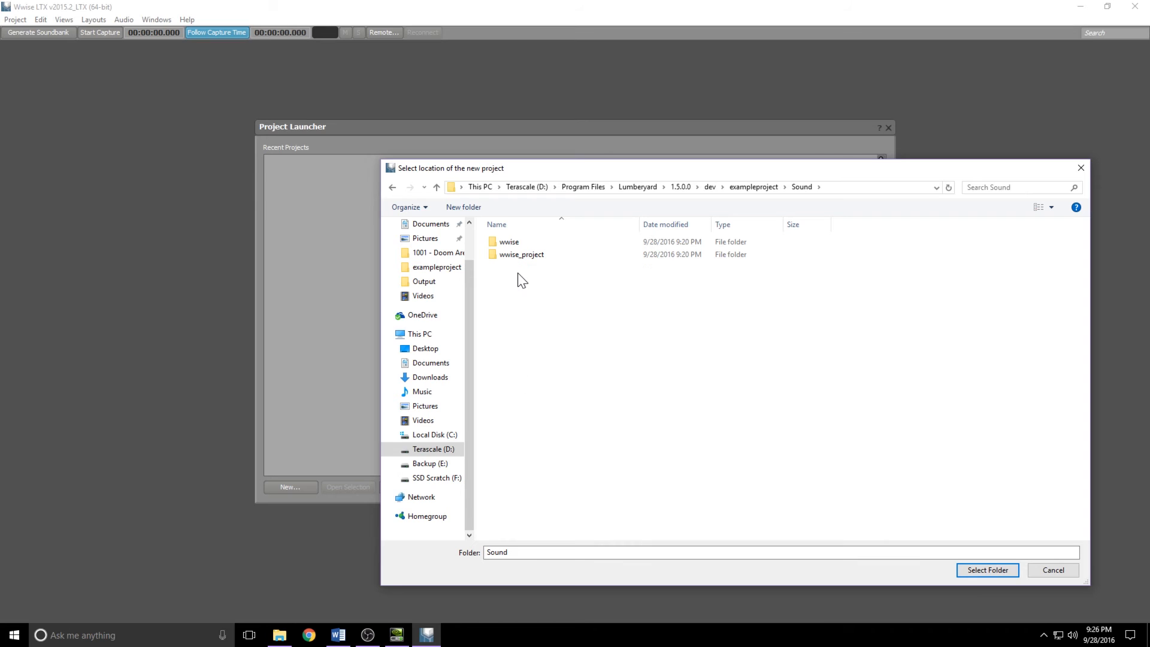
double_click(521, 254)
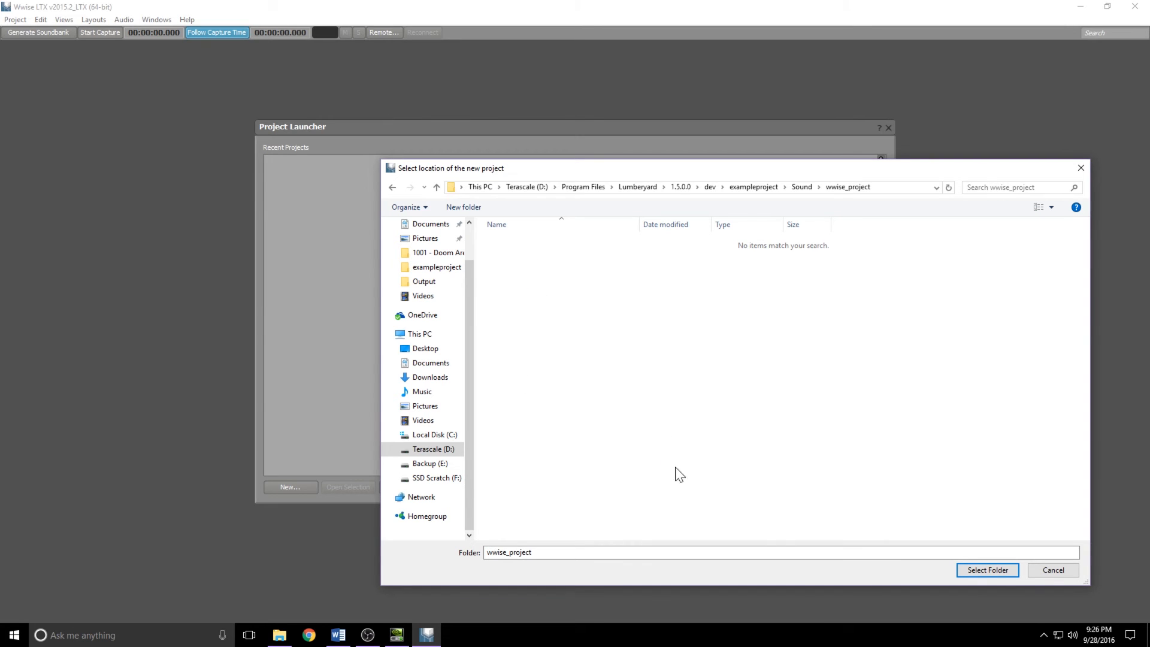
click(986, 570)
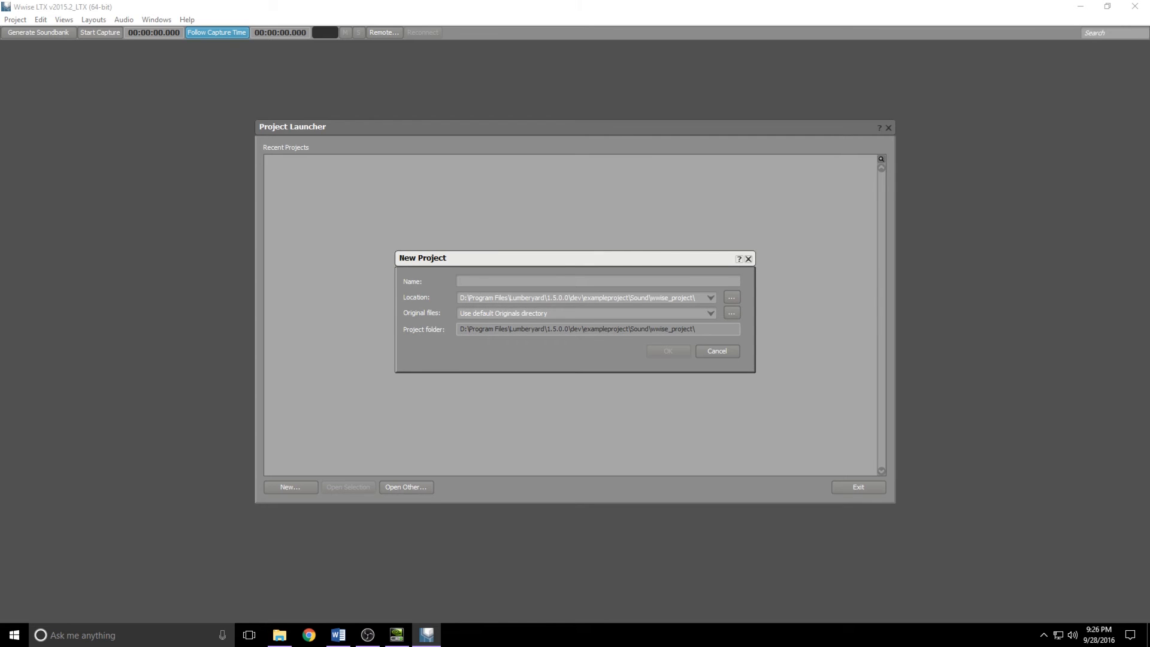
Step: Name the new Wwise project exampleproject and create it
text(exampleproject)
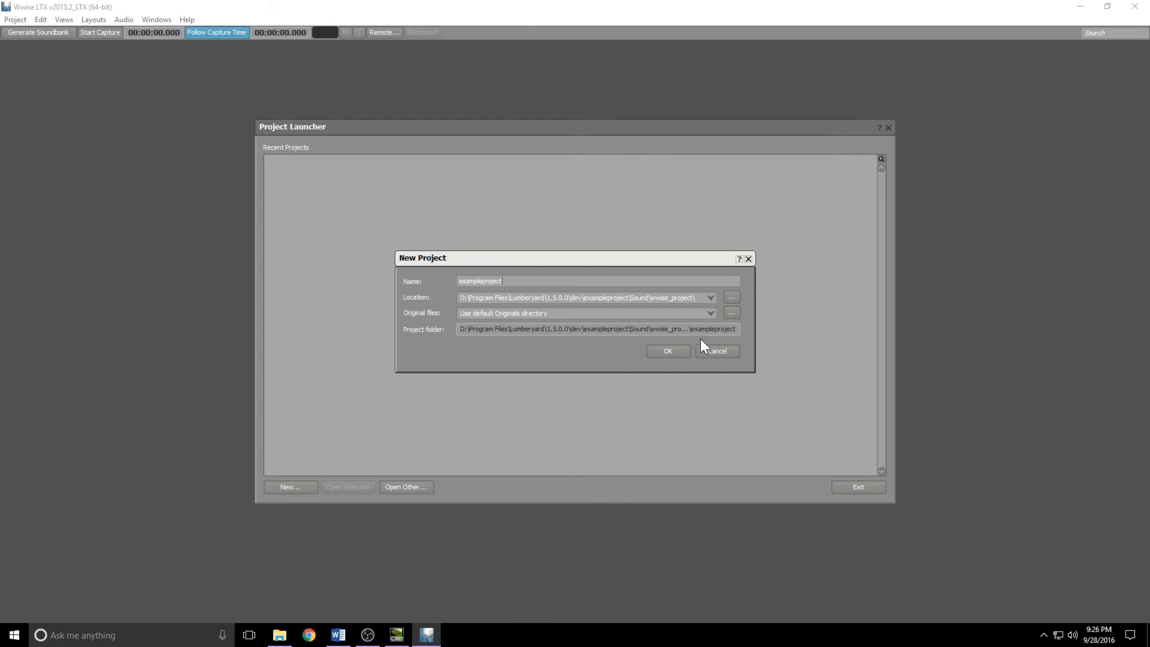
click(668, 351)
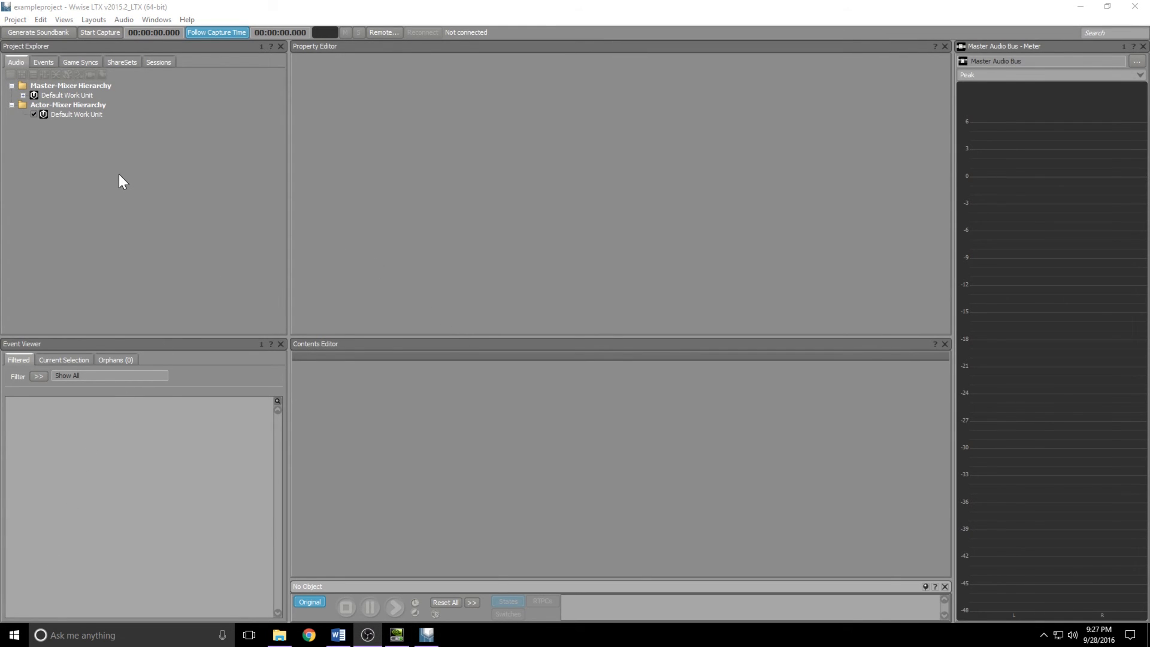
mouse_move(86, 100)
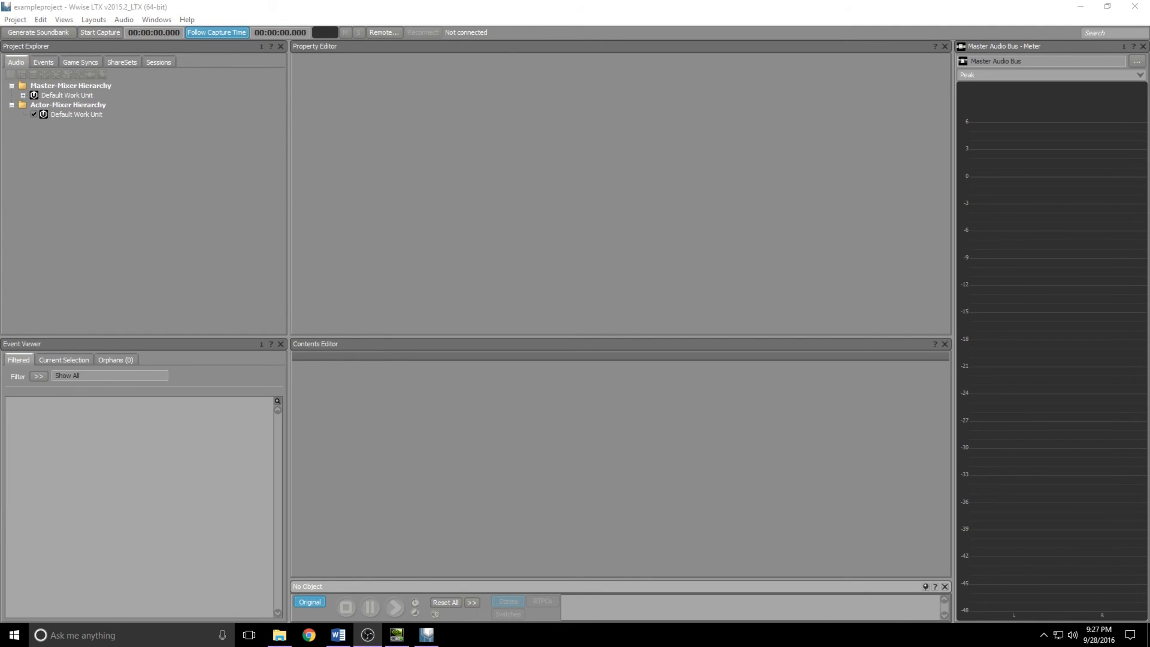
Step: Point the Generic SoundBank folder in Project Settings to Sound\wwise and apply the settings
click(14, 19)
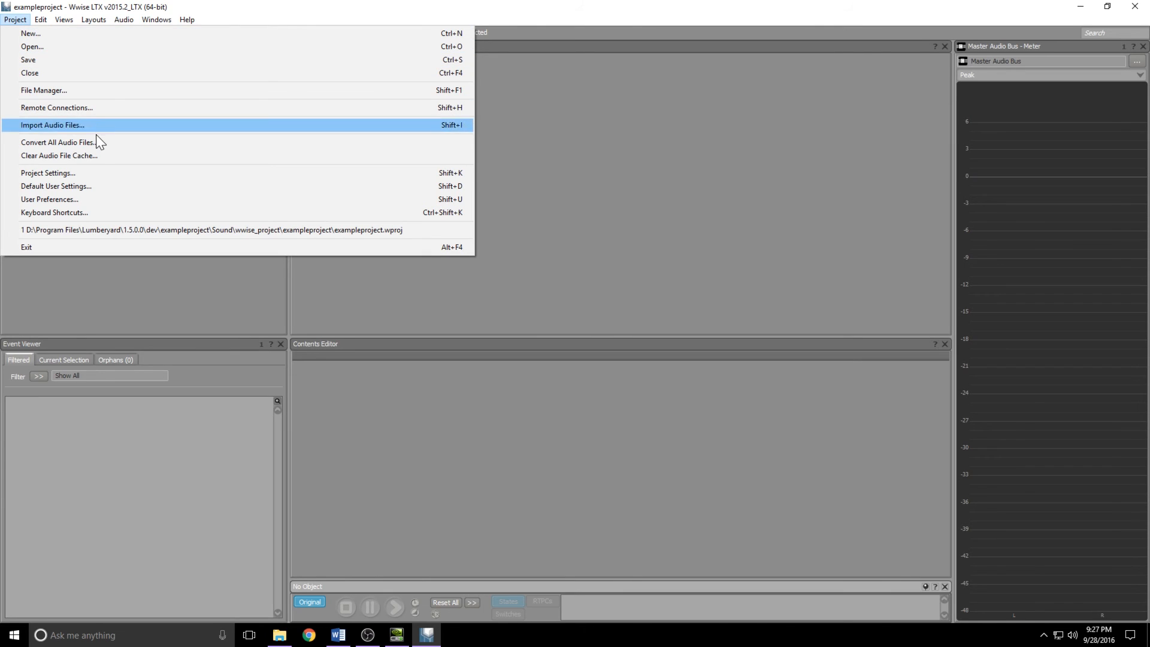
click(48, 173)
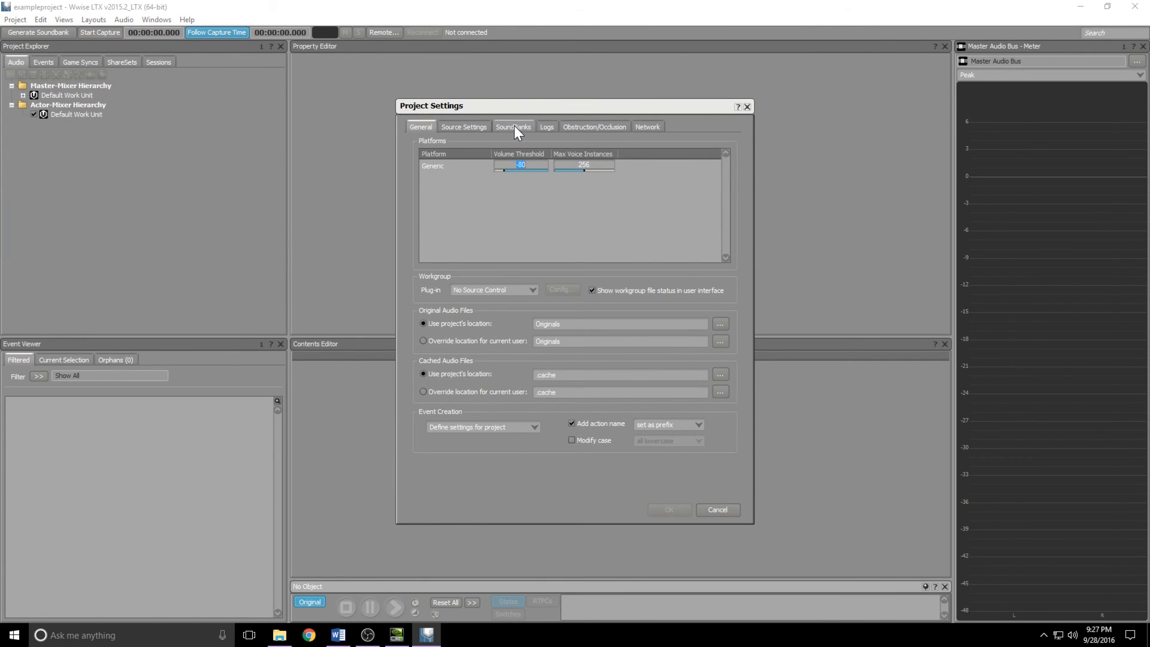
click(512, 126)
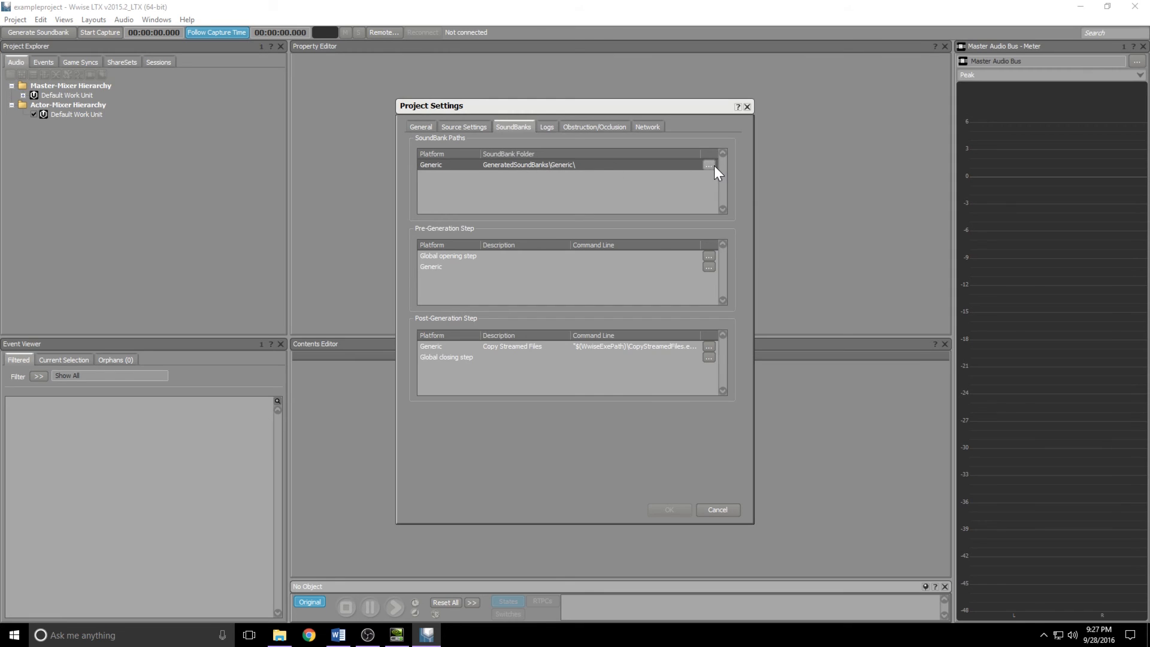
click(708, 164)
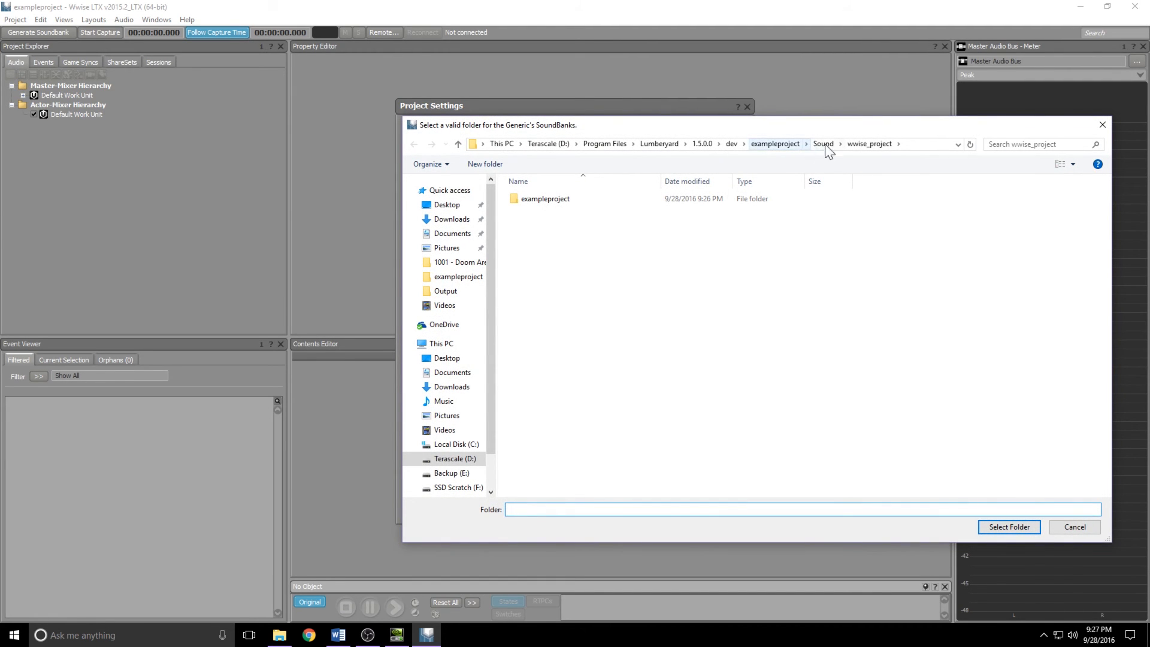
click(823, 144)
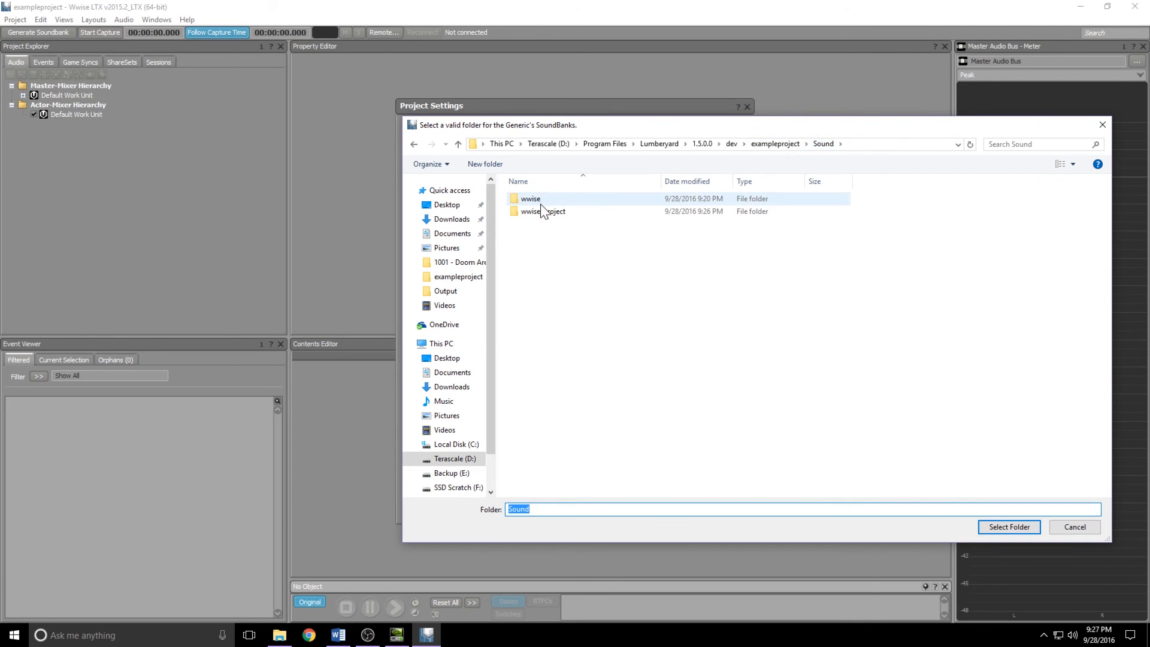
double_click(530, 199)
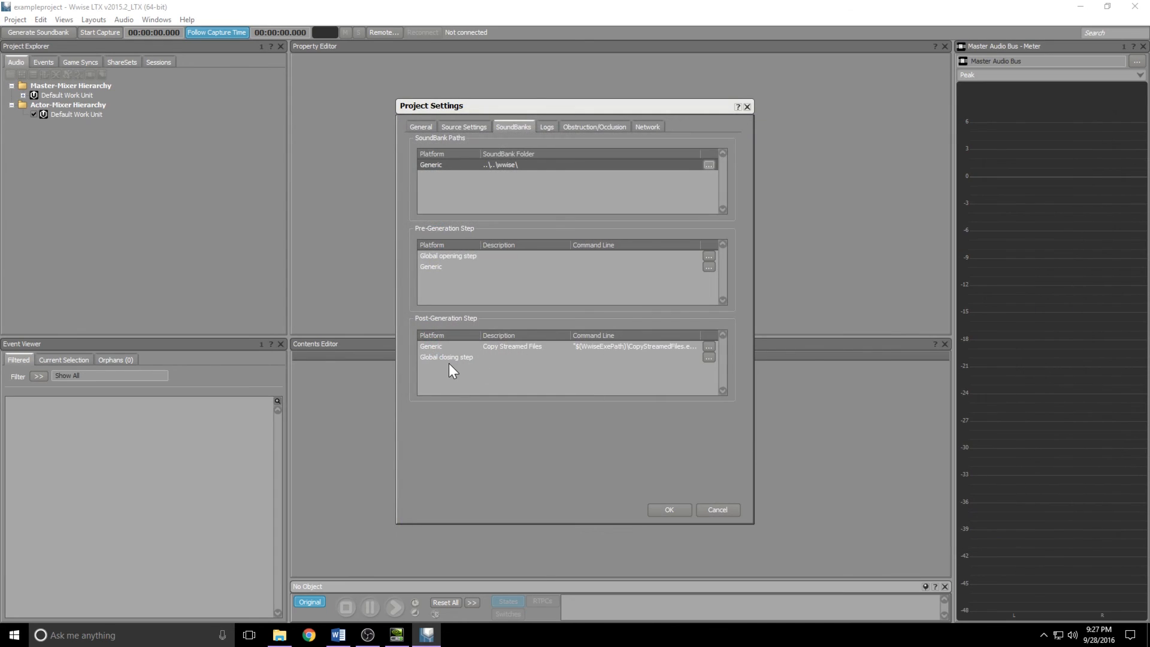
mouse_move(537, 178)
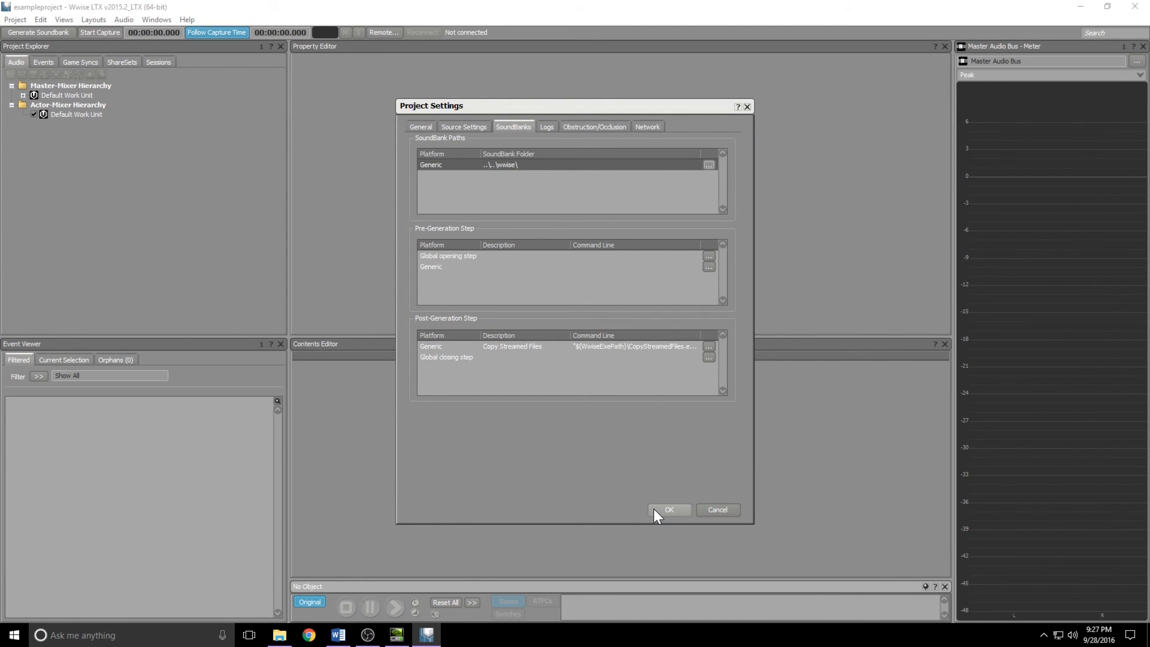
click(667, 510)
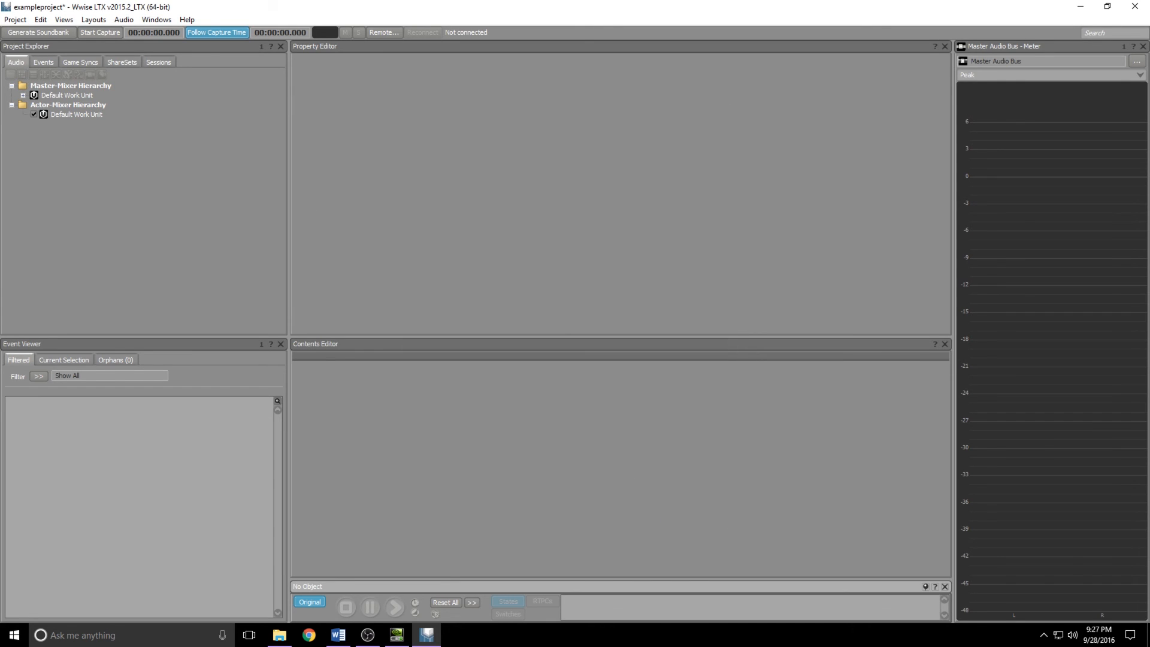
click(15, 19)
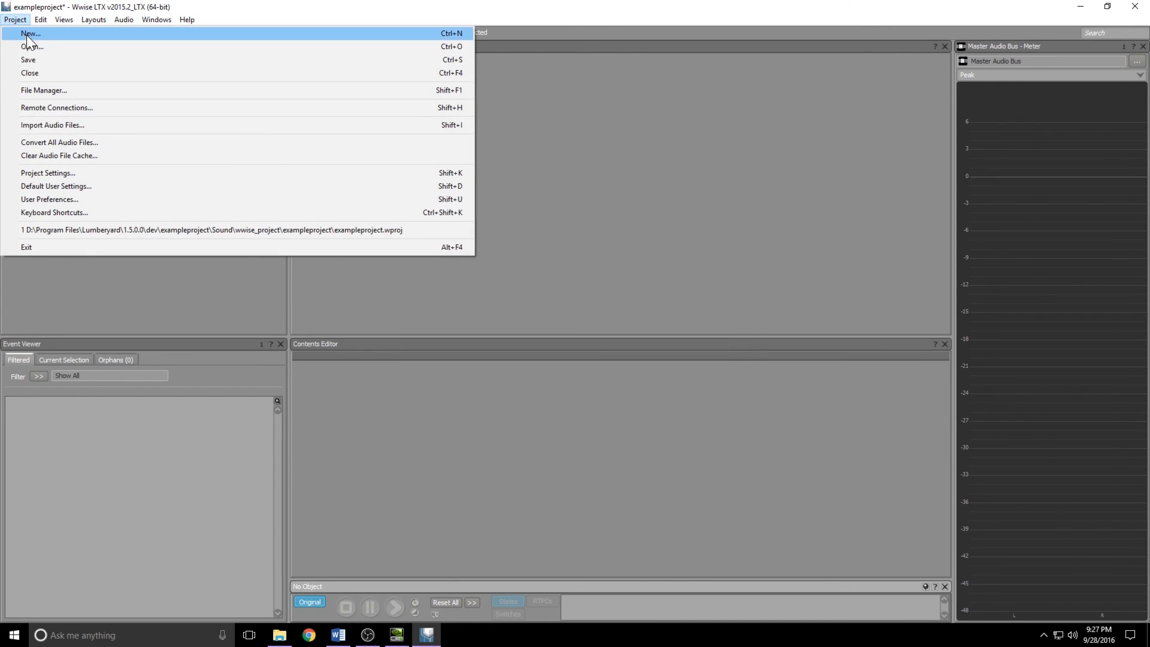